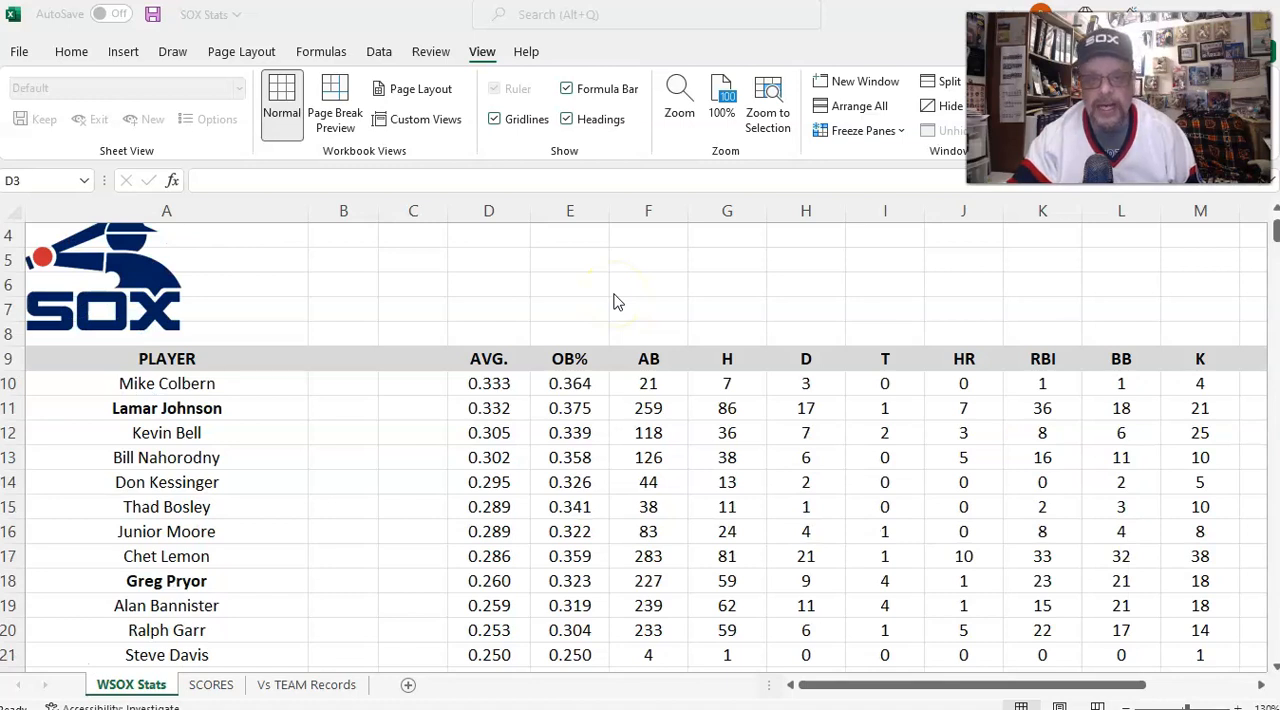
- Scroll down through the WSOX Stats sheet toward the player batting and pitching tables
{"action": "scroll", "scroll_direction": "down", "scroll_amount": 3}
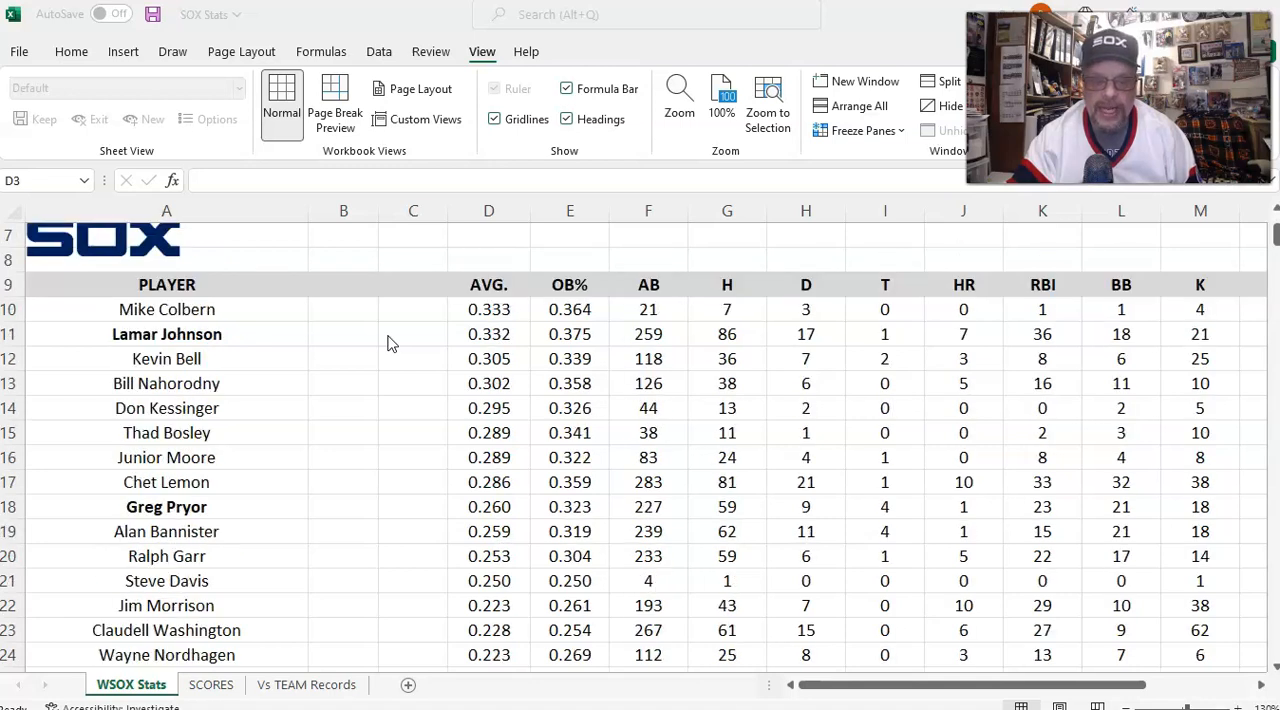
{"action": "scroll", "scroll_direction": "down", "scroll_amount": 3}
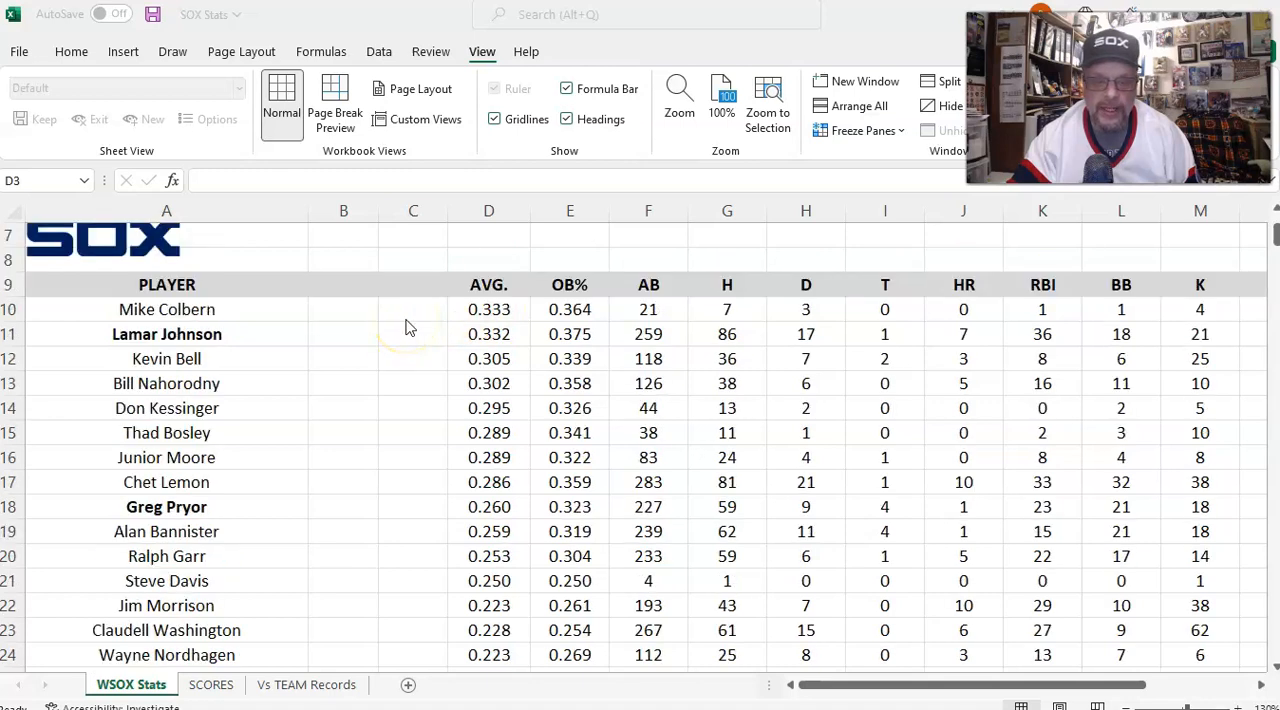
{"action": "scroll", "scroll_direction": "down", "scroll_amount": 3}
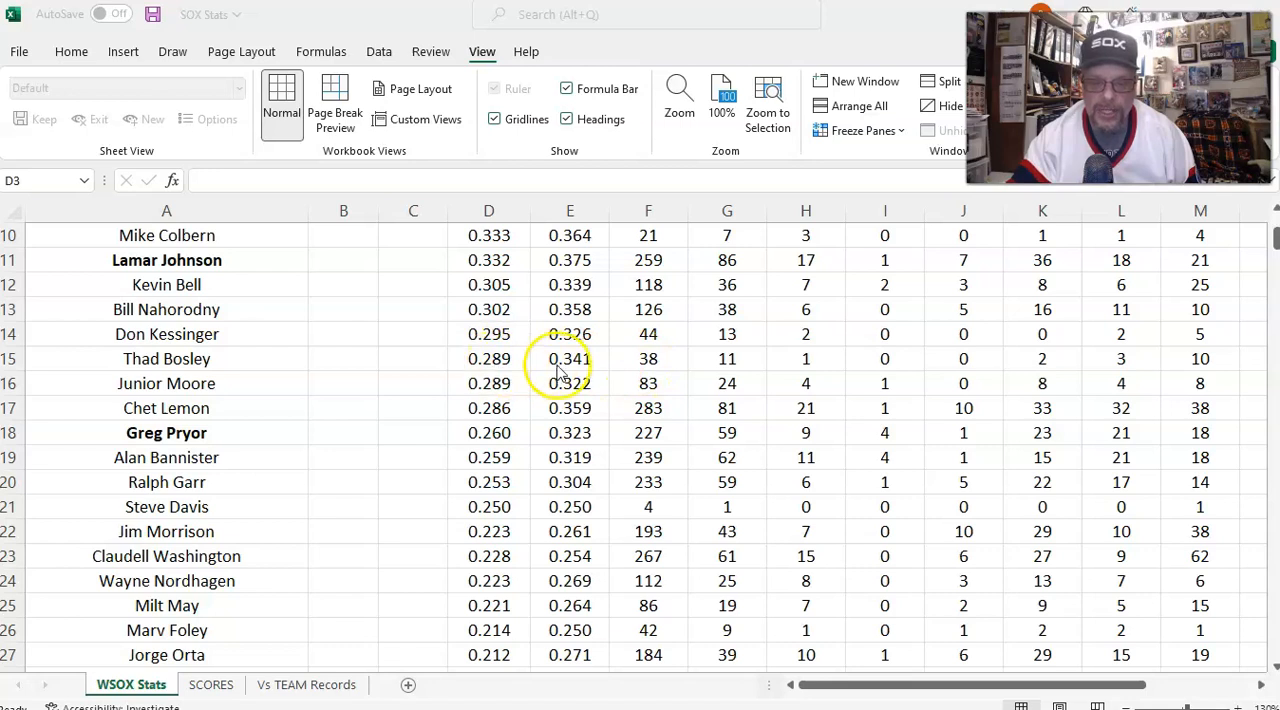
{"action": "mouse_move", "coordinate": [648, 372]}
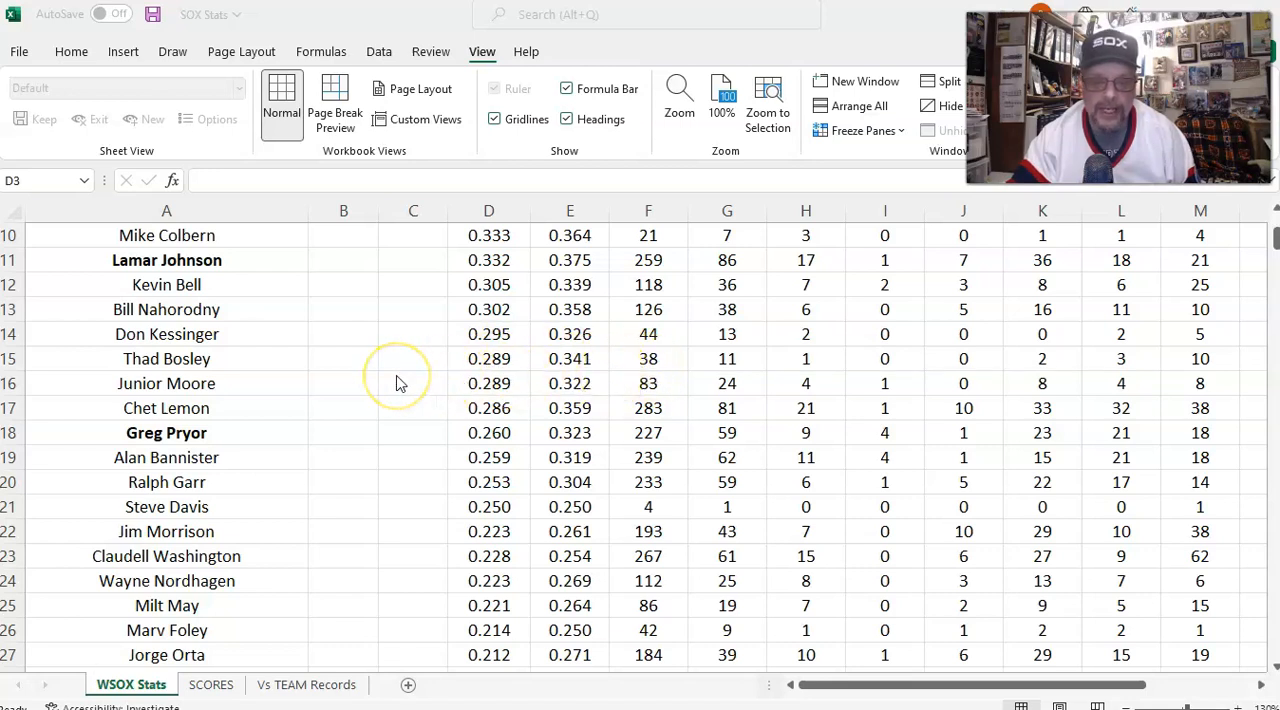
{"action": "scroll", "scroll_direction": "down", "scroll_amount": 3}
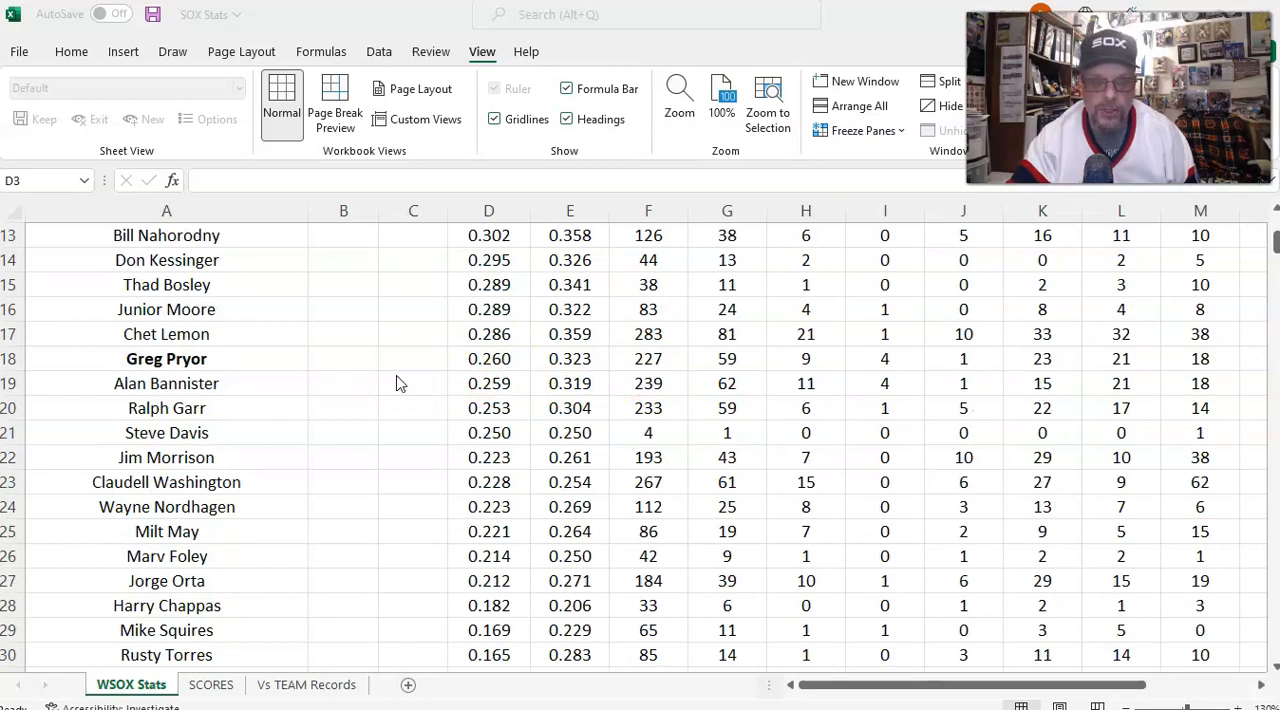
{"action": "scroll", "scroll_direction": "down", "scroll_amount": 3}
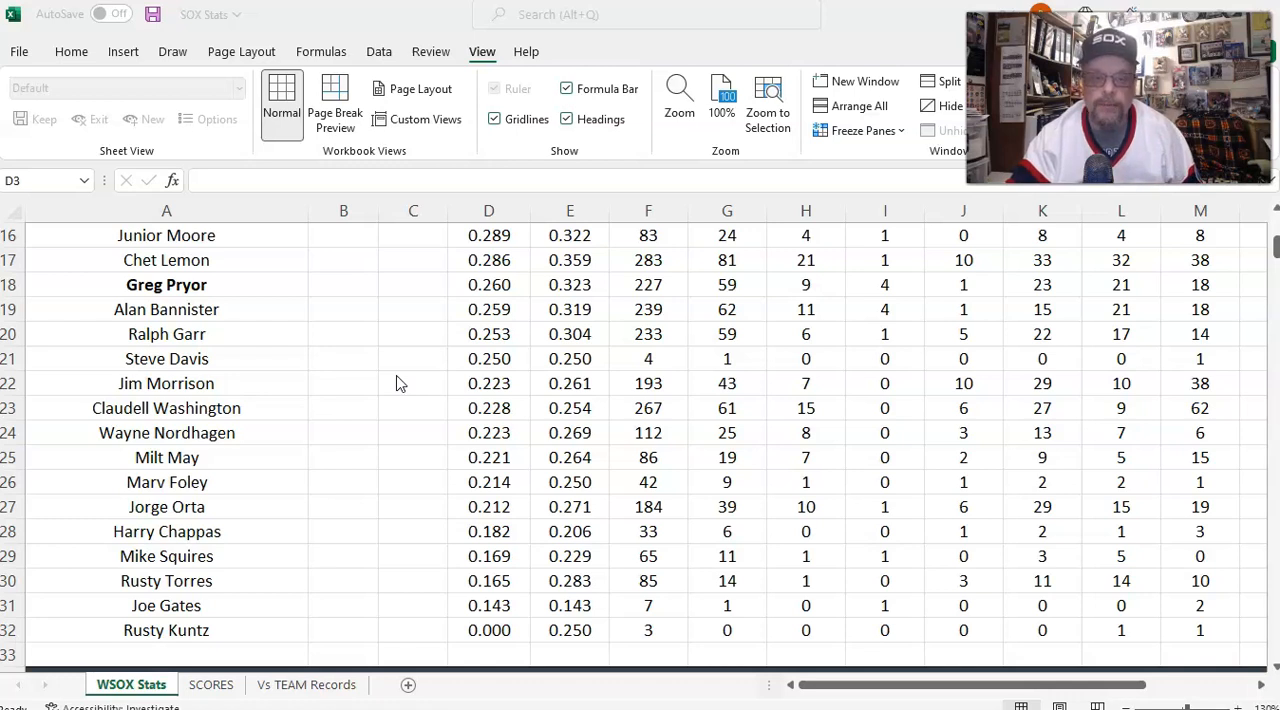
{"action": "scroll", "scroll_direction": "down", "scroll_amount": 3}
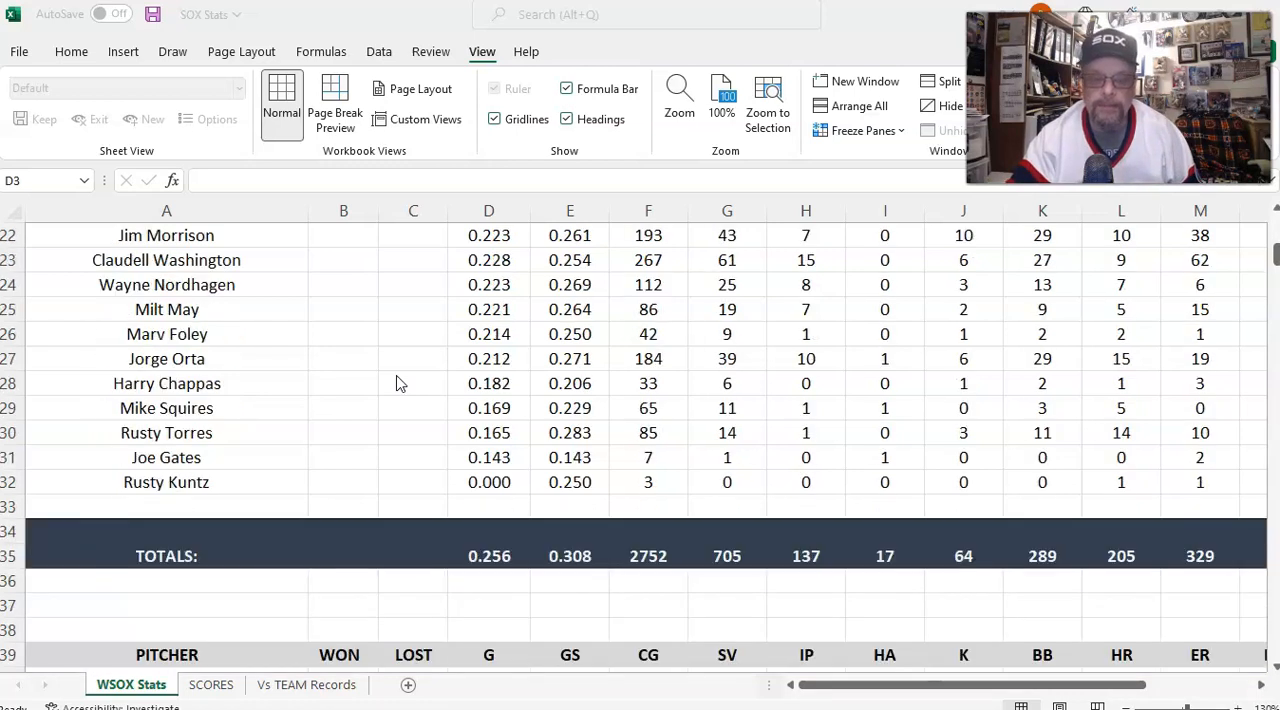
{"action": "scroll", "scroll_direction": "down", "scroll_amount": 3}
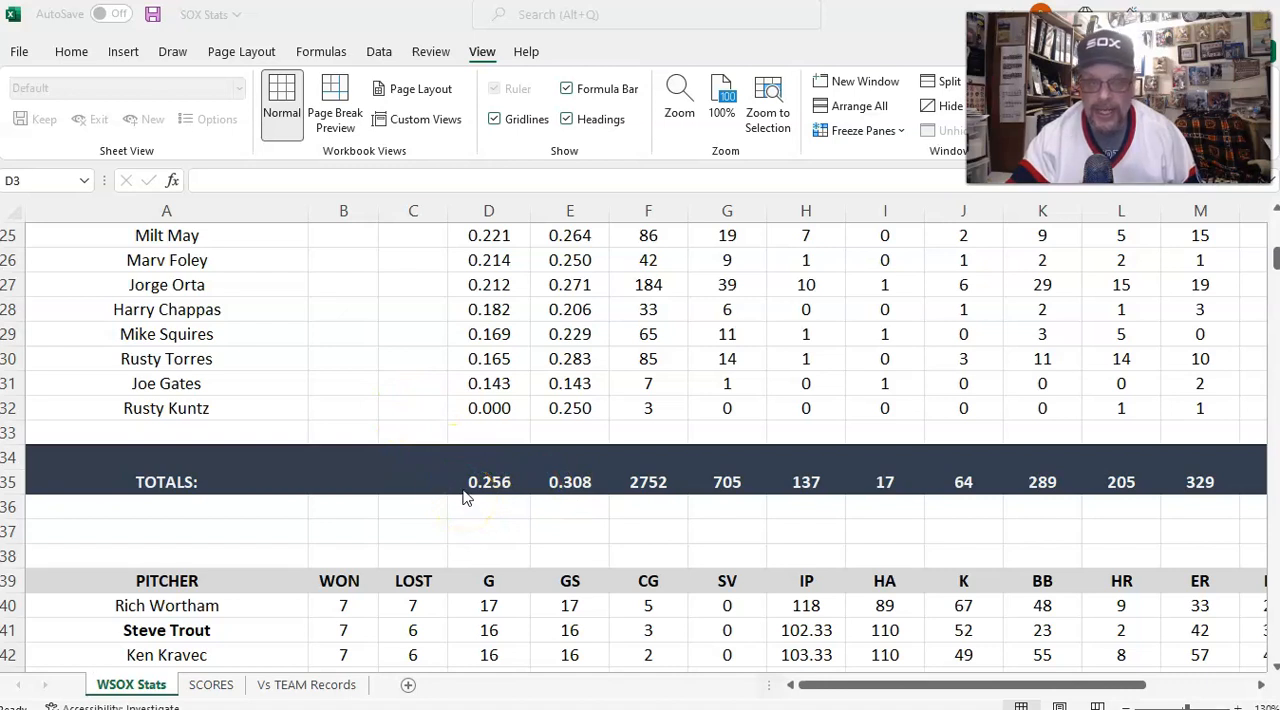
{"action": "mouse_move", "coordinate": [449, 447]}
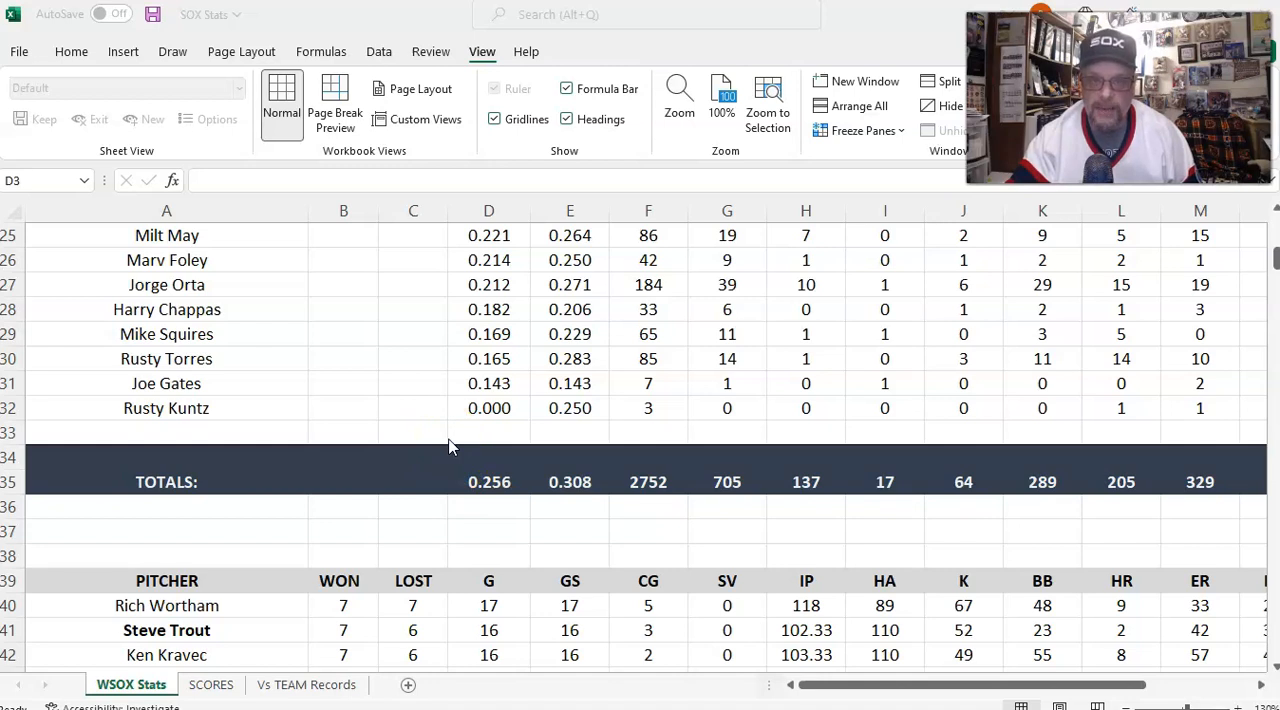
{"action": "scroll", "scroll_direction": "down", "scroll_amount": 3}
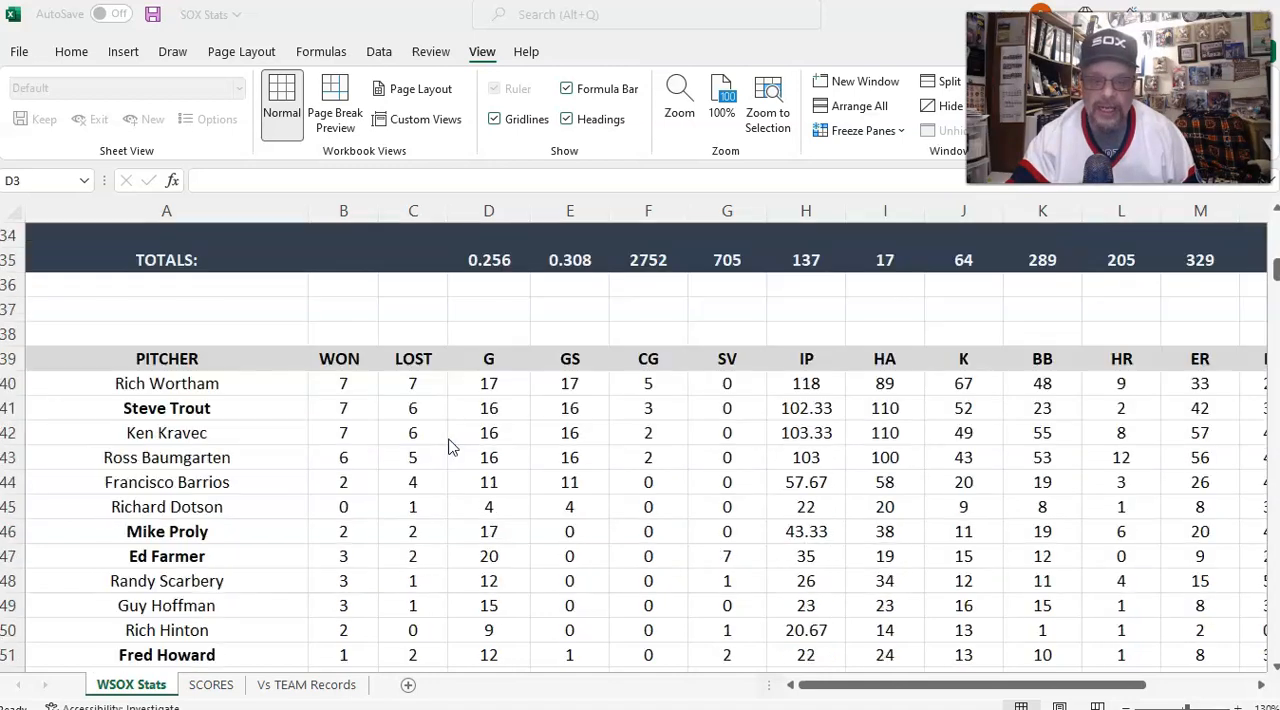
{"action": "scroll", "scroll_direction": "down", "scroll_amount": 3}
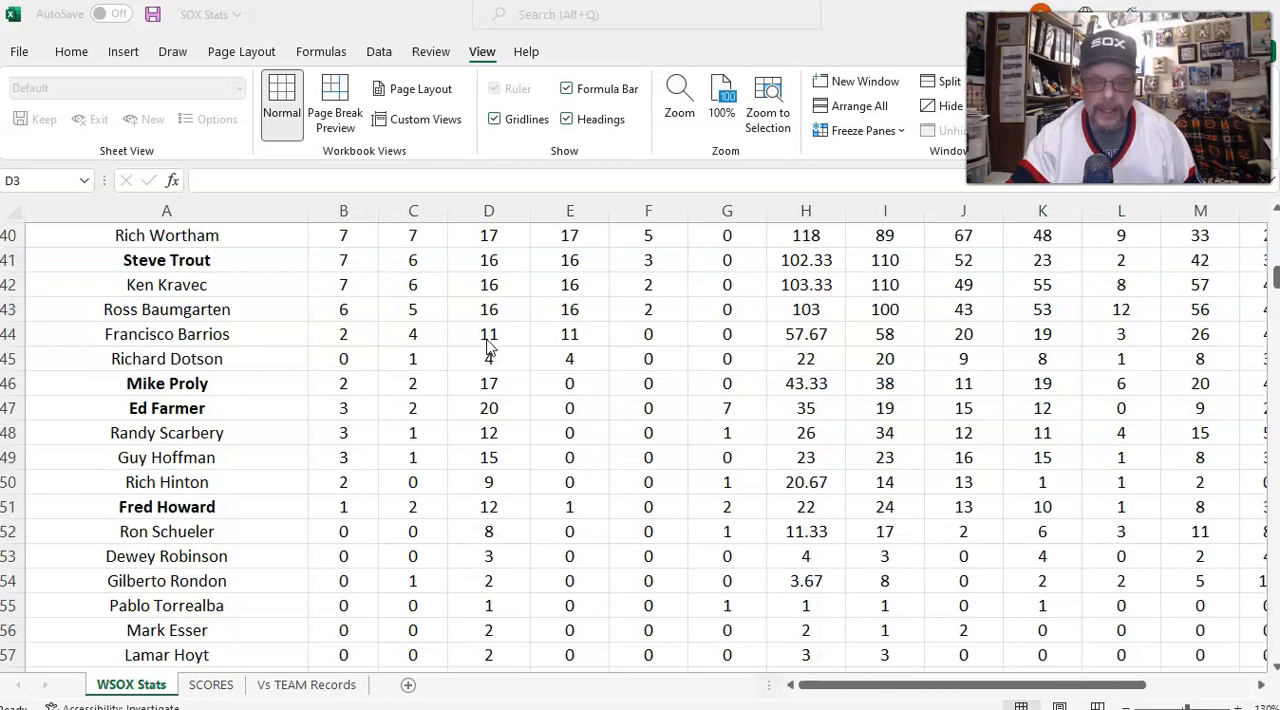
{"action": "scroll", "scroll_direction": "down", "scroll_amount": 3}
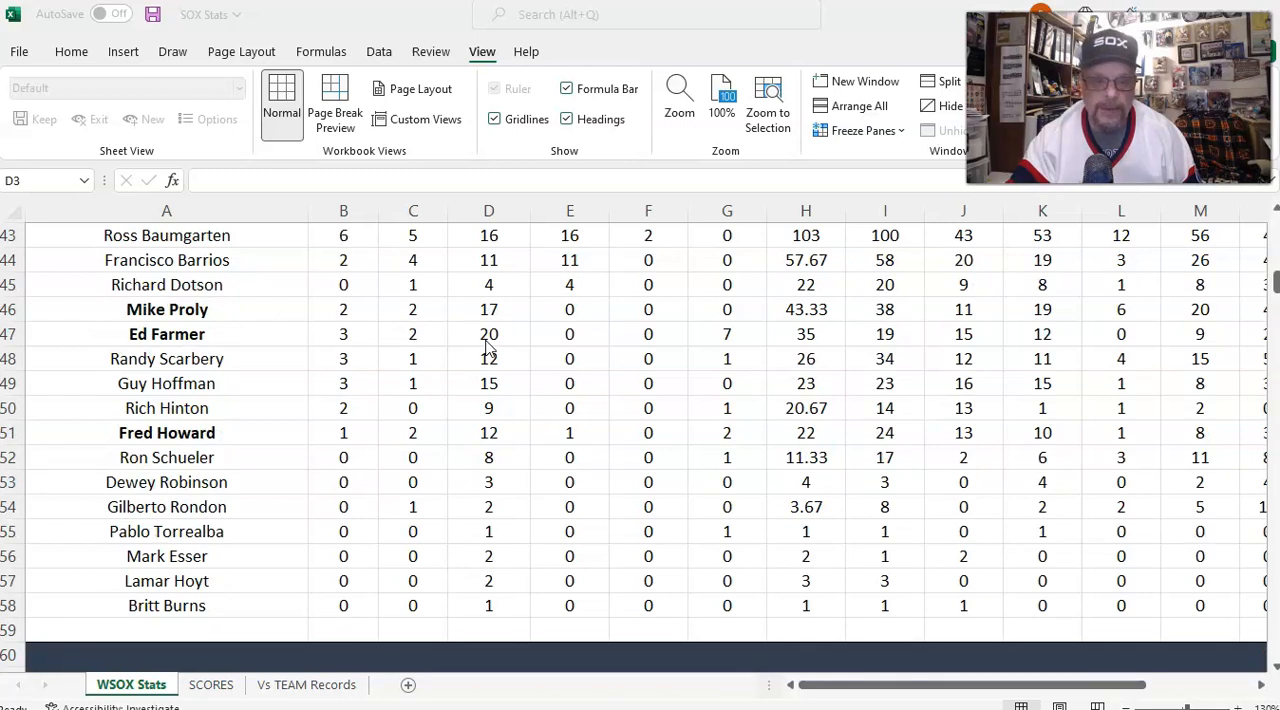
{"action": "scroll", "scroll_direction": "down", "scroll_amount": 3}
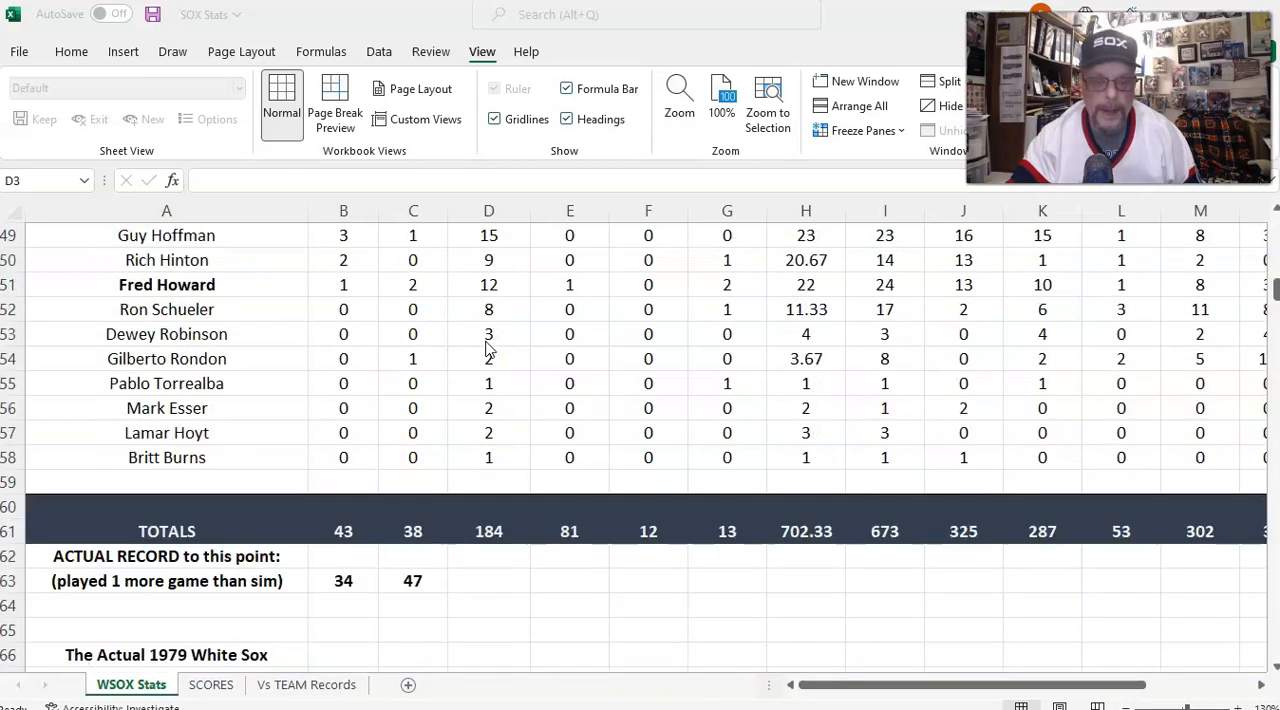
{"action": "scroll", "scroll_direction": "down", "scroll_amount": 3}
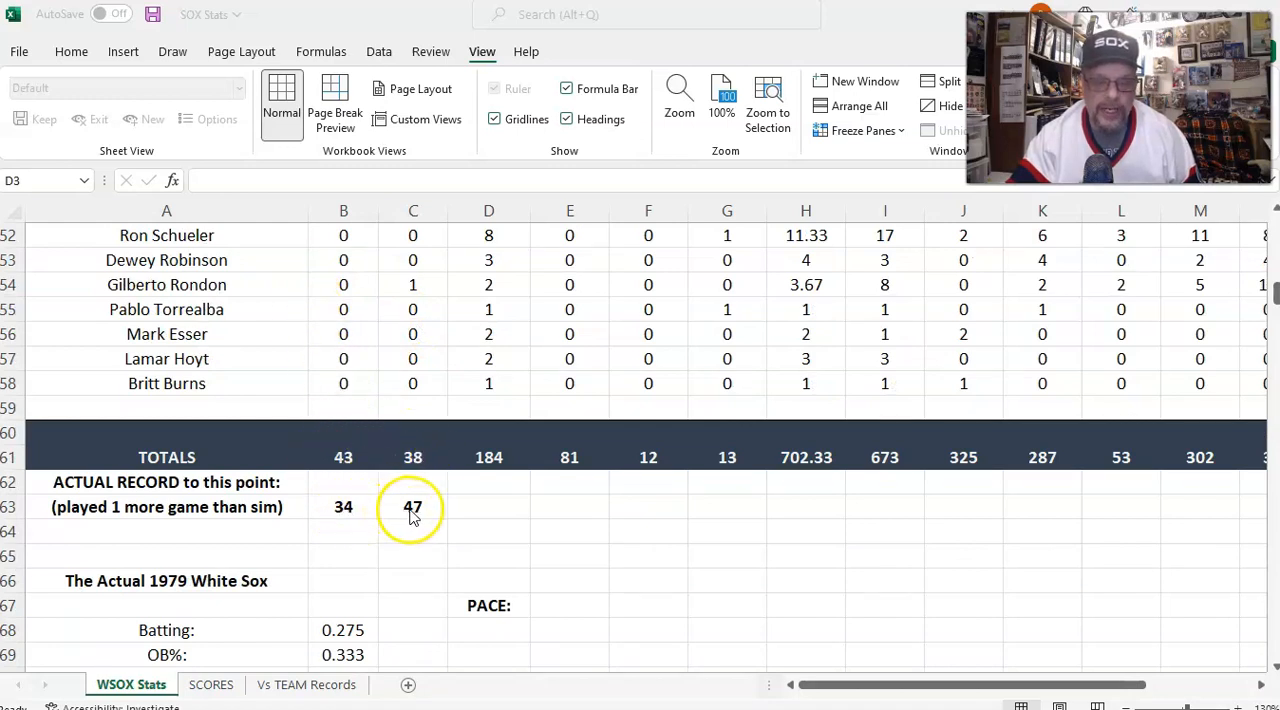
{"action": "mouse_move", "coordinate": [310, 520]}
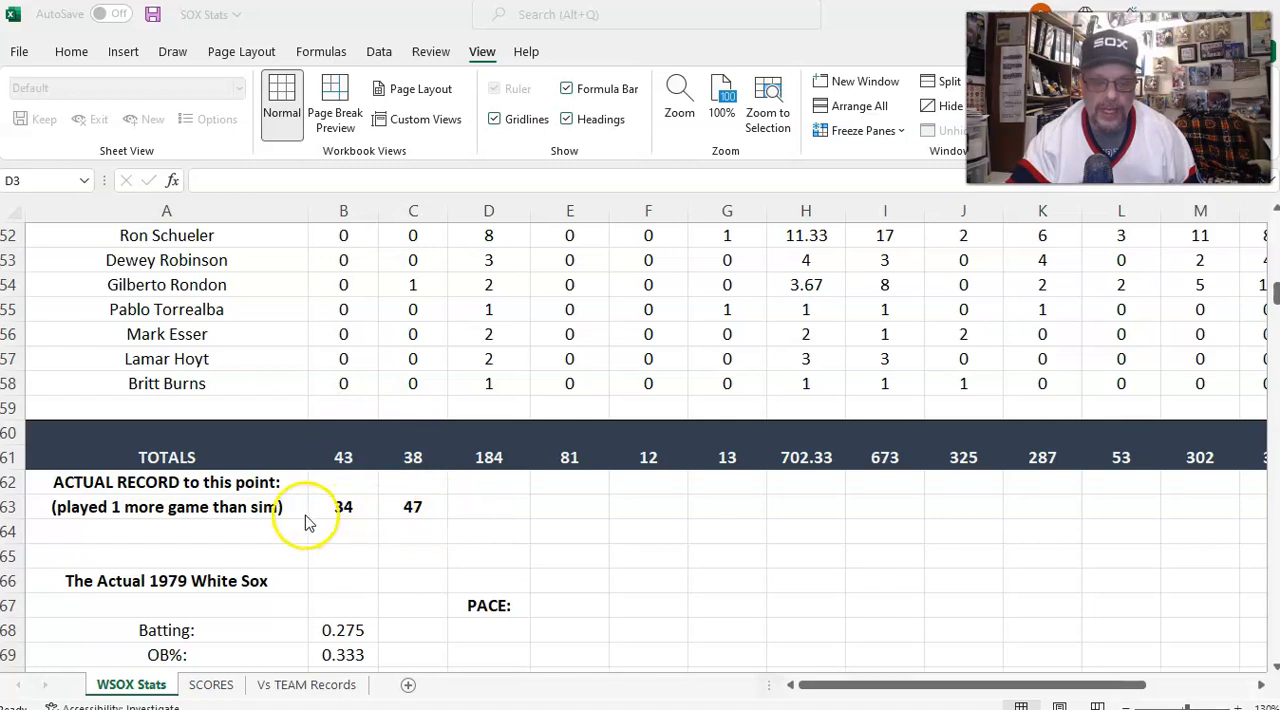
{"action": "mouse_move", "coordinate": [535, 500]}
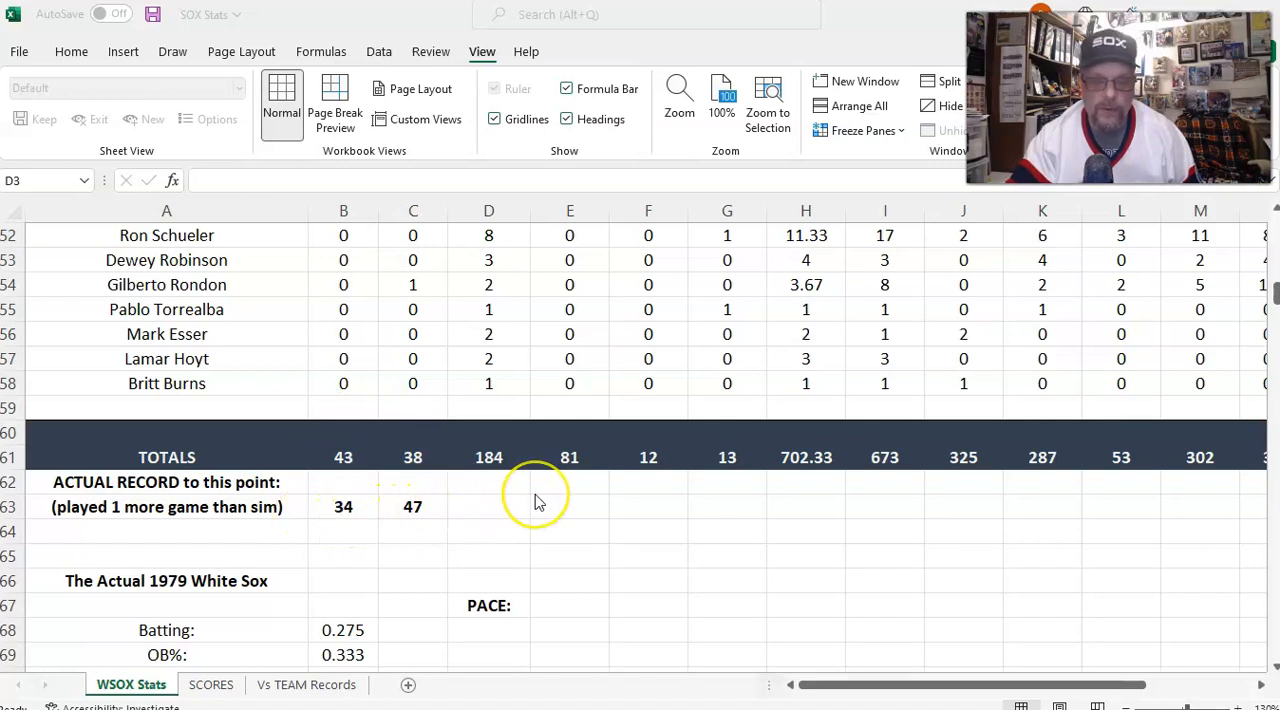
{"action": "scroll", "scroll_direction": "down", "scroll_amount": 3}
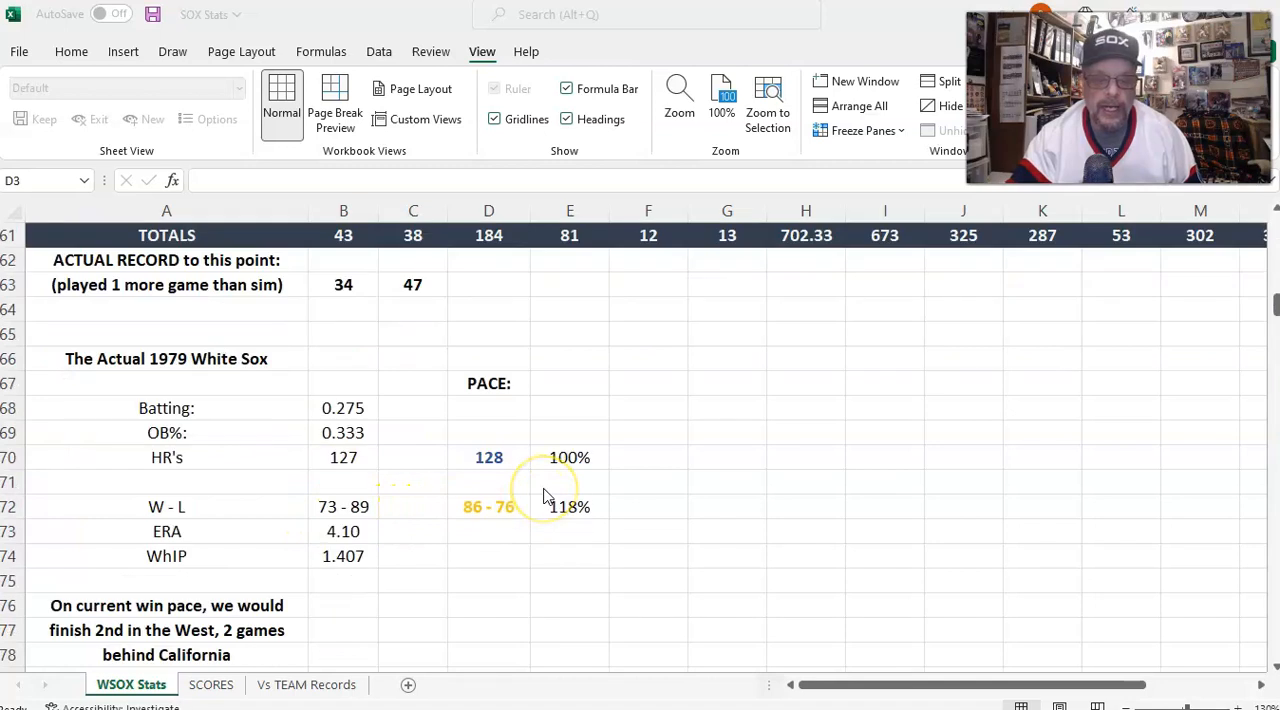
{"action": "scroll", "scroll_direction": "down", "scroll_amount": 3}
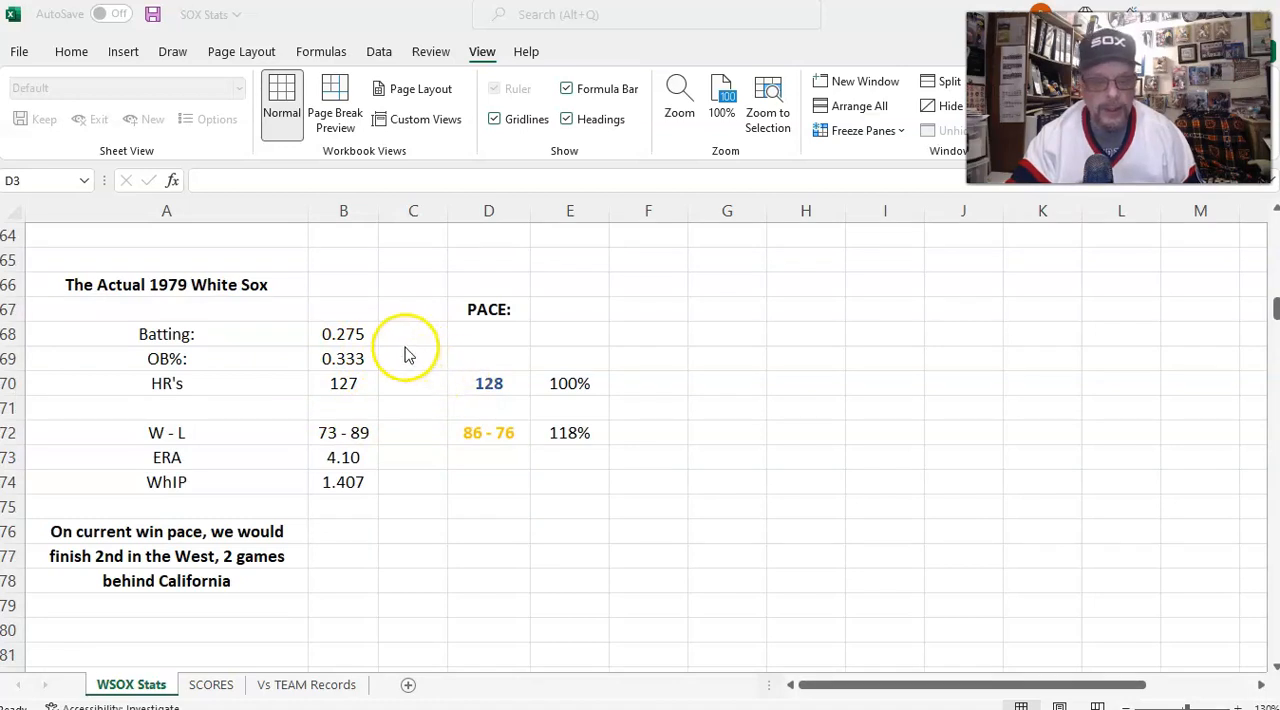
{"action": "mouse_move", "coordinate": [370, 338]}
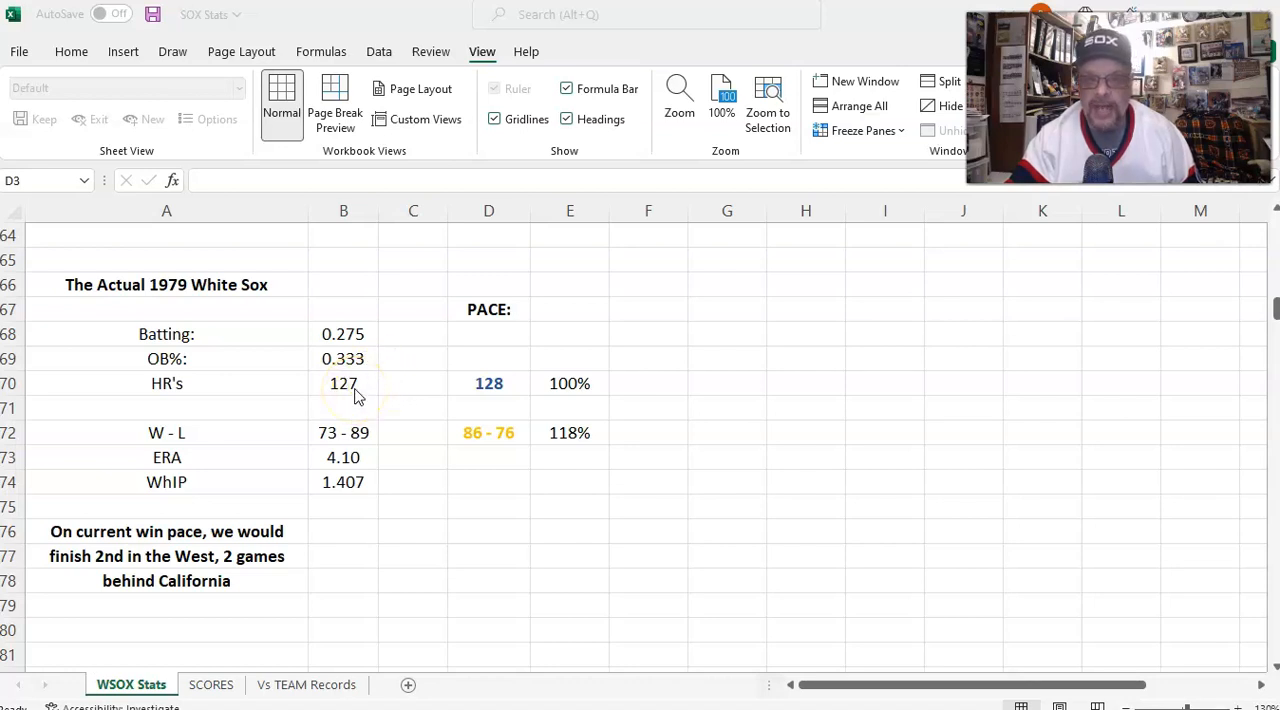
{"action": "mouse_move", "coordinate": [350, 395]}
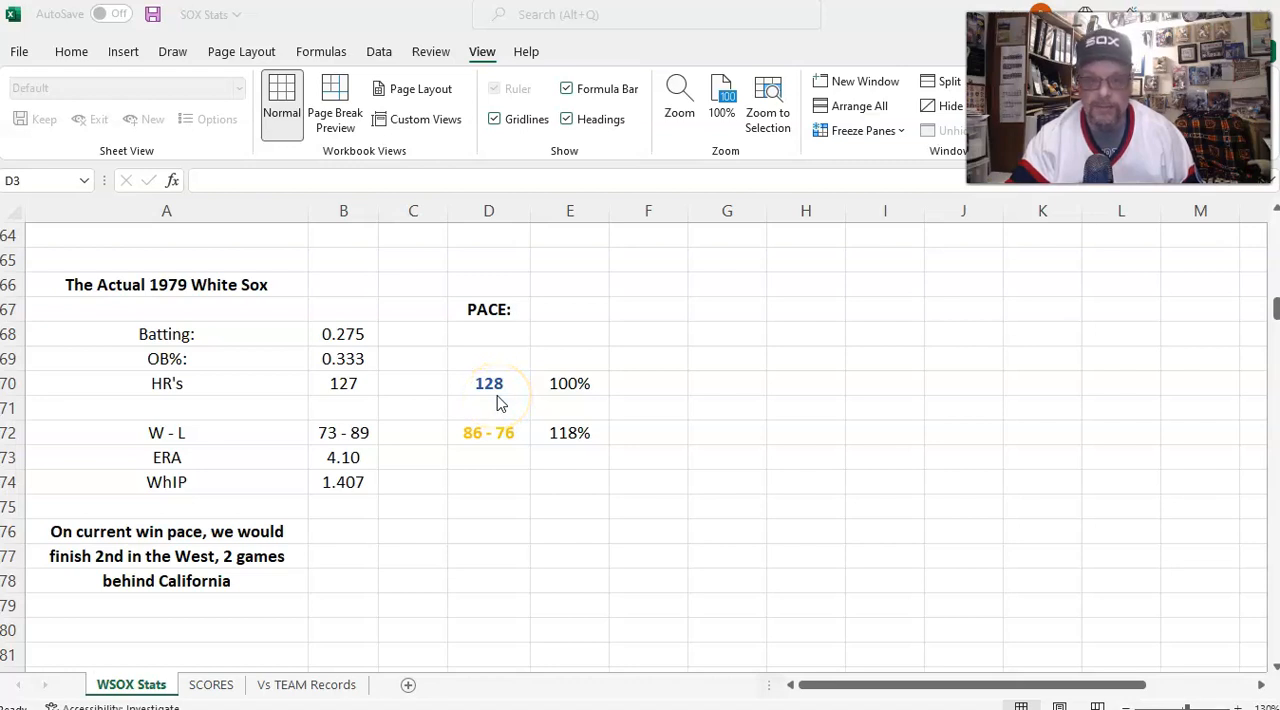
{"action": "mouse_move", "coordinate": [405, 425]}
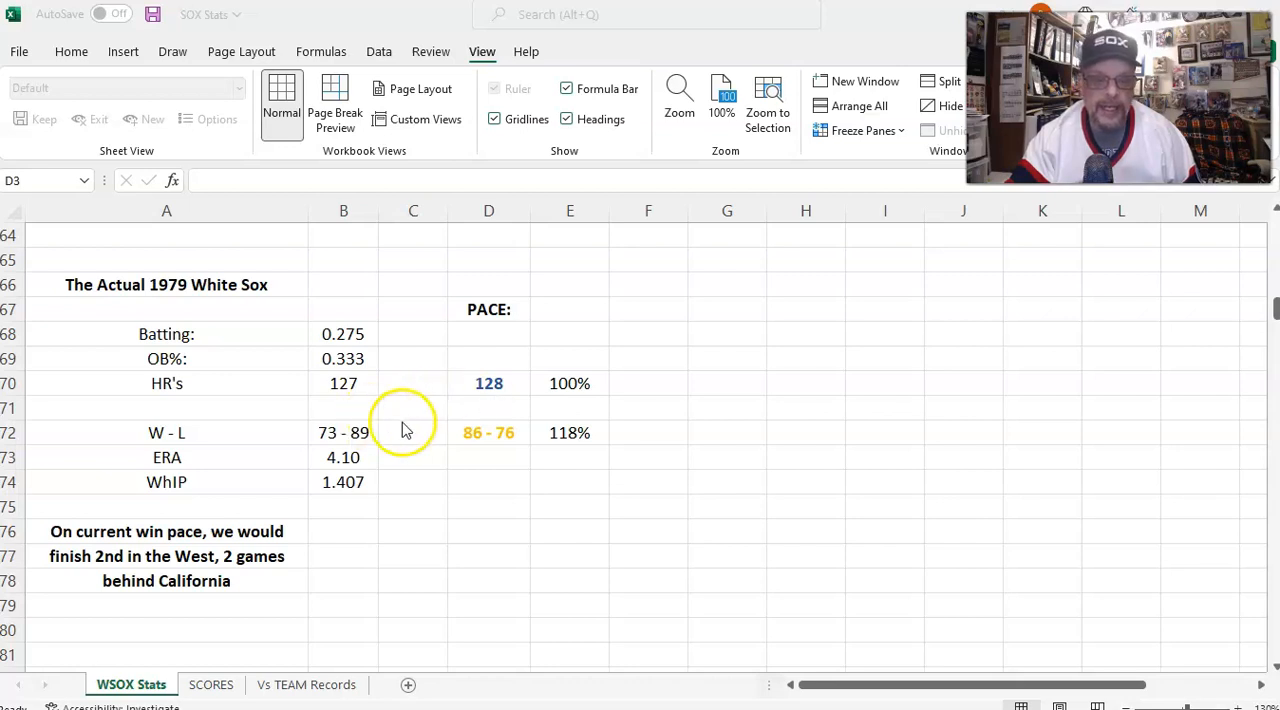
{"action": "mouse_move", "coordinate": [372, 447]}
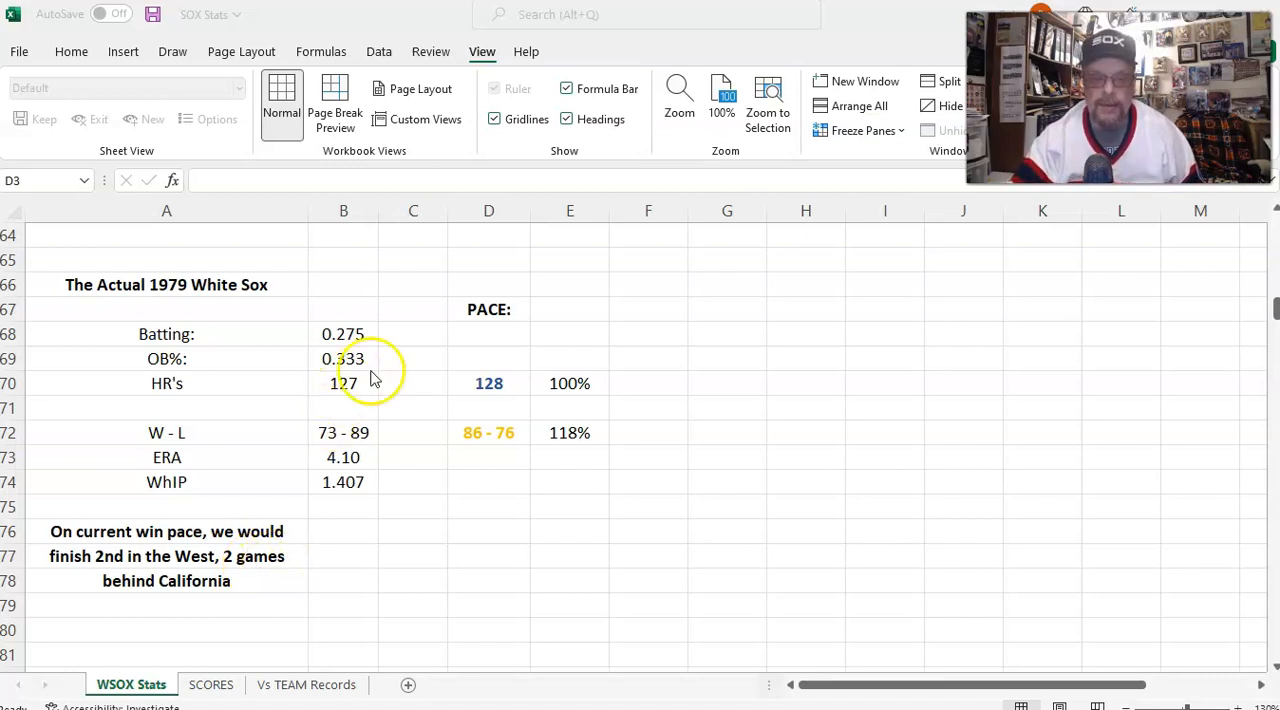
{"action": "mouse_move", "coordinate": [680, 385]}
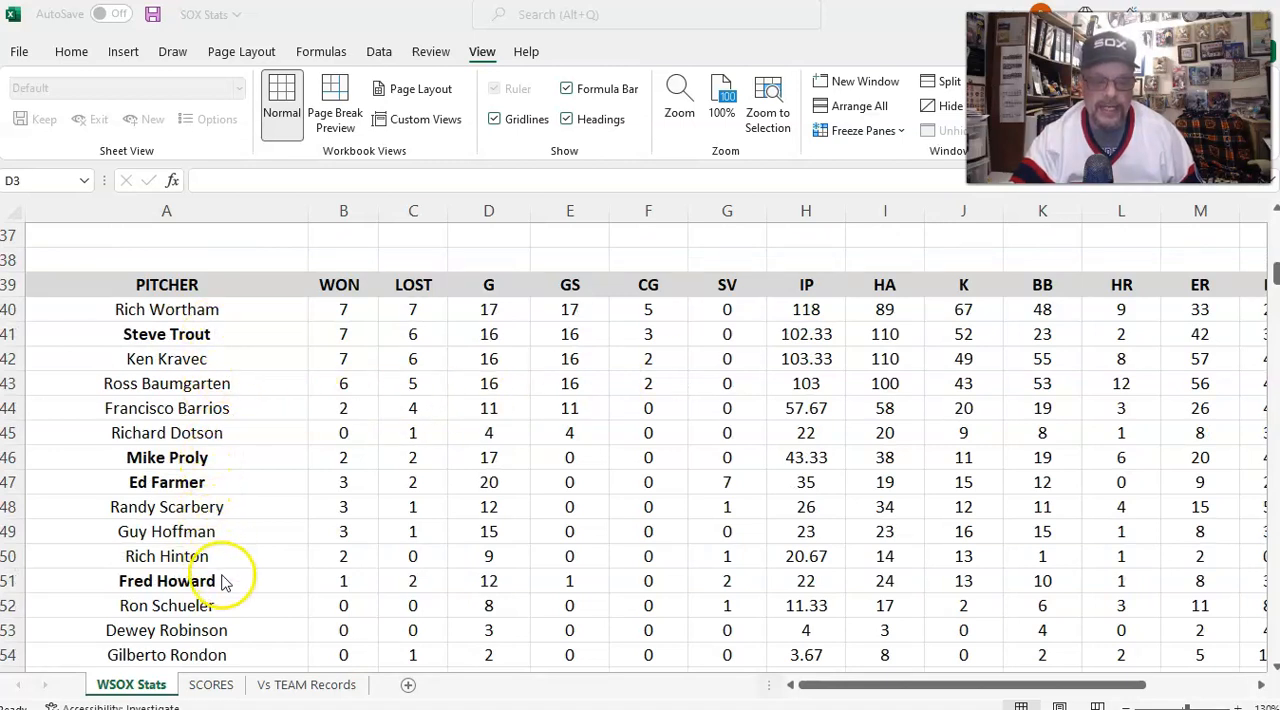
{"action": "mouse_move", "coordinate": [230, 347]}
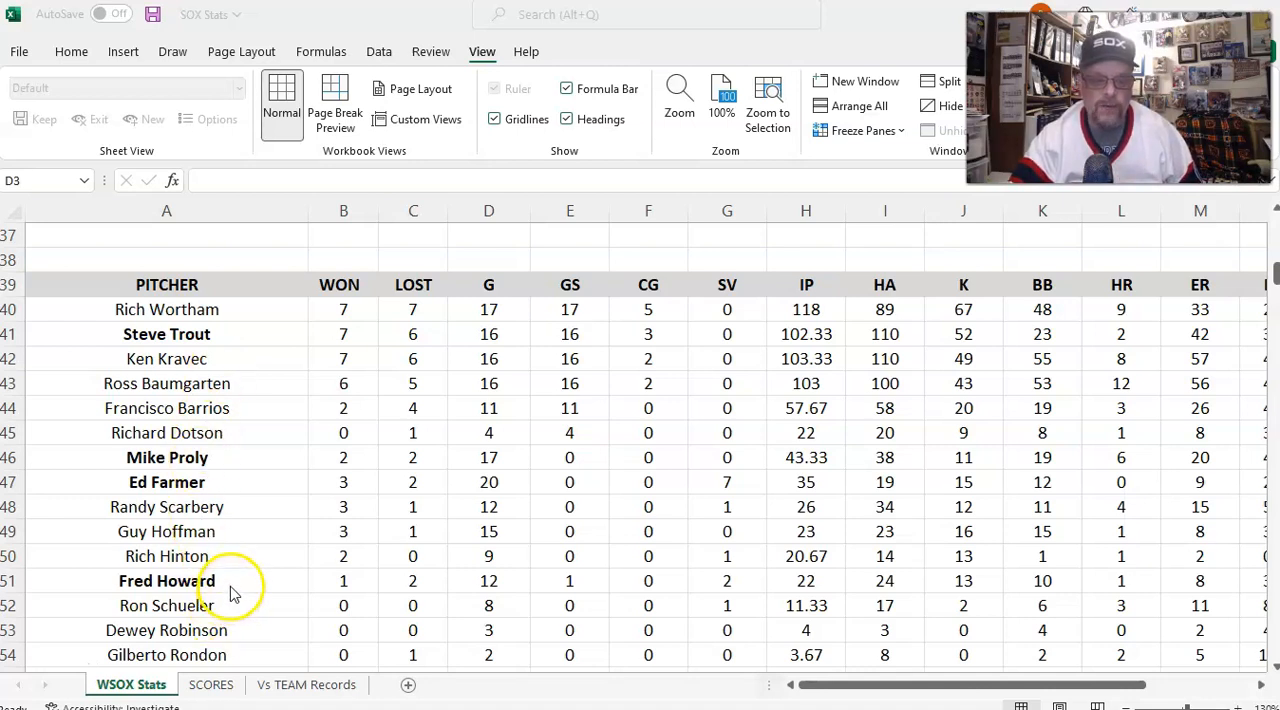
{"action": "mouse_move", "coordinate": [765, 580]}
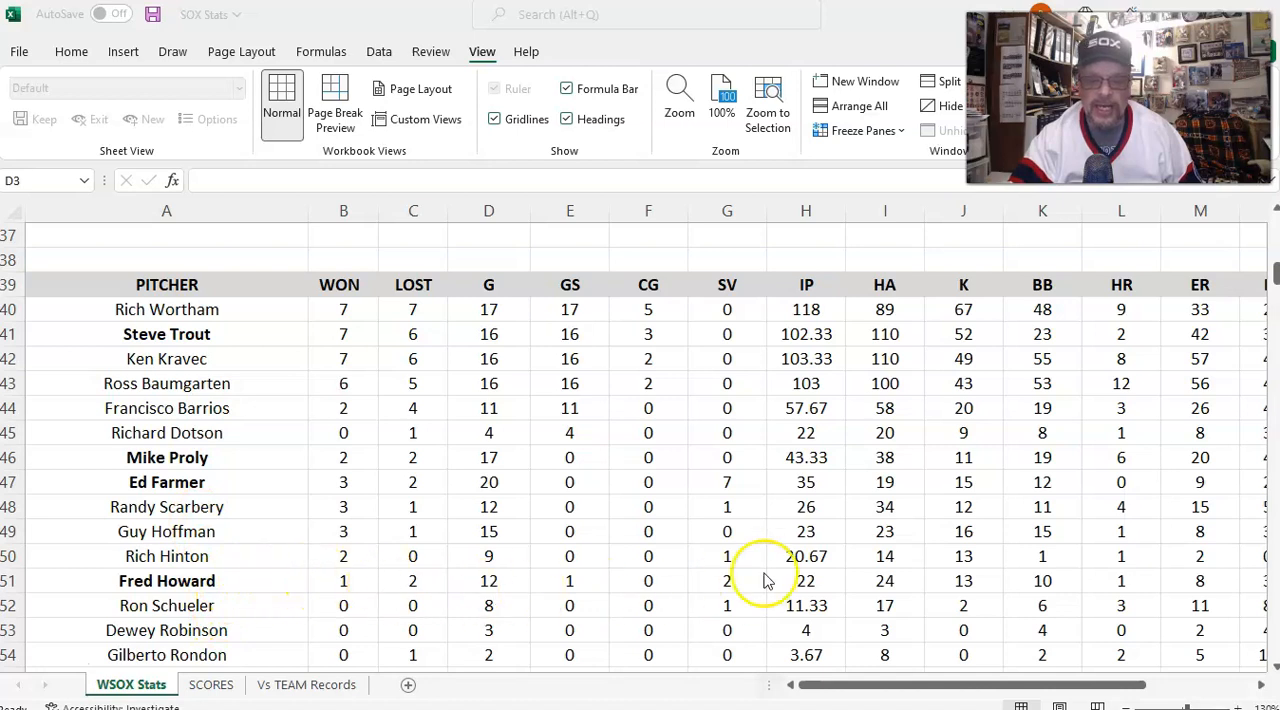
{"action": "mouse_move", "coordinate": [857, 690]}
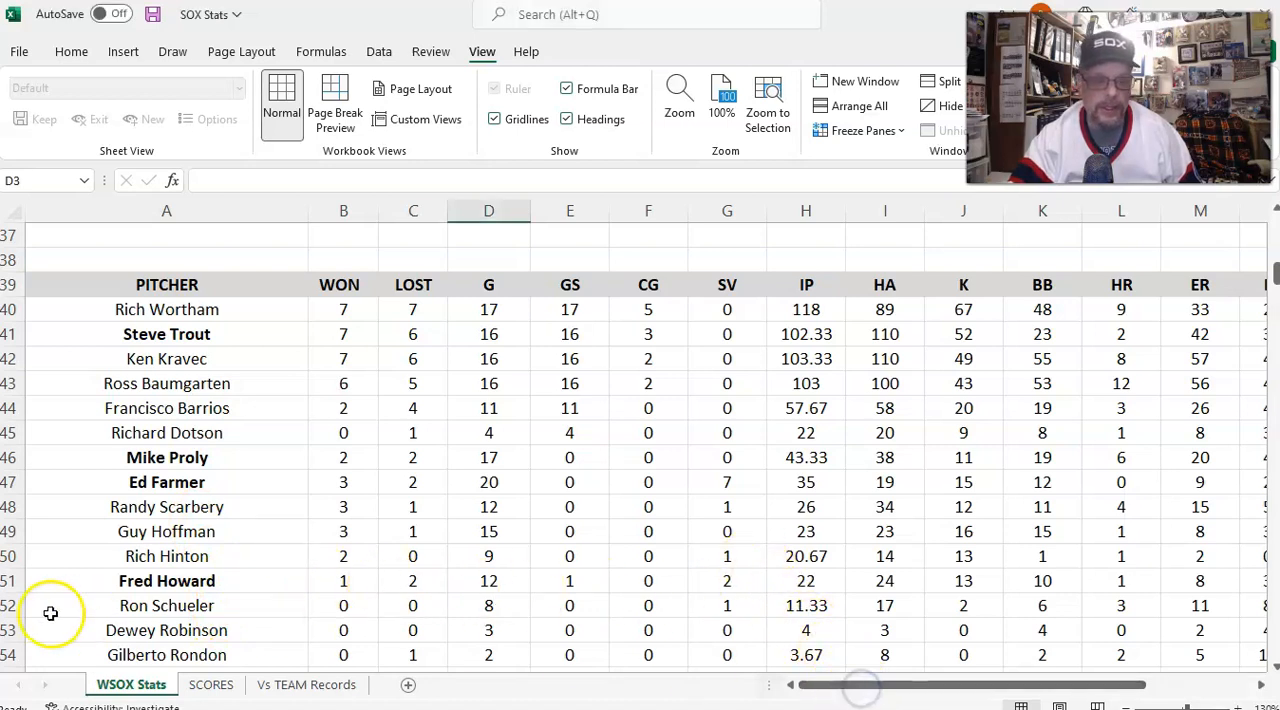
- Review Steve Trout's pitching line across its columns
{"action": "left_click", "coordinate": [166, 580]}
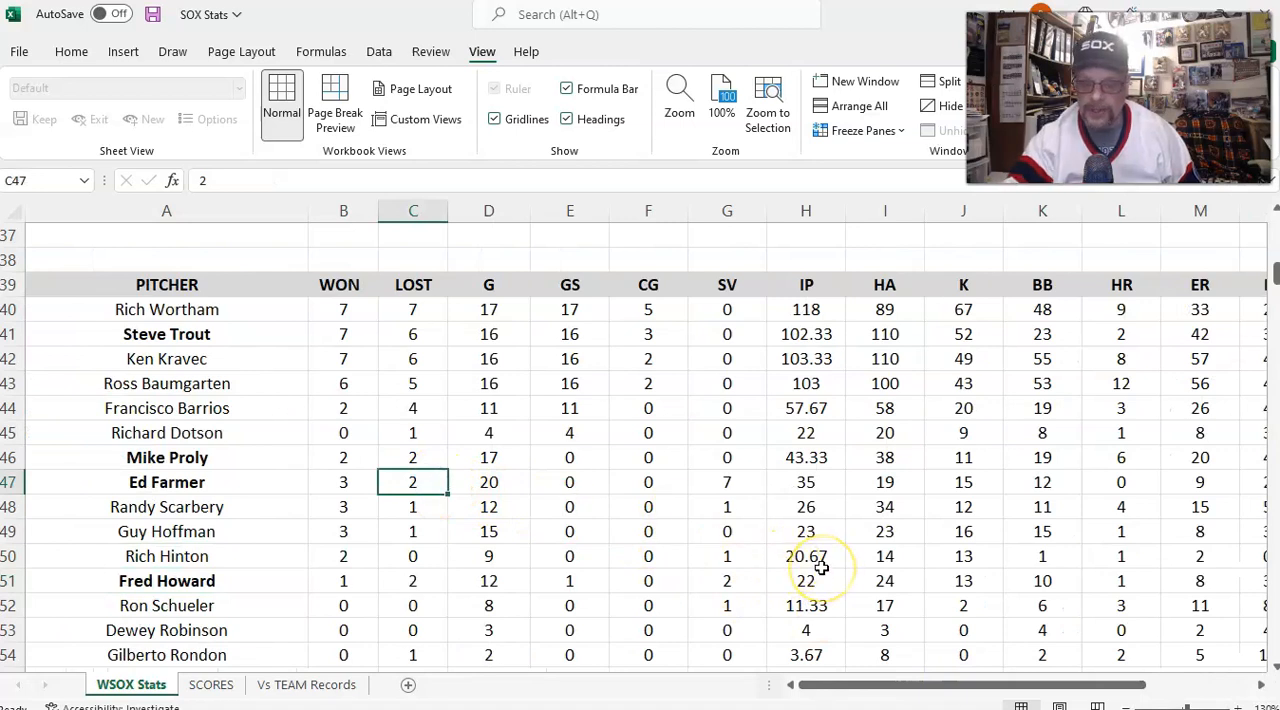
{"action": "scroll", "scroll_direction": "right", "scroll_amount": 3}
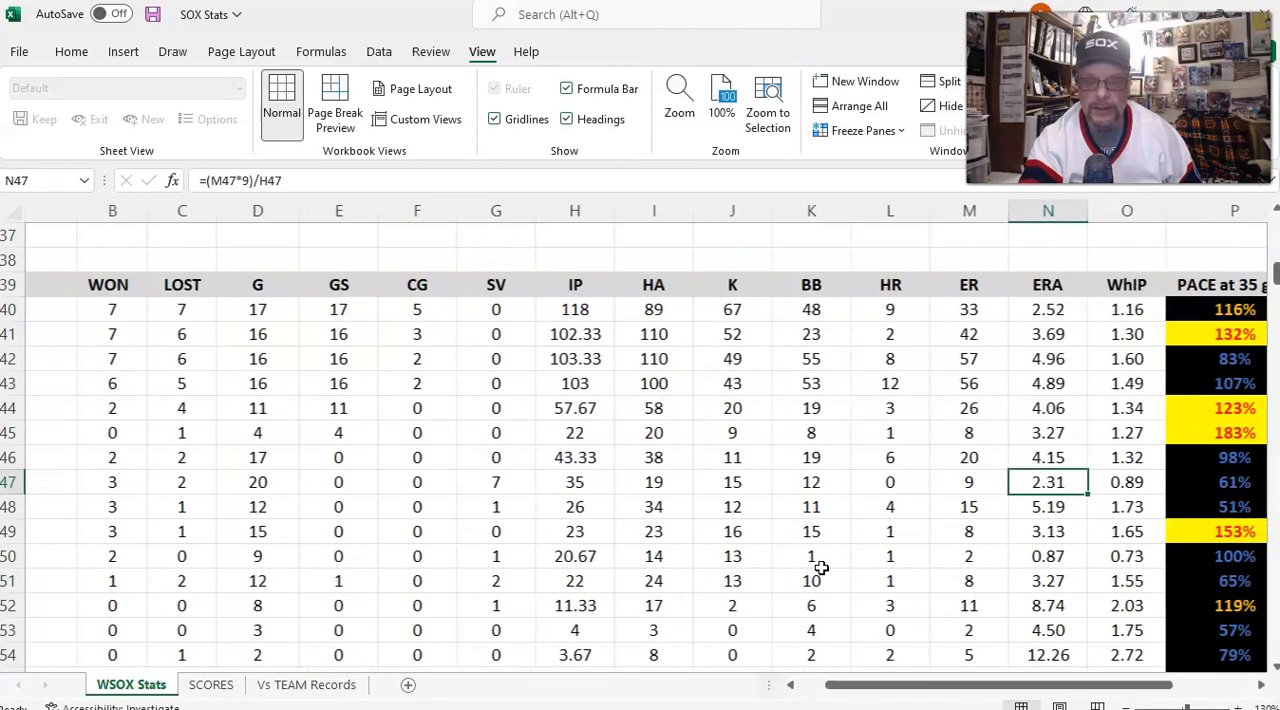
{"action": "scroll", "scroll_direction": "left", "scroll_amount": 3}
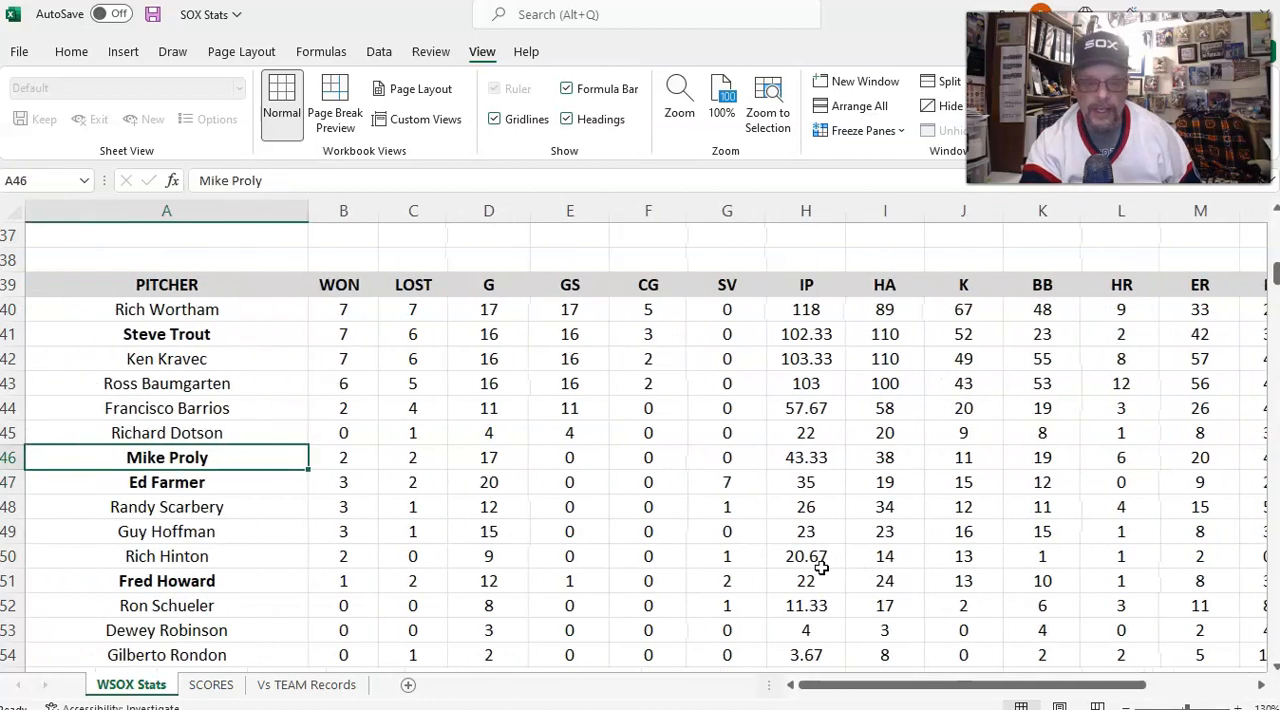
{"action": "left_click", "coordinate": [727, 457]}
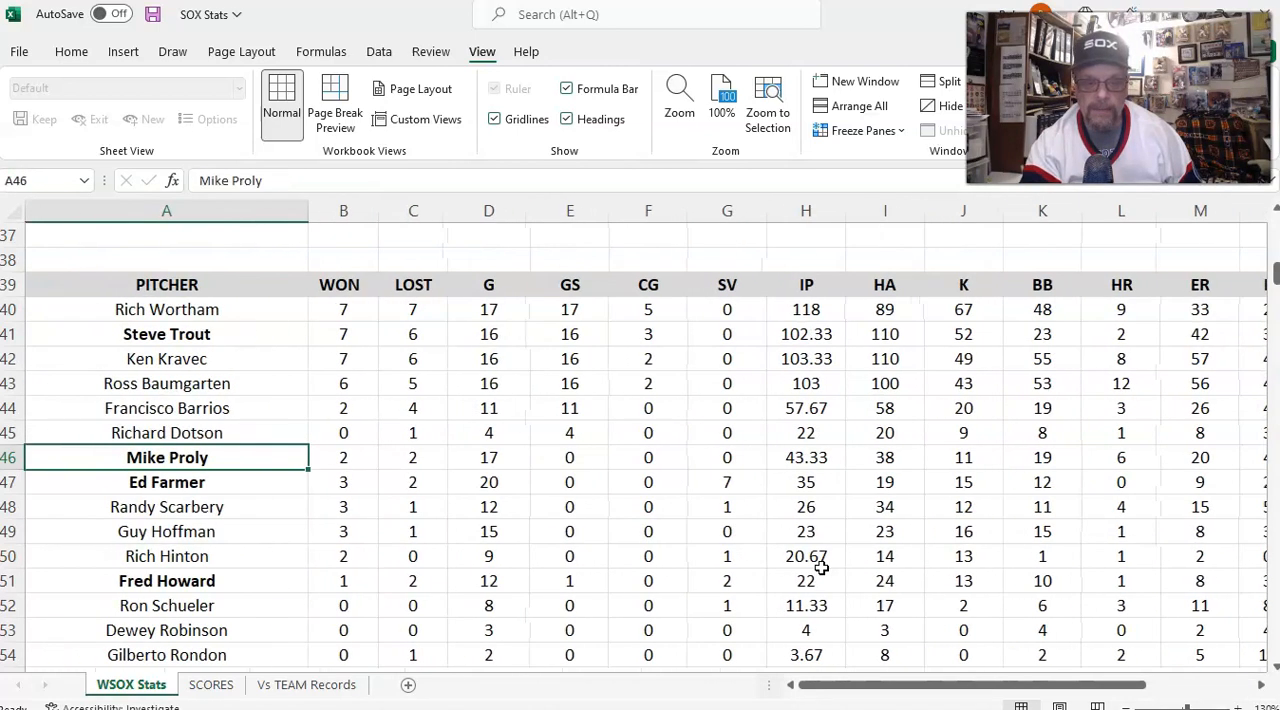
{"action": "left_click", "coordinate": [166, 334]}
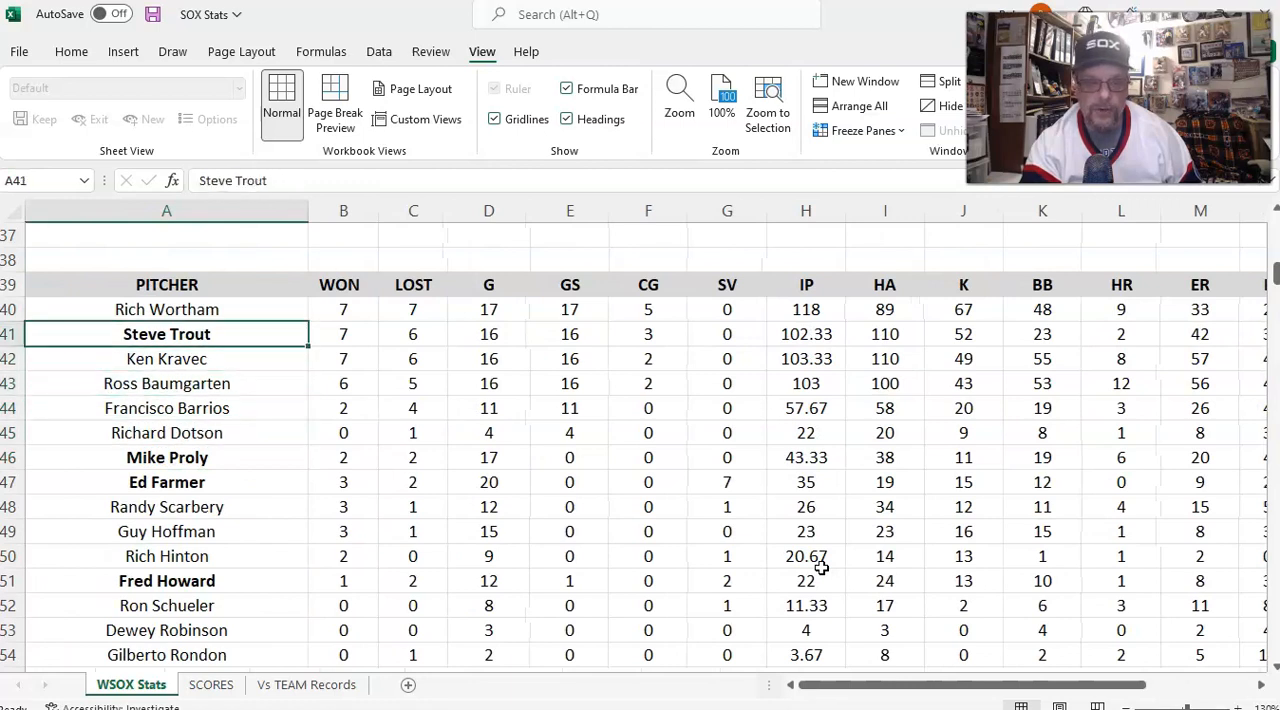
{"action": "left_click", "coordinate": [1042, 334]}
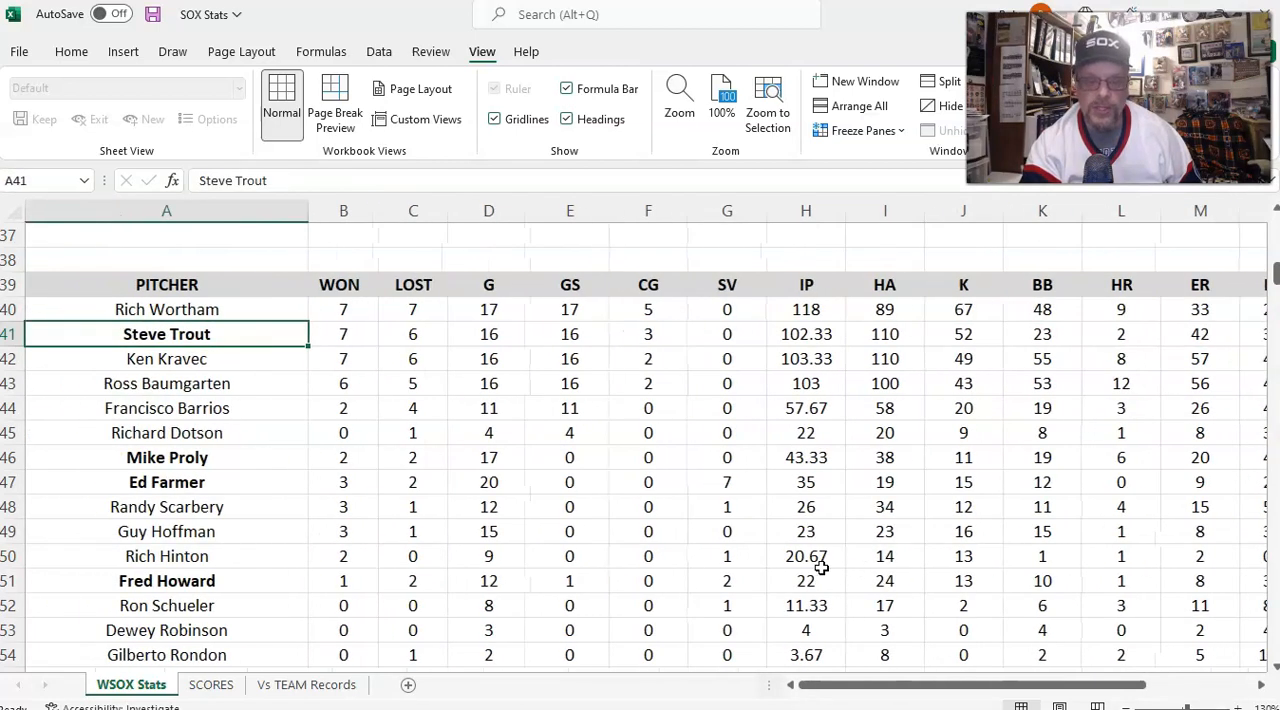
- Highlight Lamar Johnson, Thad Bosley and Jorge Orta's batting lines, ending on Johnson's 21 strikeouts
{"action": "left_click", "coordinate": [166, 309]}
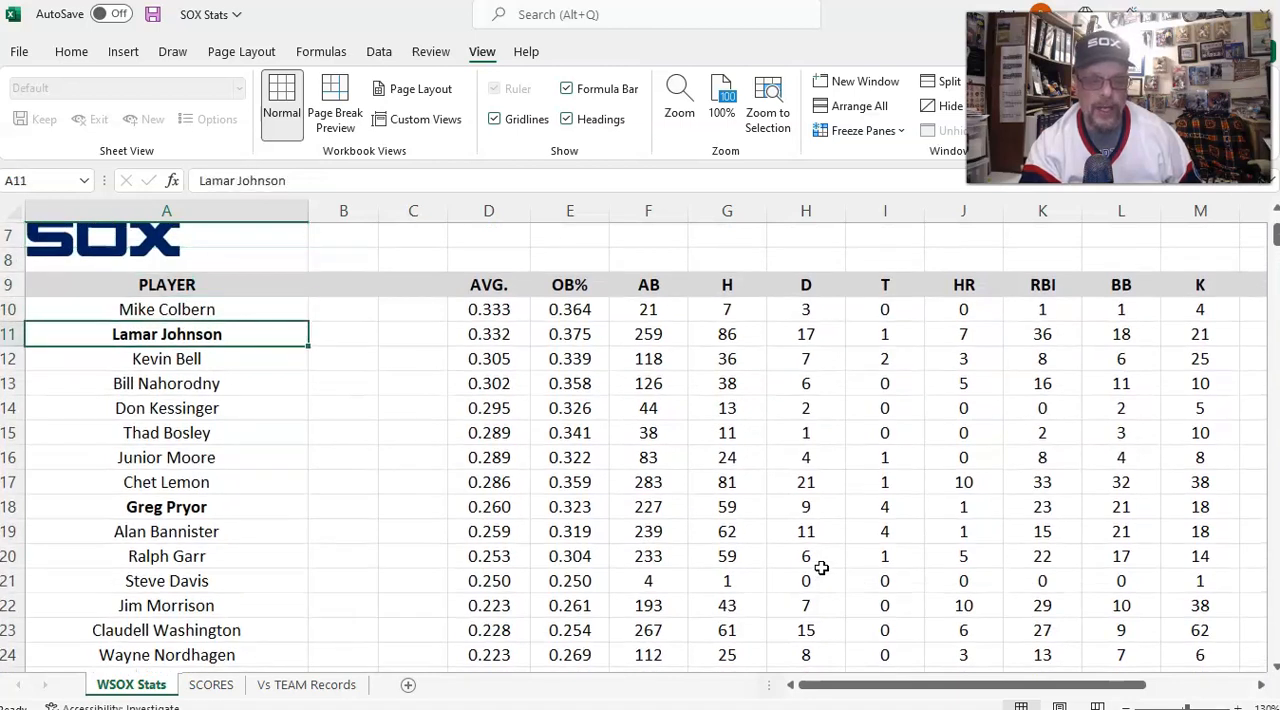
{"action": "left_click", "coordinate": [166, 432]}
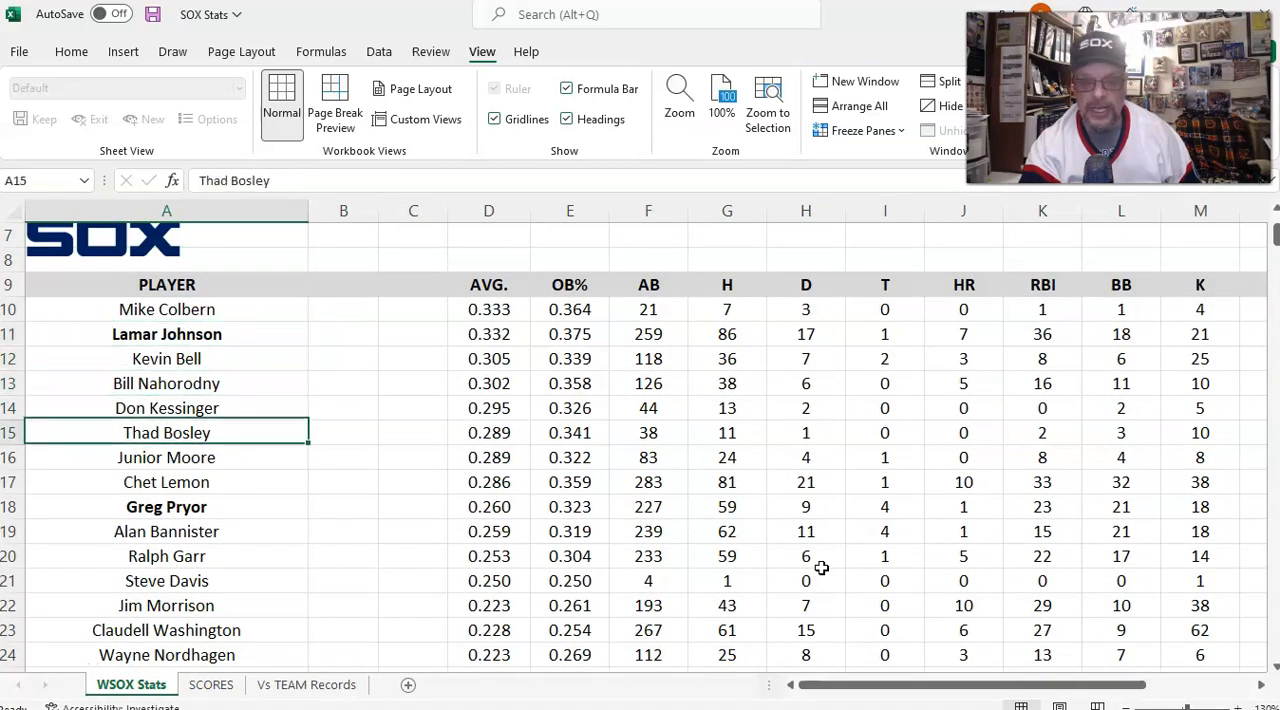
{"action": "left_click", "coordinate": [166, 506]}
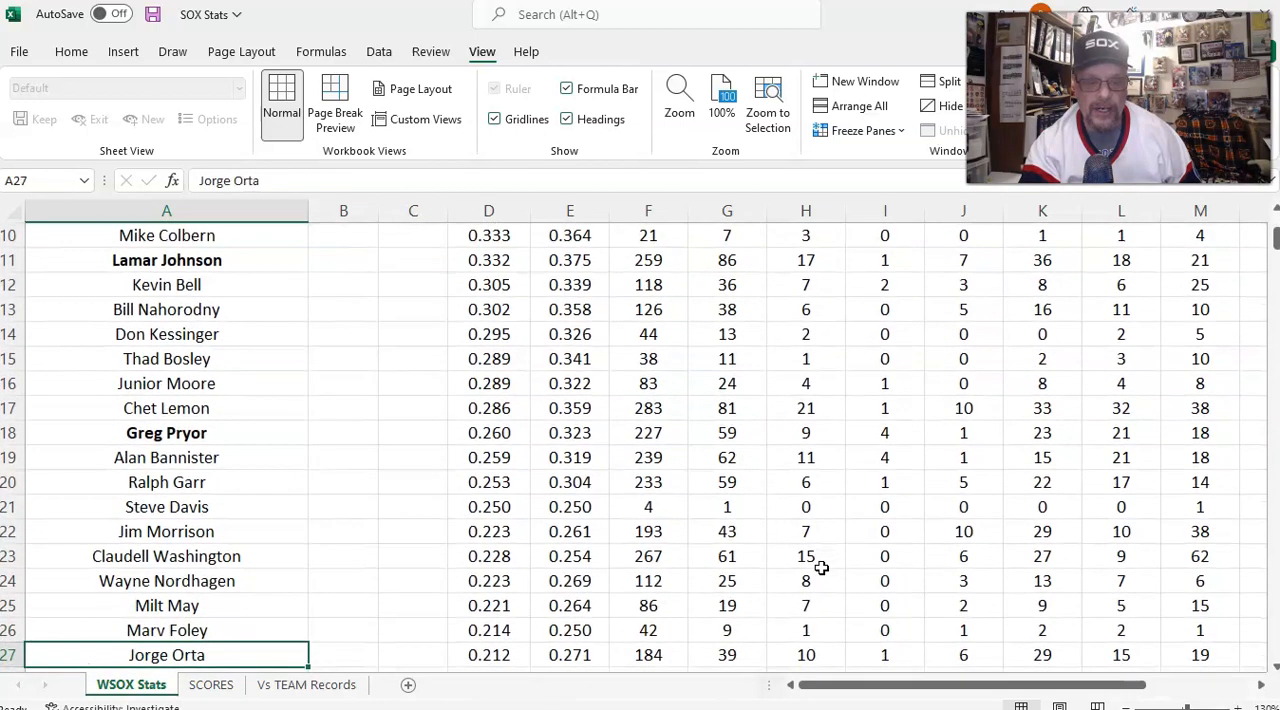
{"action": "left_click", "coordinate": [166, 284]}
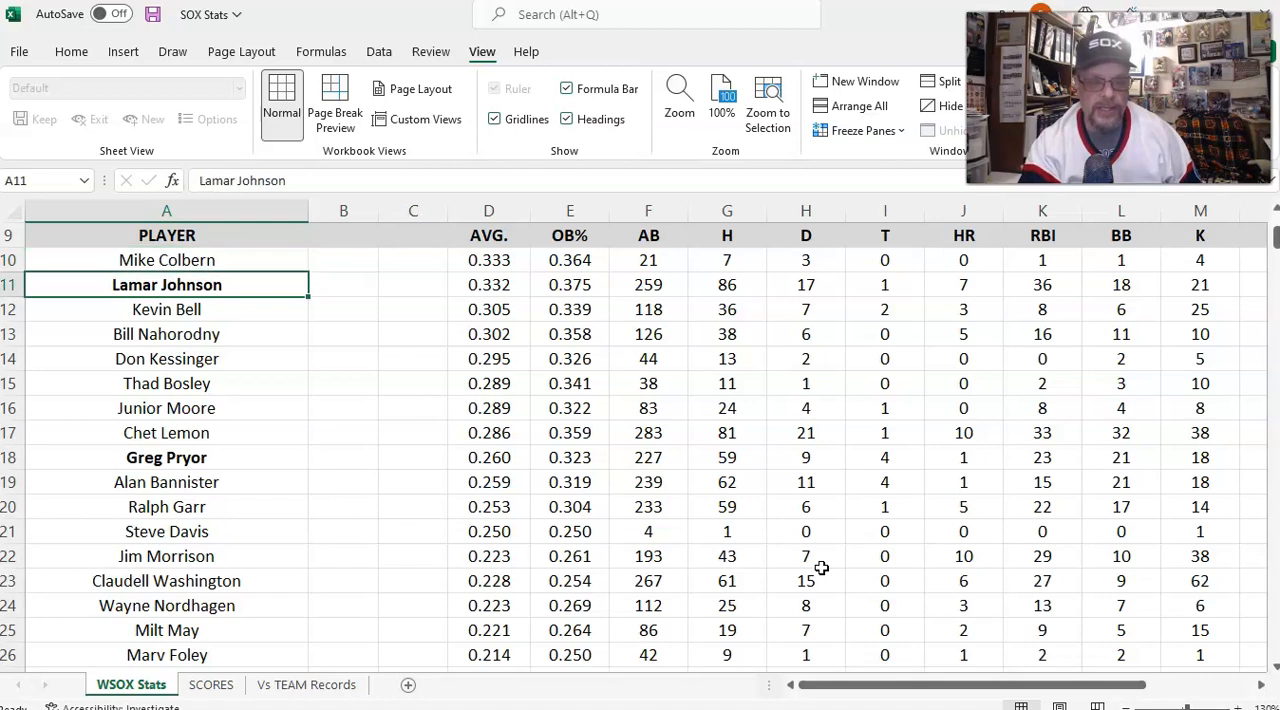
{"action": "left_click", "coordinate": [413, 285]}
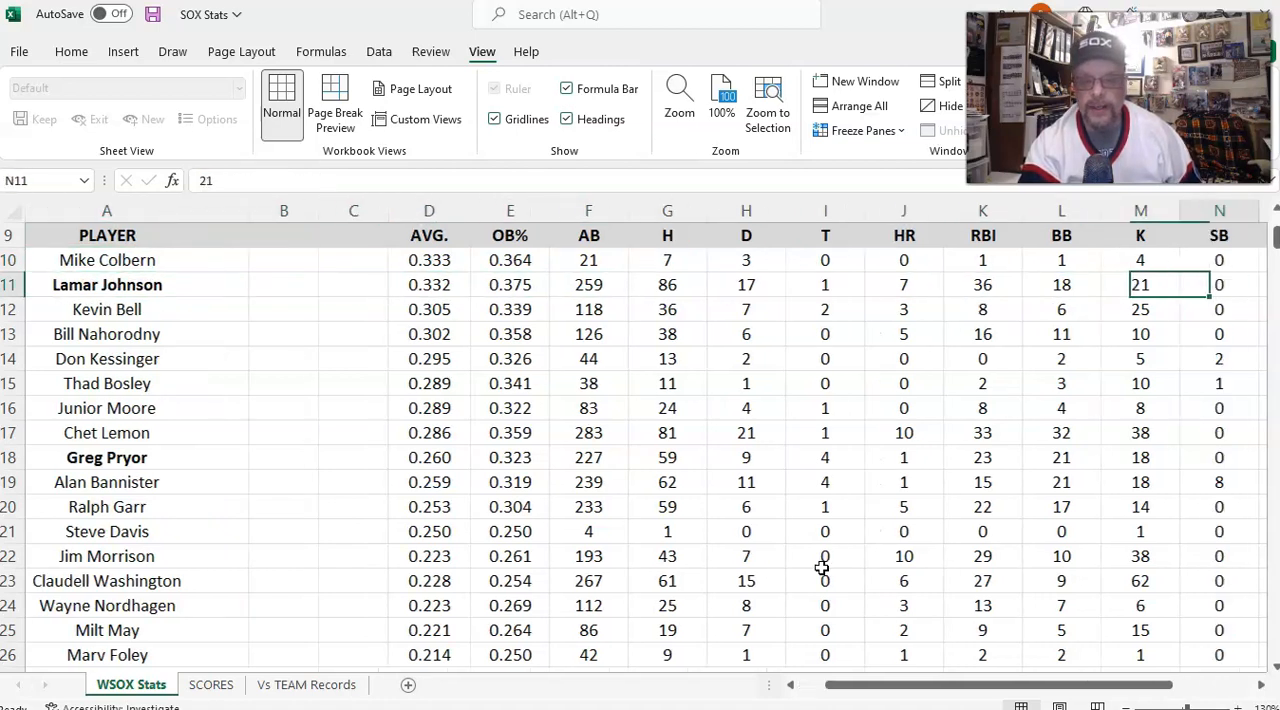
- Reveal the PACE (at mid-season) column and check Bill Nahorodny's 141% pace and average formula
{"action": "scroll", "scroll_direction": "right", "scroll_amount": 3}
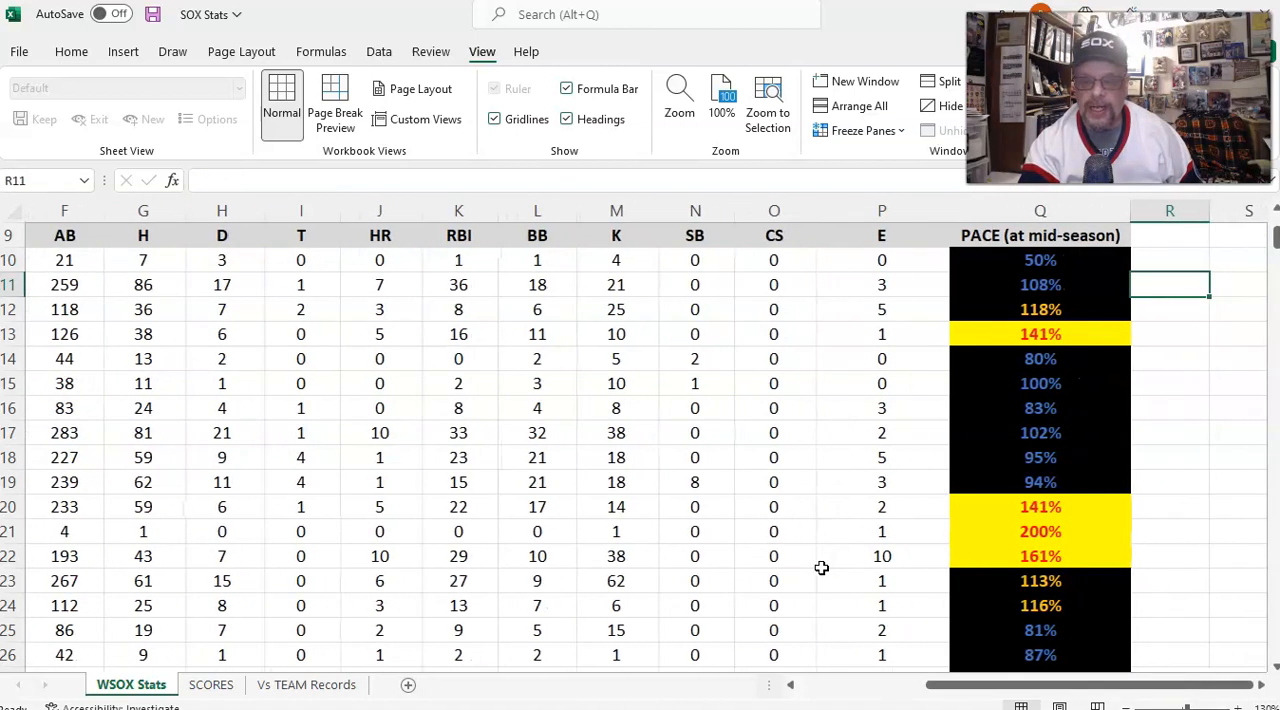
{"action": "left_click", "coordinate": [1040, 235]}
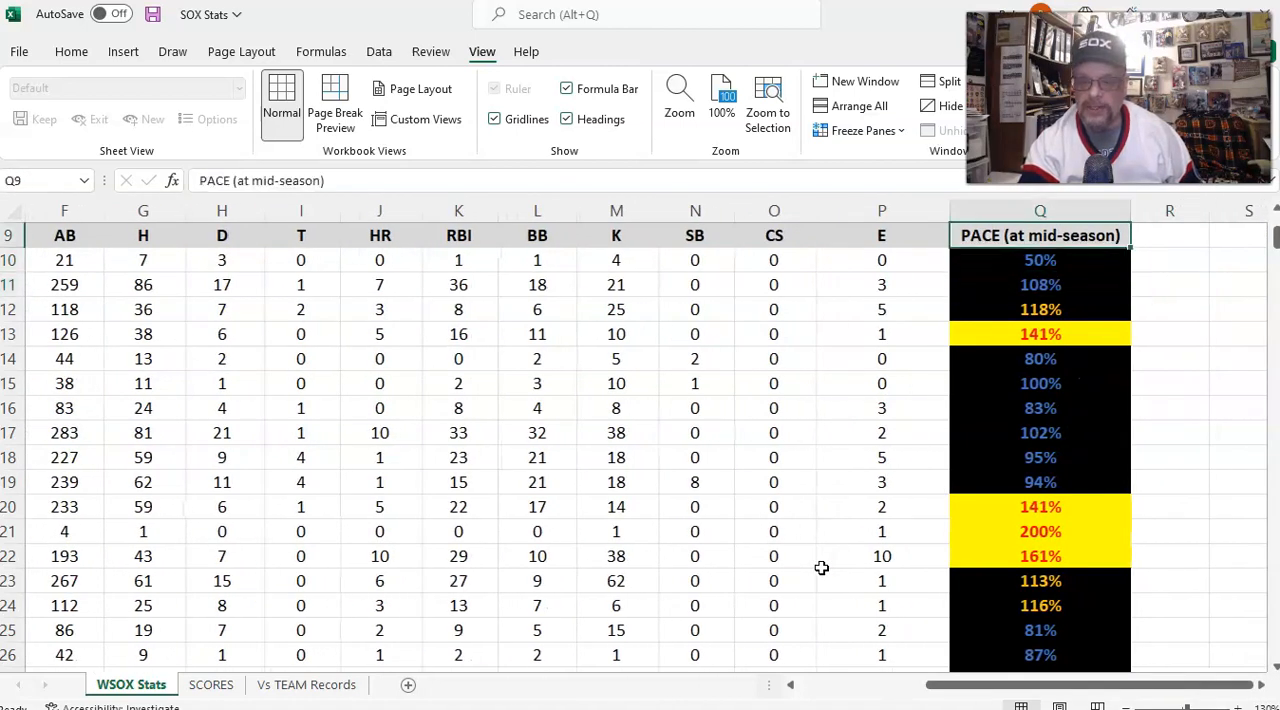
{"action": "left_click", "coordinate": [1040, 334]}
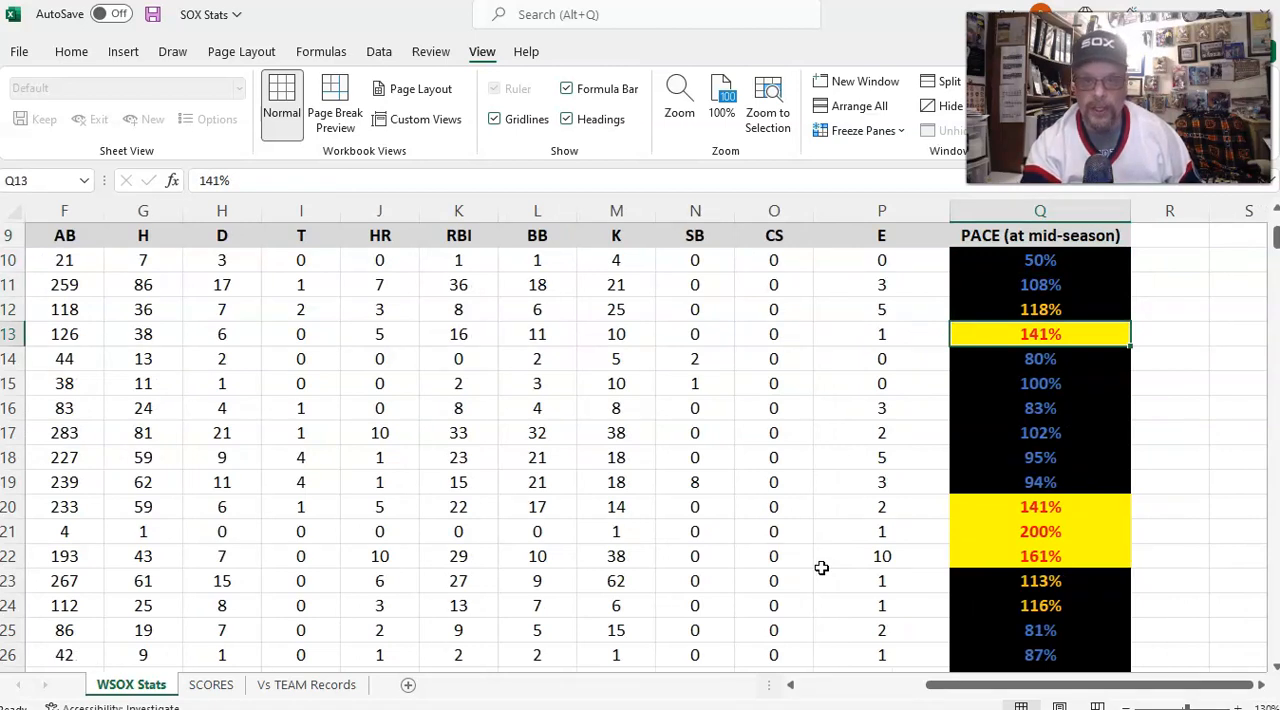
{"action": "left_click", "coordinate": [773, 334]}
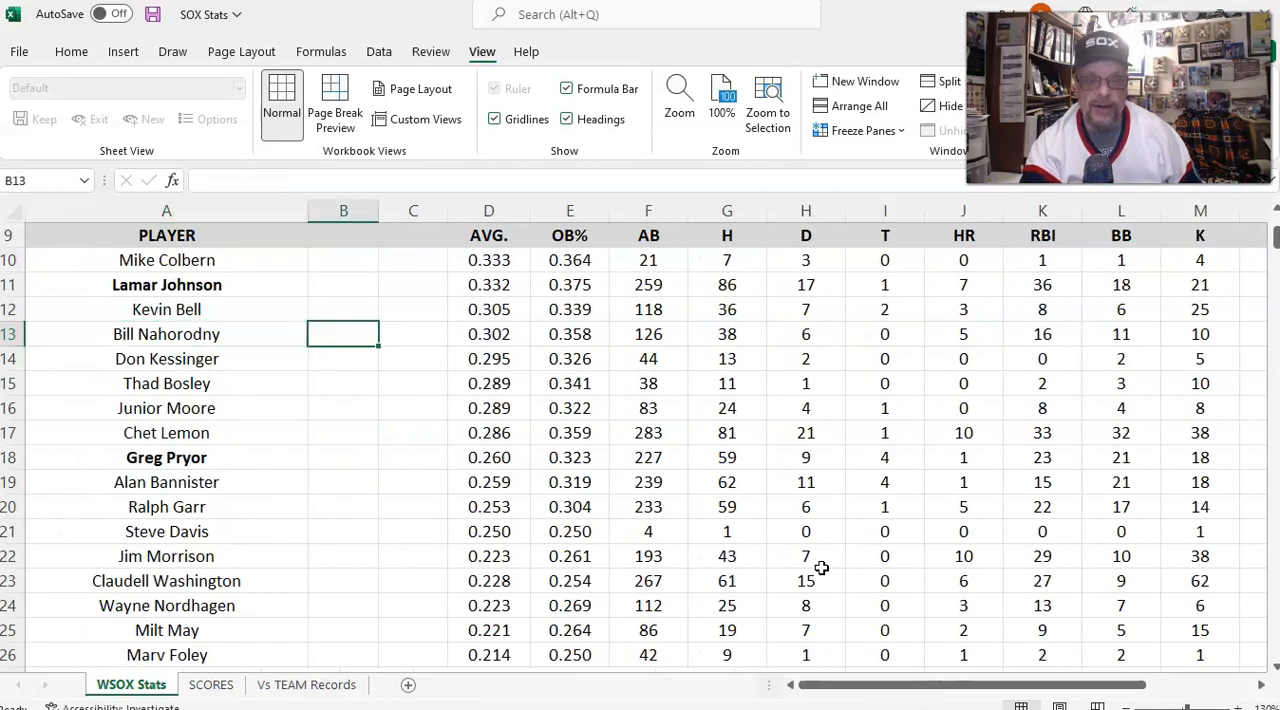
{"action": "left_click", "coordinate": [488, 334]}
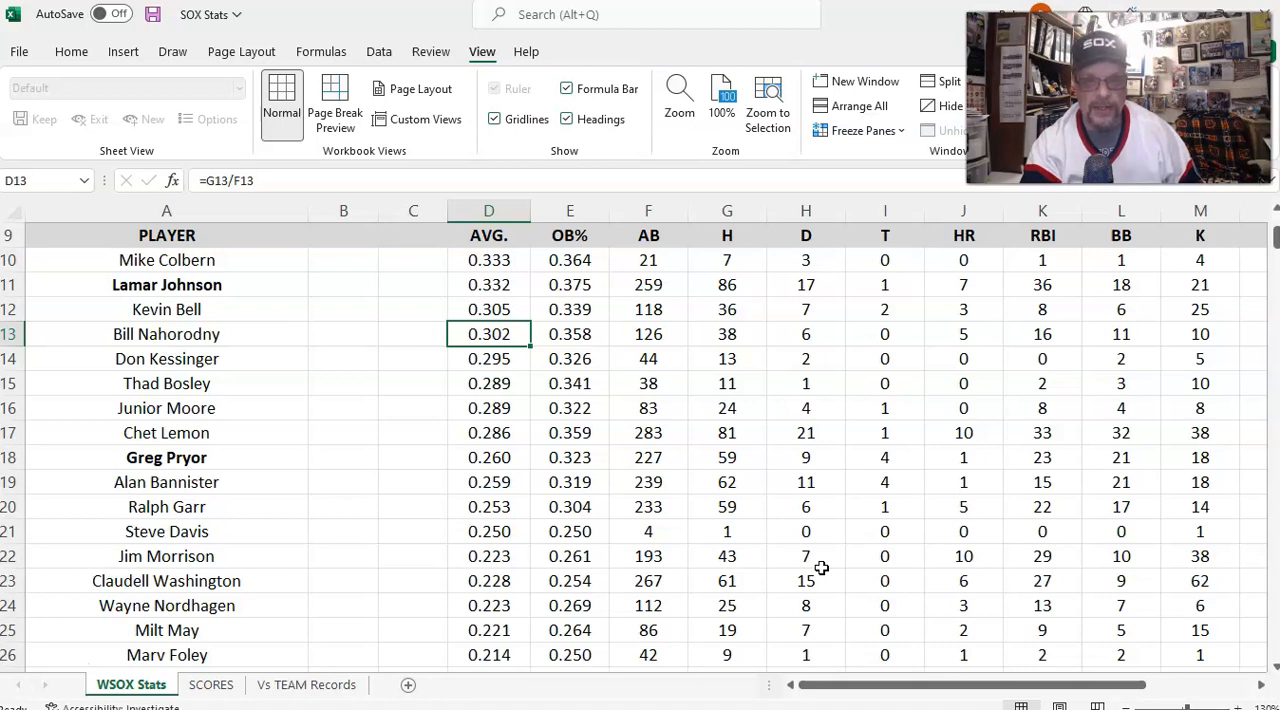
- Check the paces of Thad Bosley (100%), Lamar Johnson (108%), Mike Colbern (50%) and Kevin Bell (118%) plus Bell's errors
{"action": "left_click", "coordinate": [963, 334]}
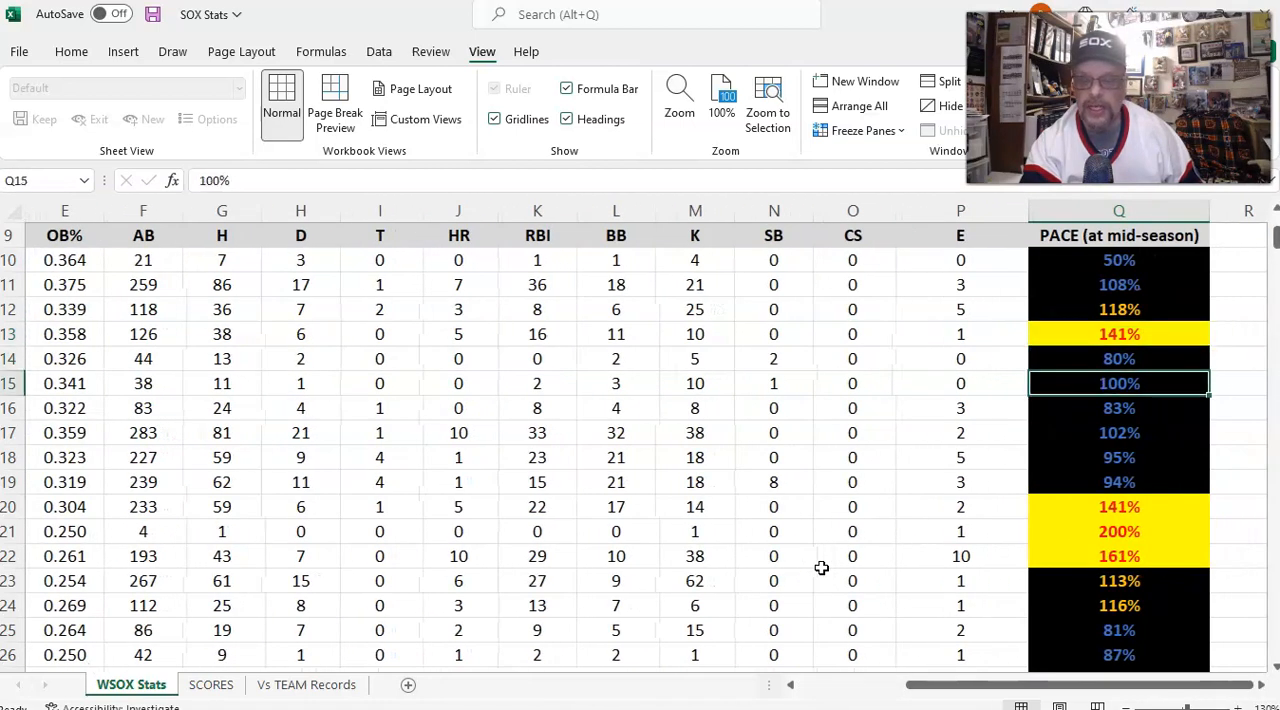
{"action": "left_click", "coordinate": [1119, 285]}
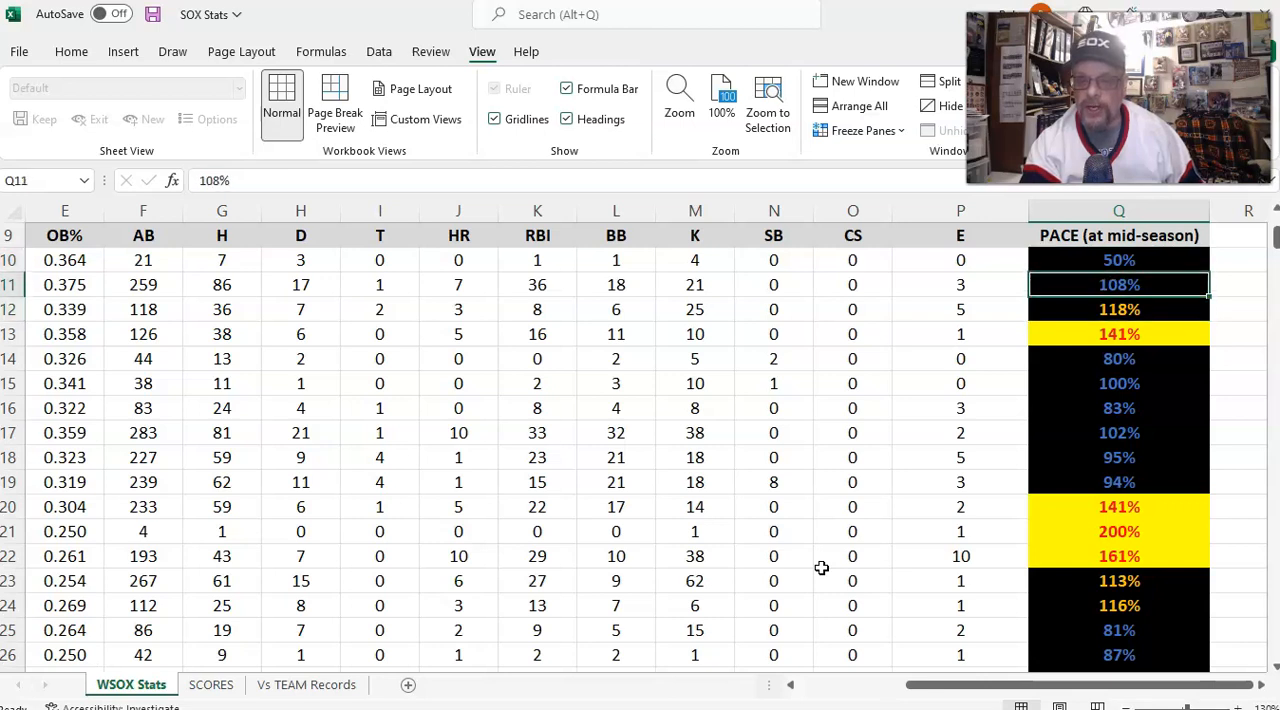
{"action": "left_click", "coordinate": [1118, 259]}
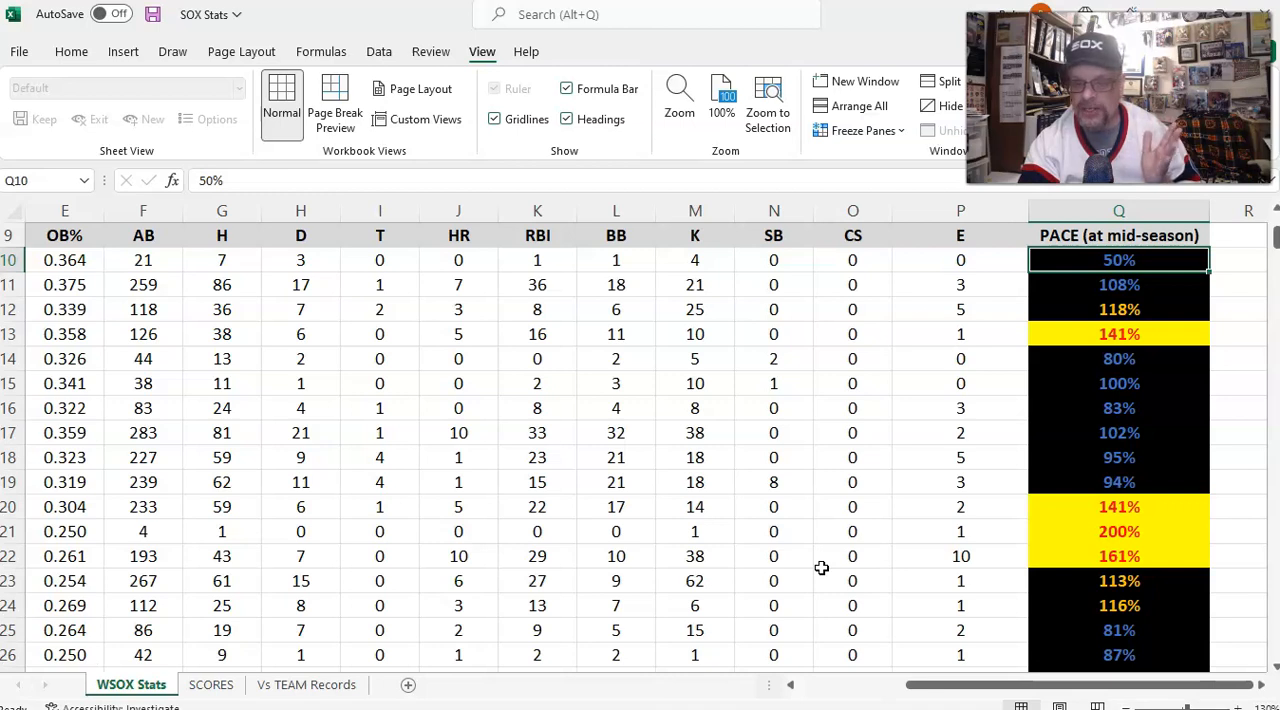
{"action": "left_click", "coordinate": [1119, 309]}
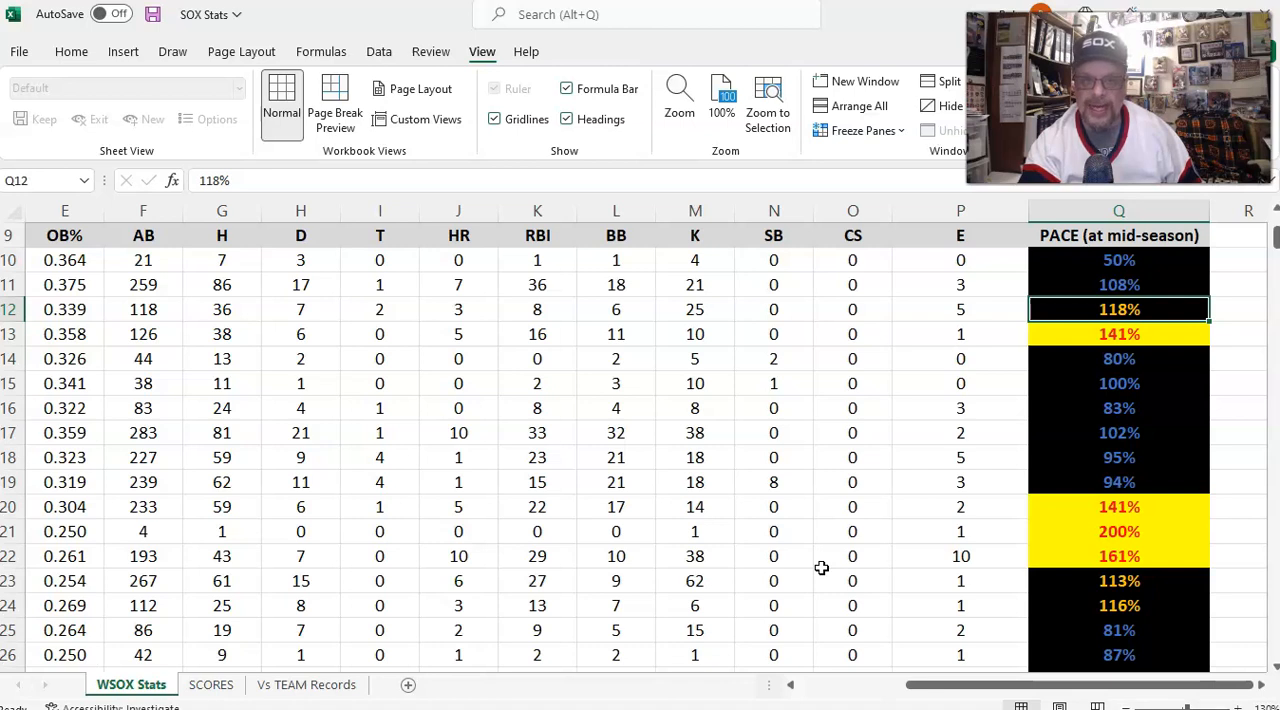
{"action": "left_click", "coordinate": [960, 309]}
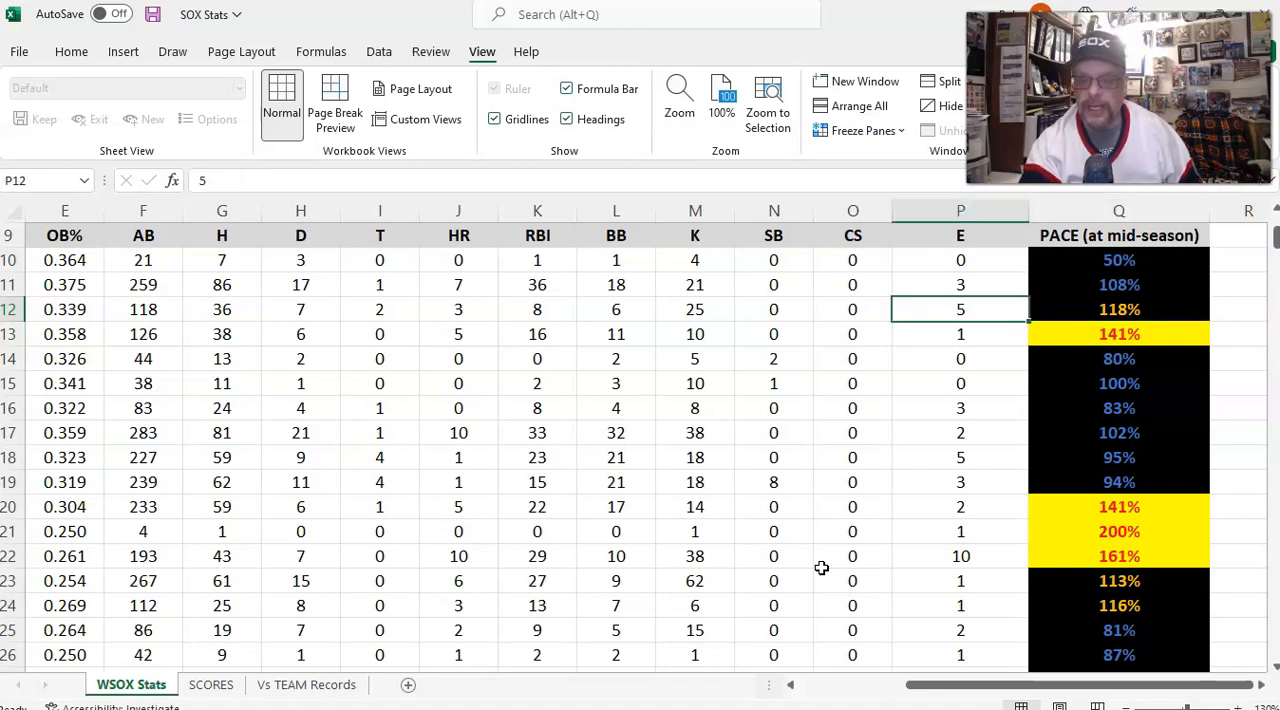
{"action": "scroll", "scroll_direction": "left", "scroll_amount": 3}
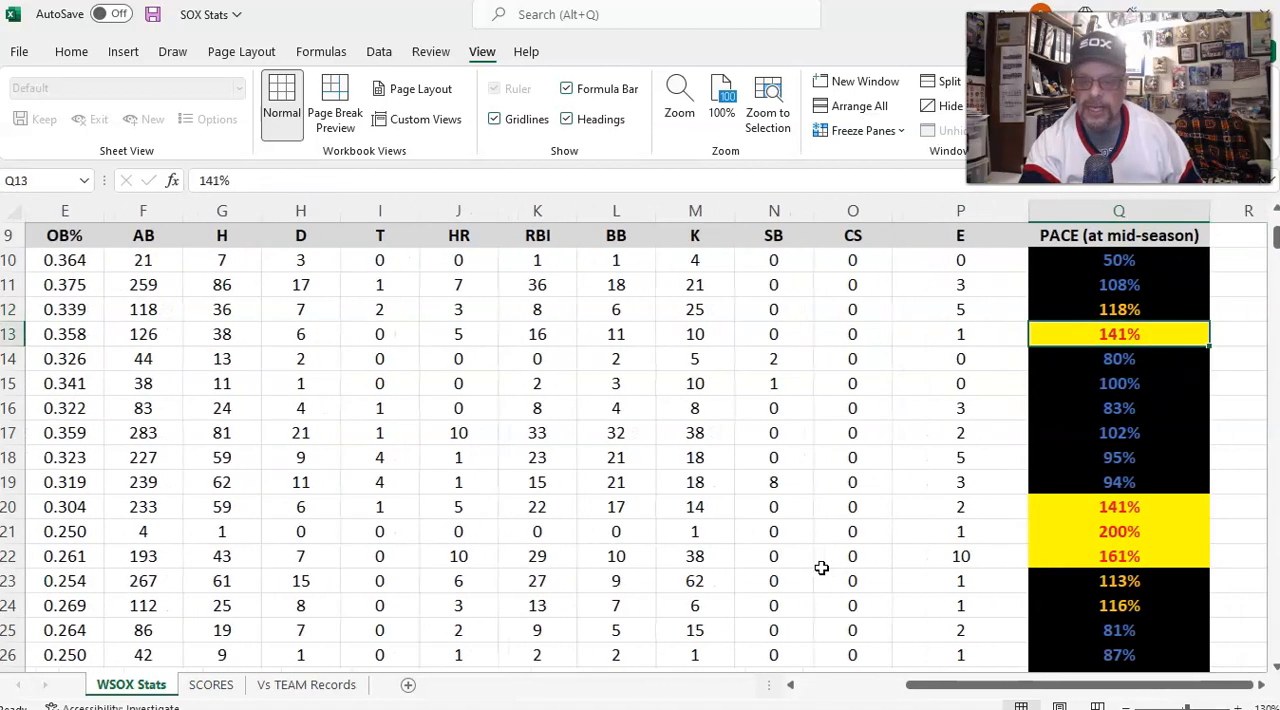
- Check Steve Davis's 200% pace and Jim Morrison's 10 errors, RBI total and on-base formula
{"action": "left_click", "coordinate": [959, 506]}
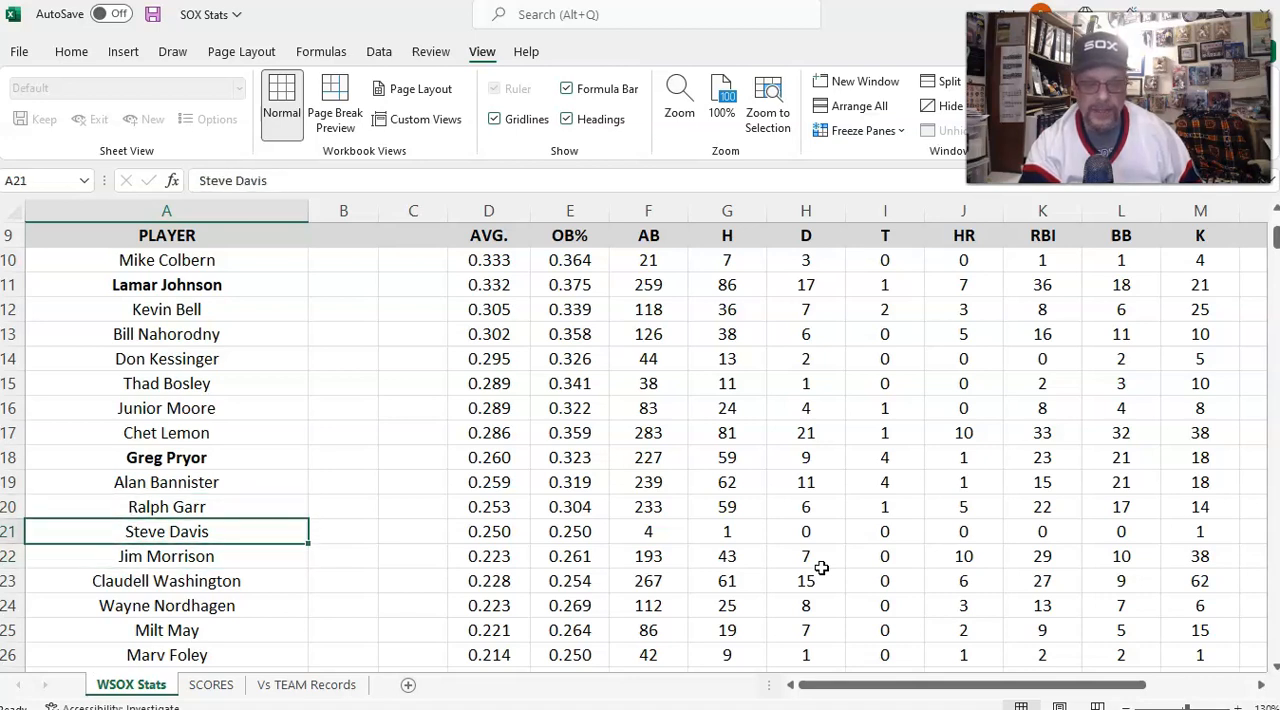
{"action": "left_click", "coordinate": [727, 531]}
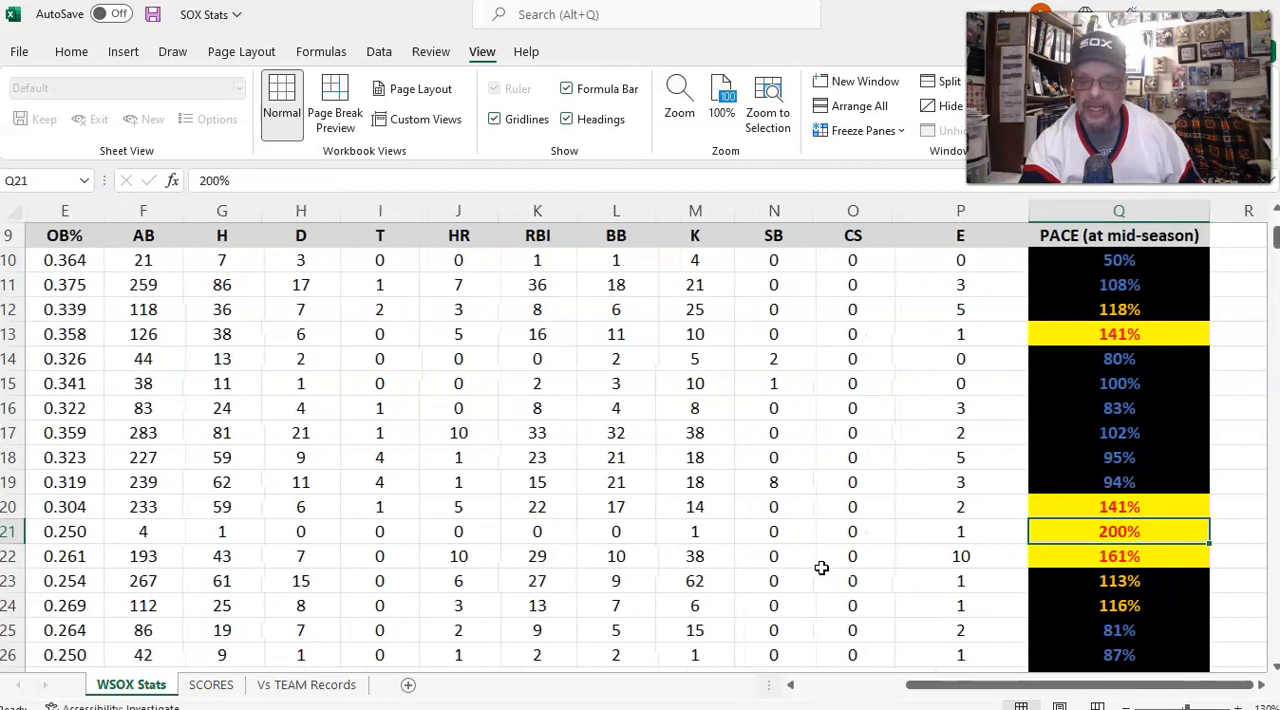
{"action": "left_click", "coordinate": [959, 531]}
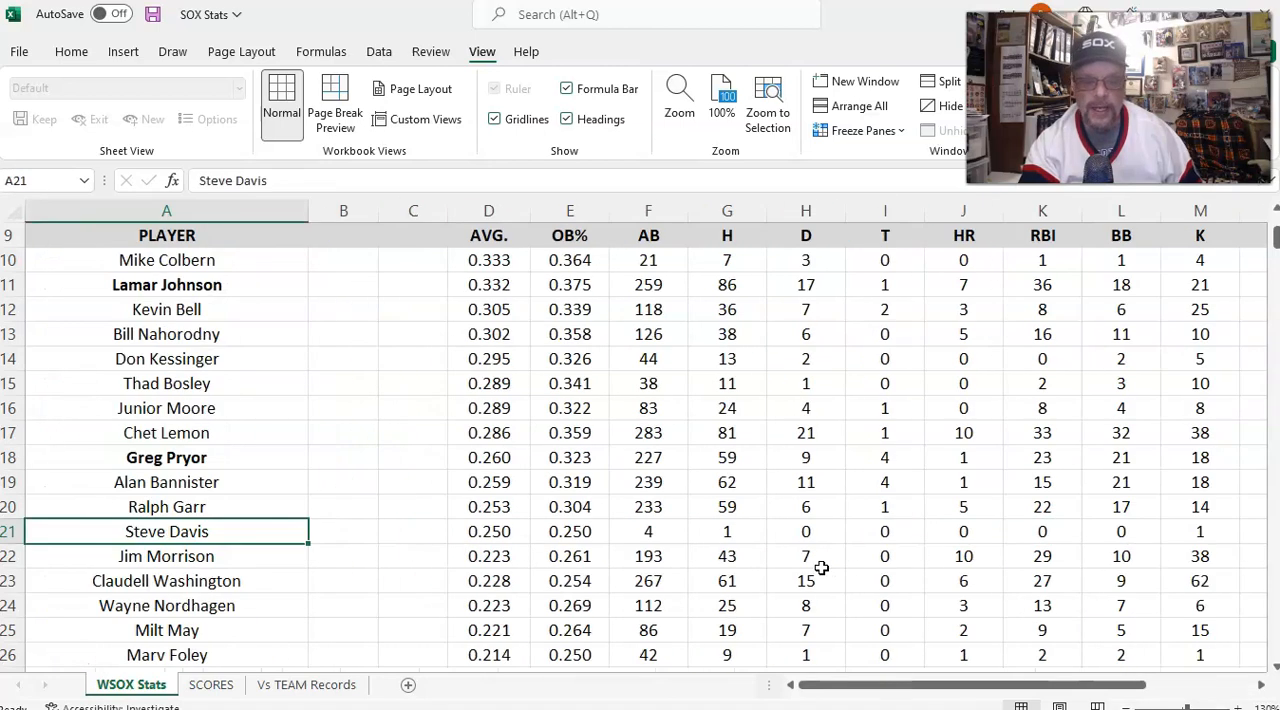
{"action": "left_click", "coordinate": [343, 531]}
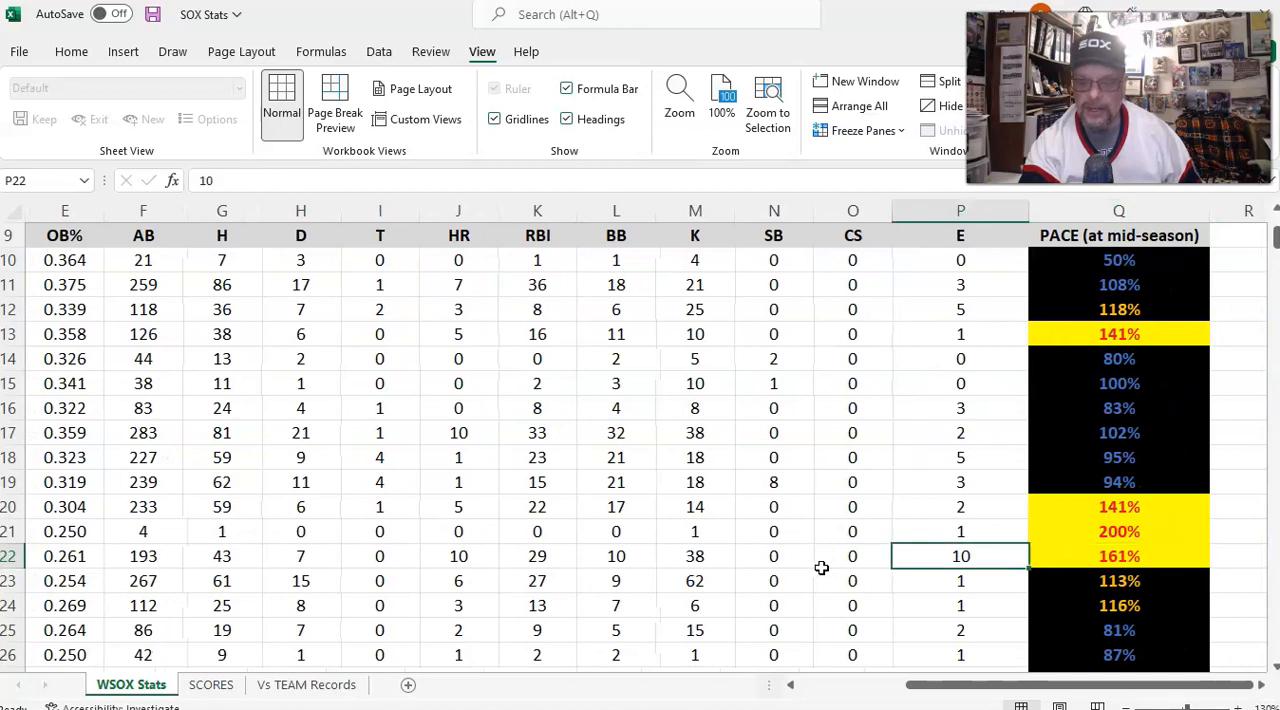
{"action": "left_click", "coordinate": [537, 556]}
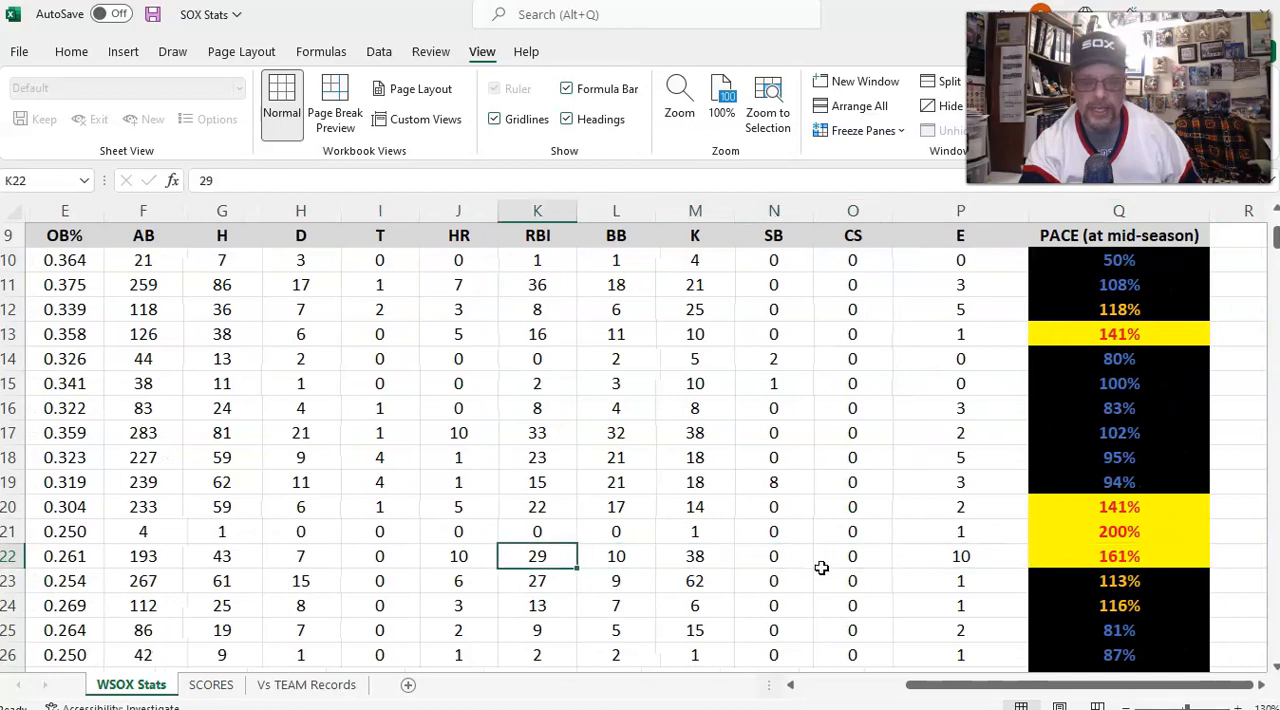
{"action": "left_click", "coordinate": [458, 556]}
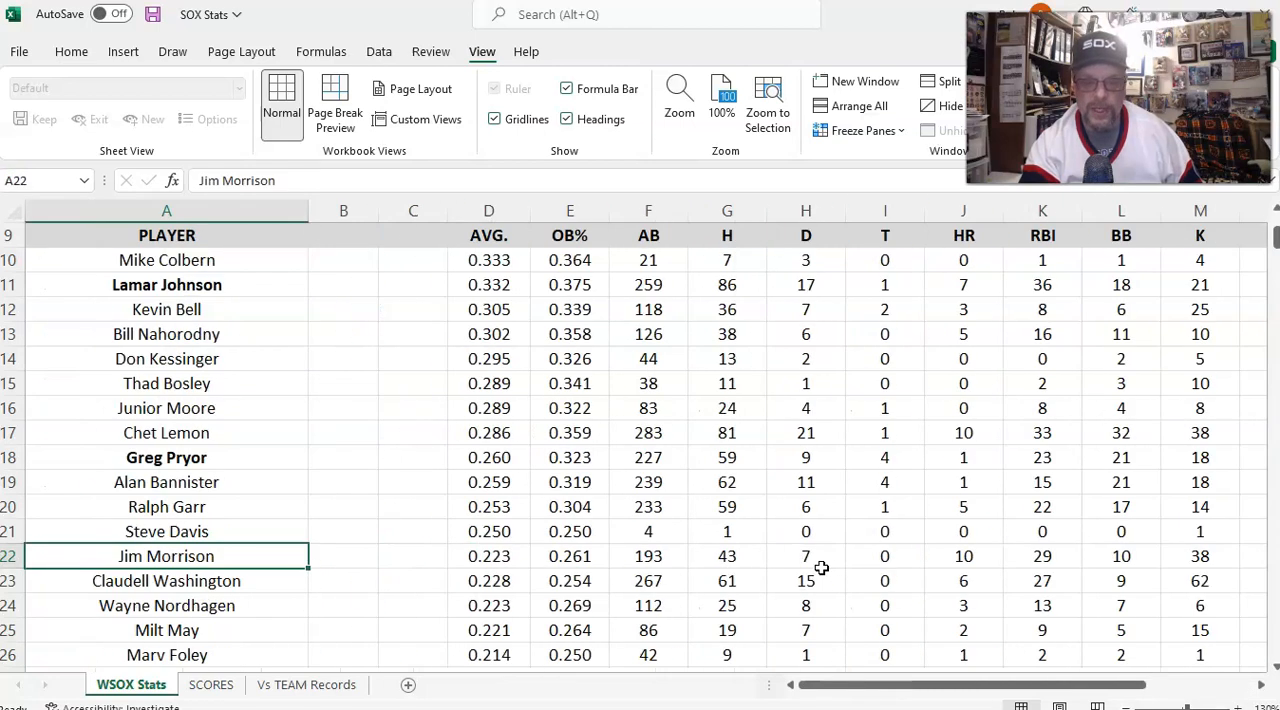
{"action": "left_click", "coordinate": [570, 556]}
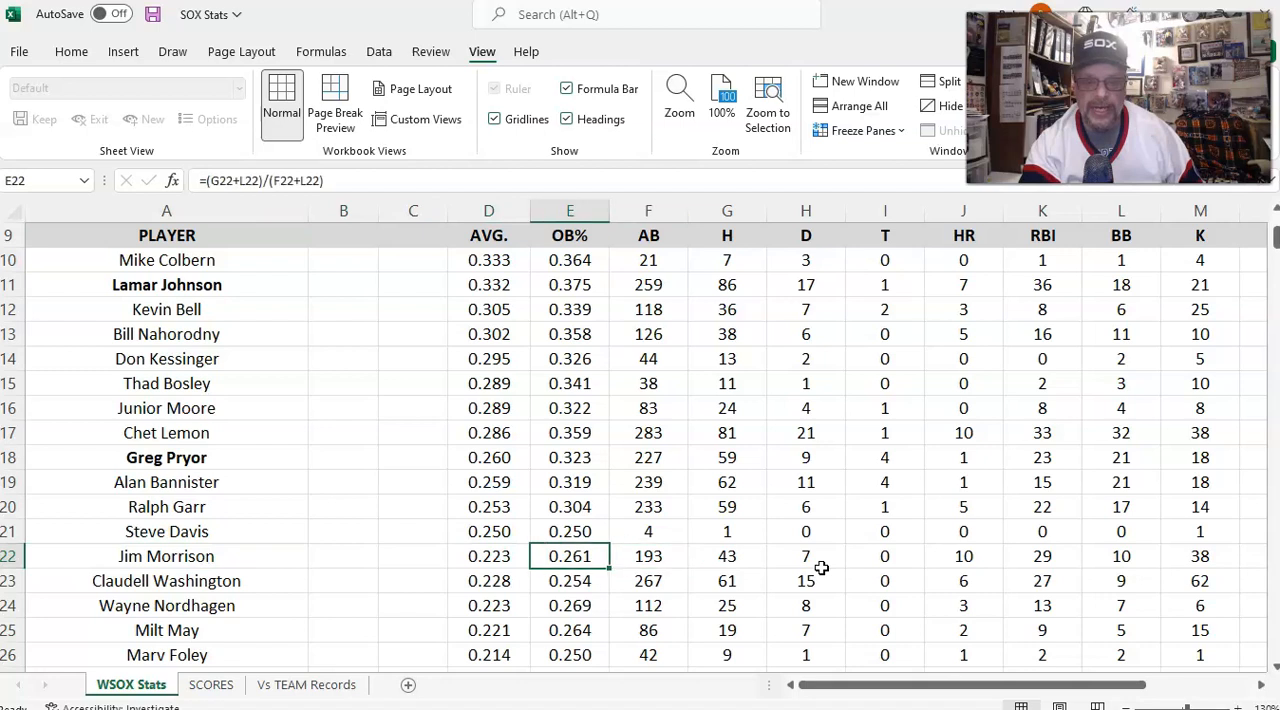
{"action": "left_click", "coordinate": [166, 556]}
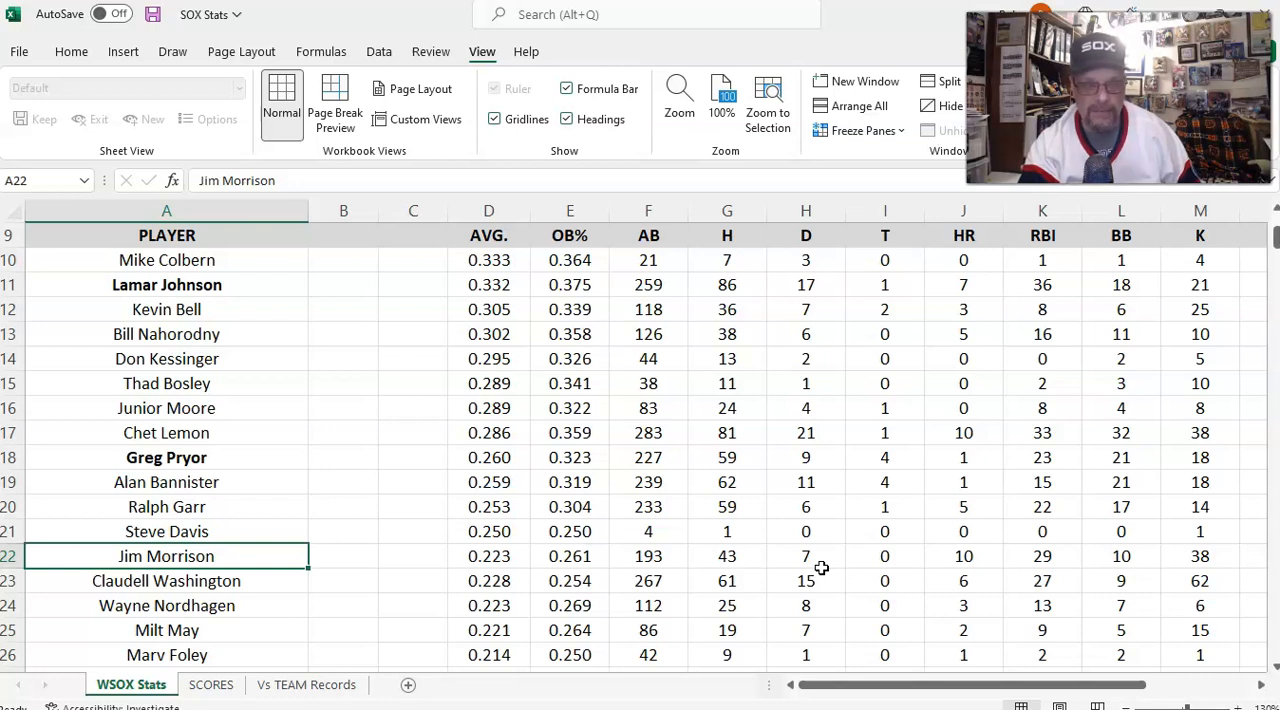
- Point out Claudell Washington's line, inspect a caught-stealing count, and return to the player names
{"action": "left_click", "coordinate": [166, 581]}
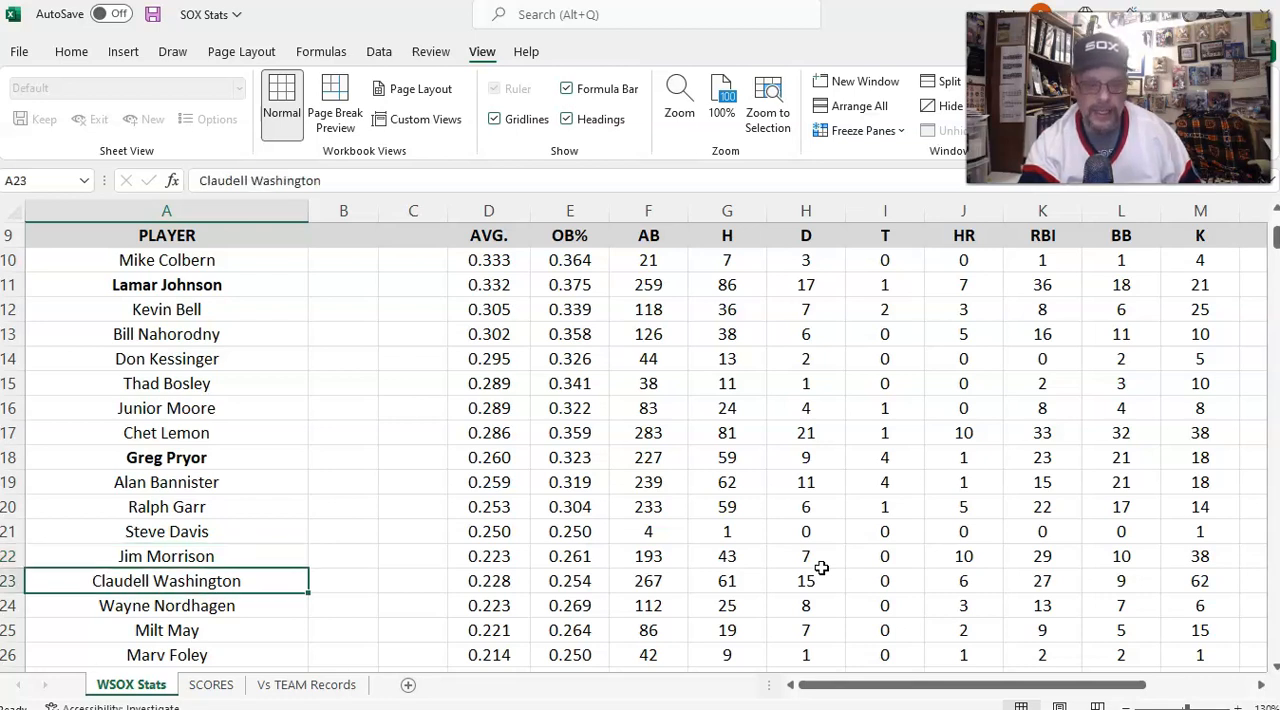
{"action": "left_click", "coordinate": [343, 556]}
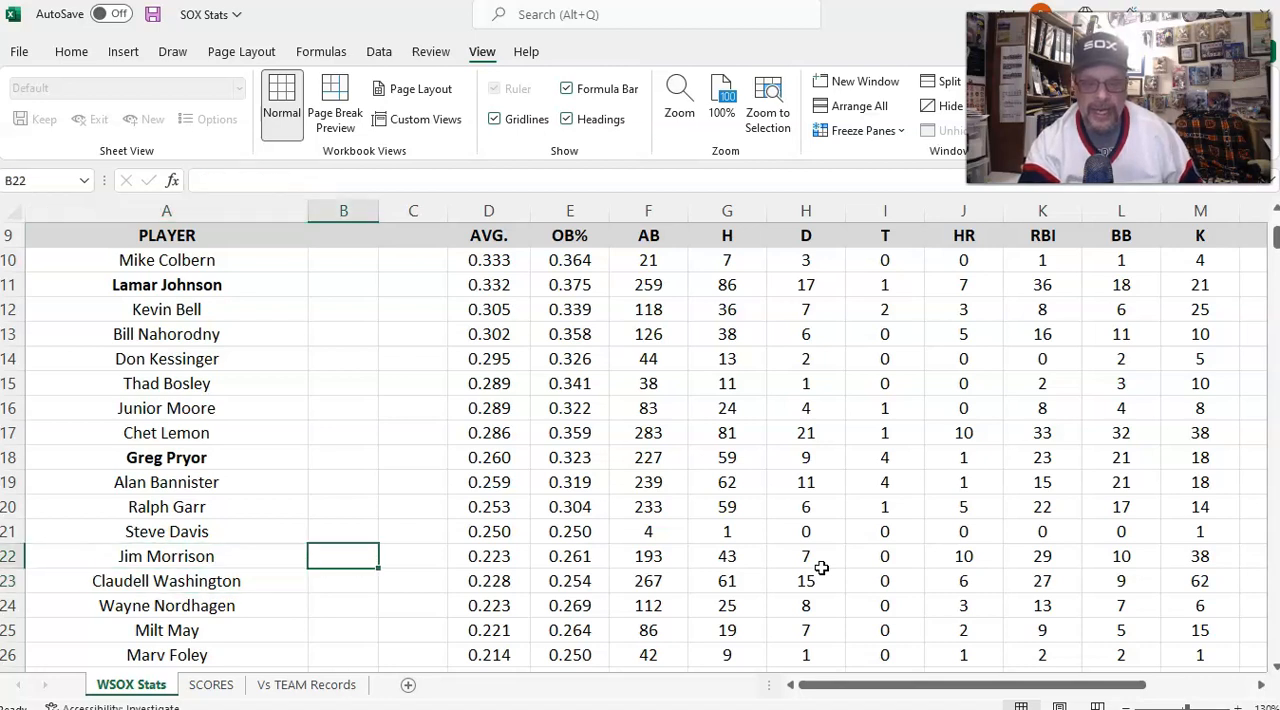
{"action": "scroll", "scroll_direction": "right", "scroll_amount": 3}
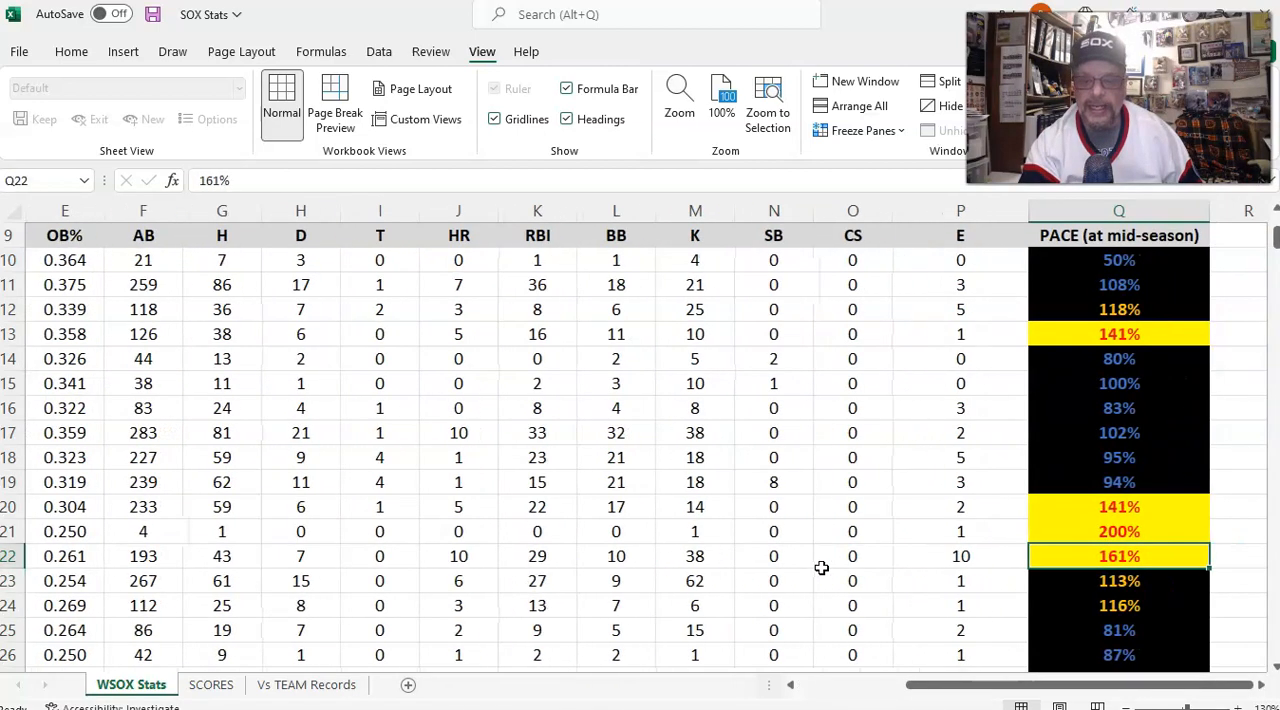
{"action": "left_click", "coordinate": [852, 581]}
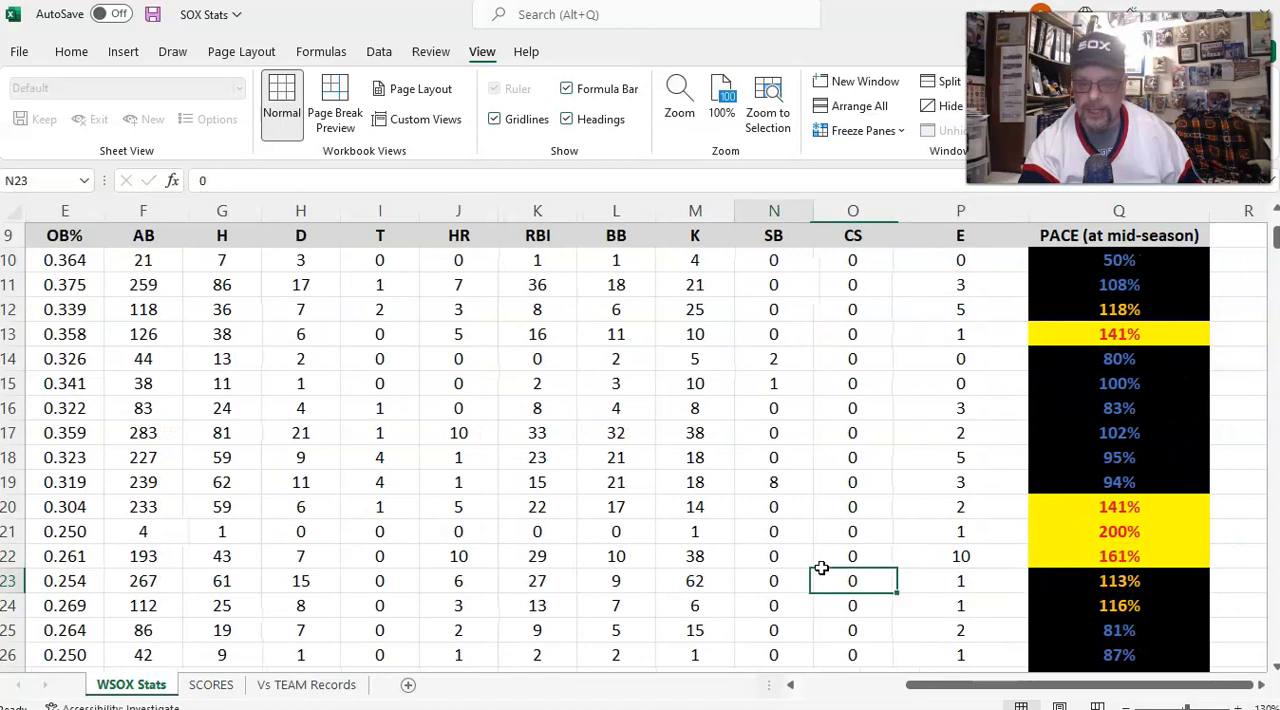
{"action": "scroll", "scroll_direction": "left", "scroll_amount": 3}
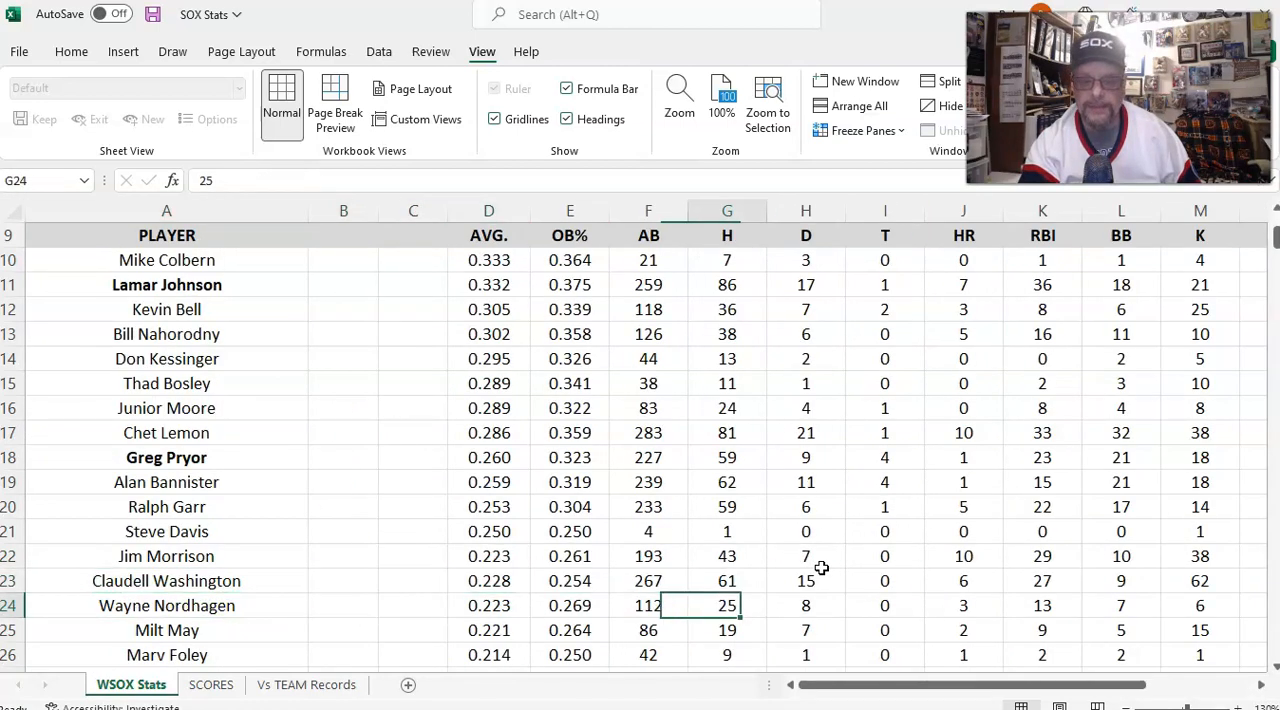
- Scroll from the lower batters down to the TOTALS row (0.256 average, 2752 at-bats) and pitching table
{"action": "scroll", "scroll_direction": "right", "scroll_amount": 3}
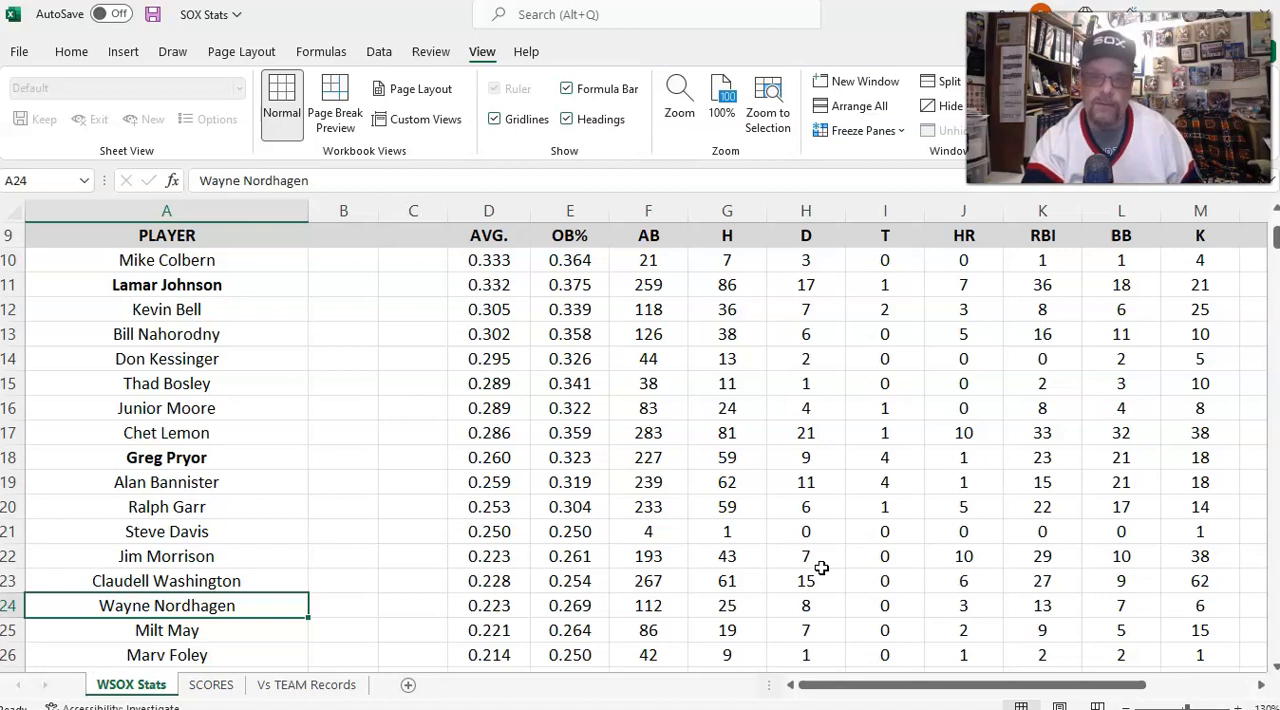
{"action": "left_click", "coordinate": [167, 654]}
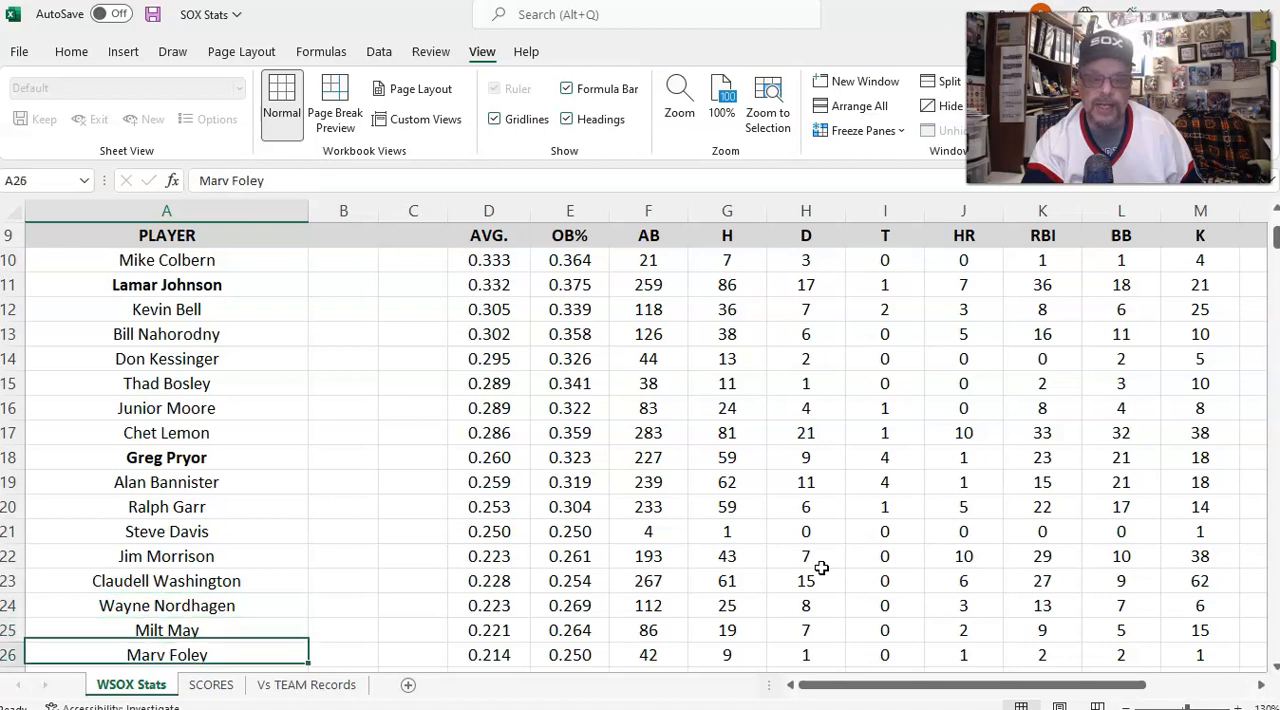
{"action": "scroll", "scroll_direction": "down", "scroll_amount": 3}
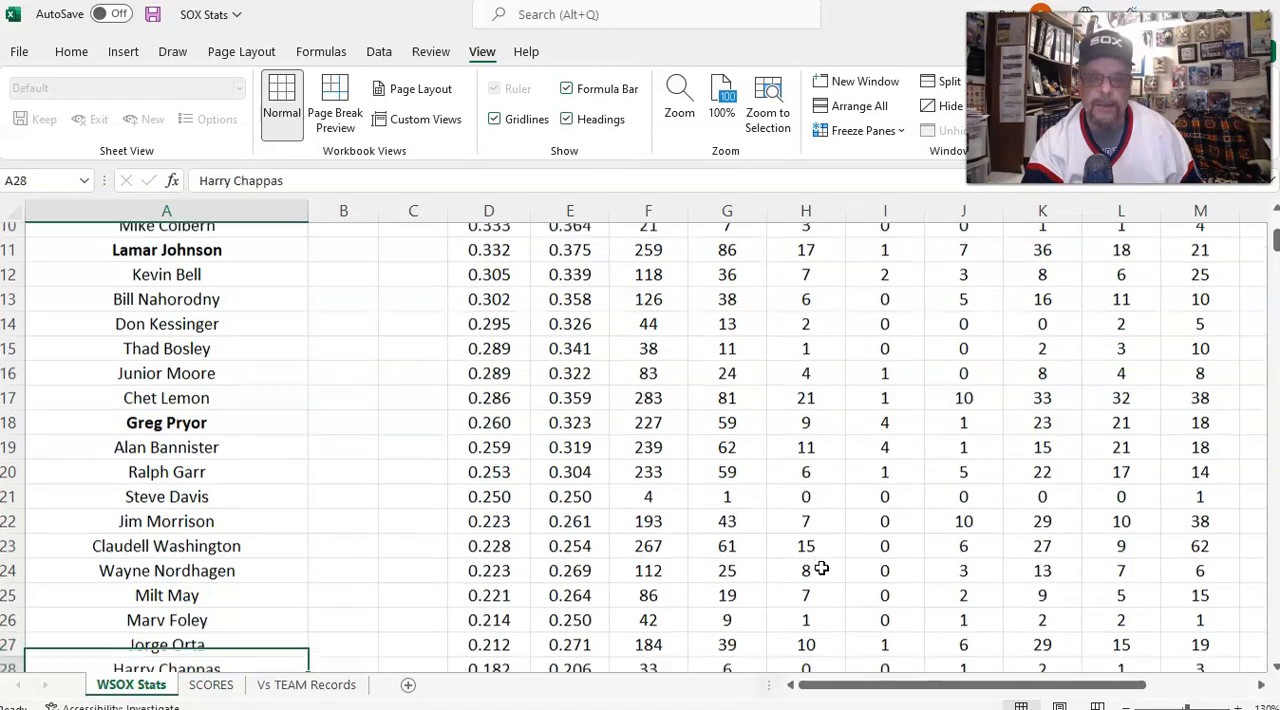
{"action": "scroll", "scroll_direction": "down", "scroll_amount": 3}
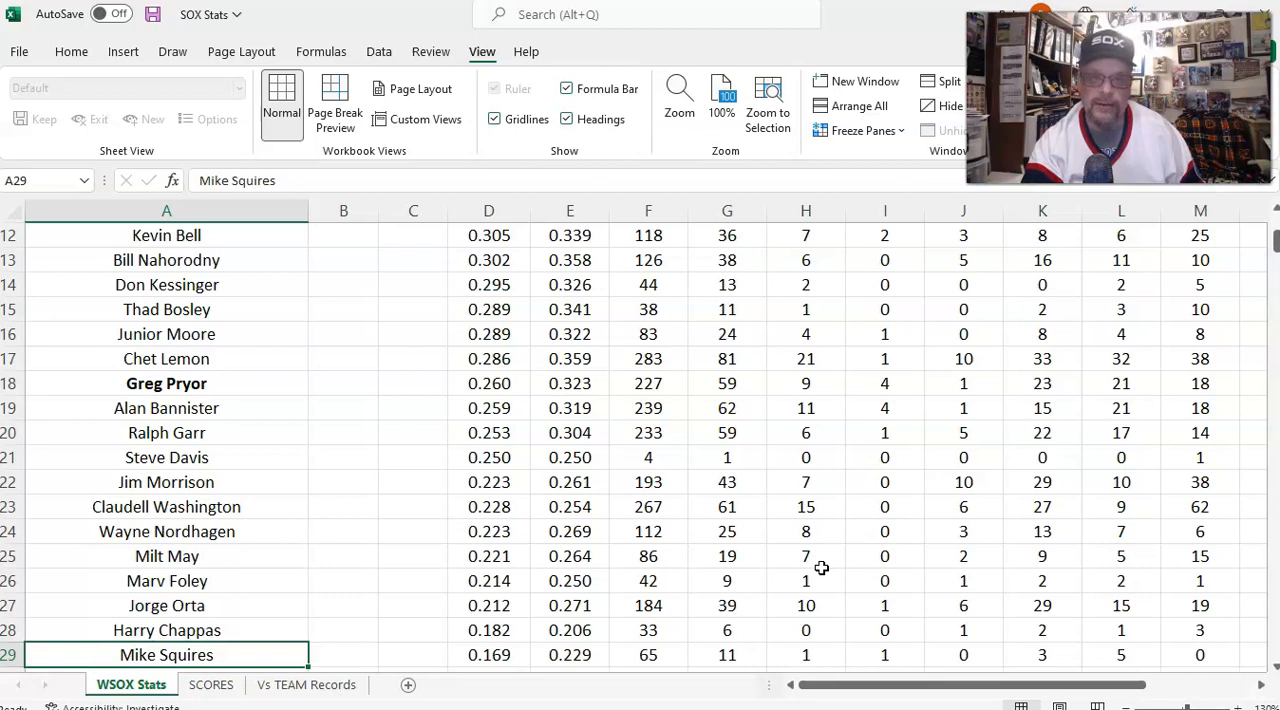
{"action": "scroll", "scroll_direction": "down", "scroll_amount": 3}
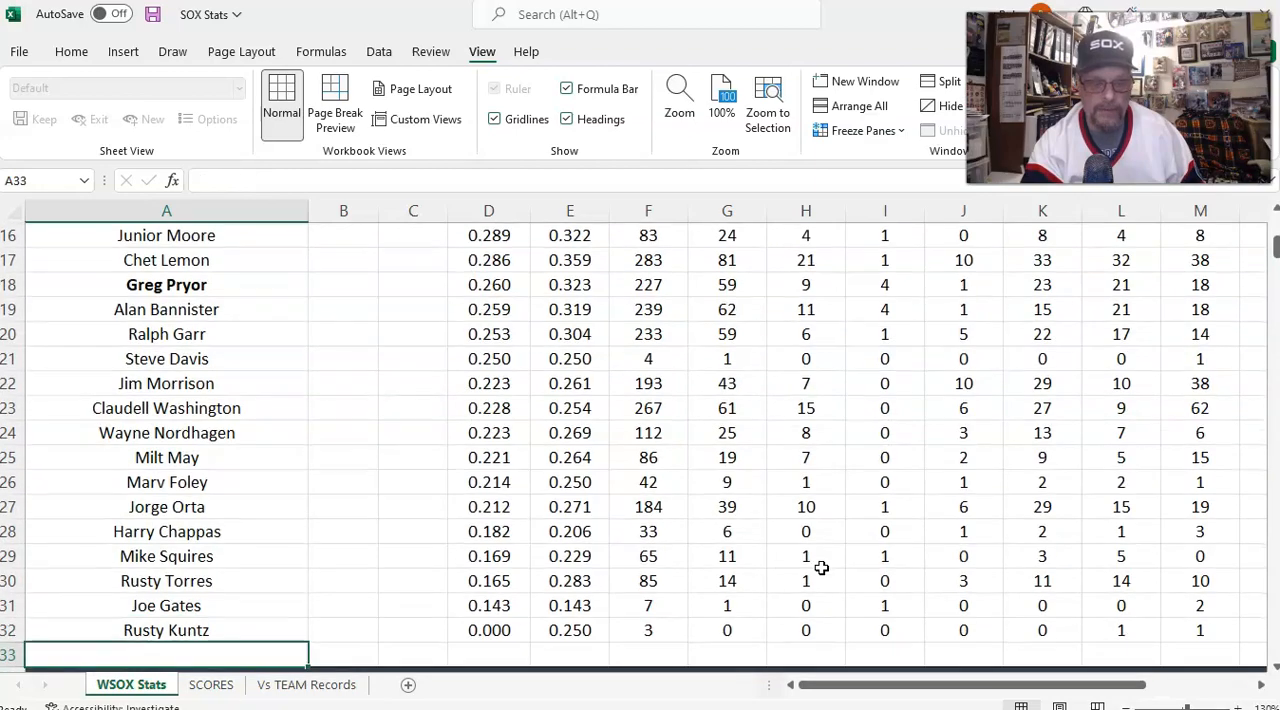
{"action": "scroll", "scroll_direction": "down", "scroll_amount": 3}
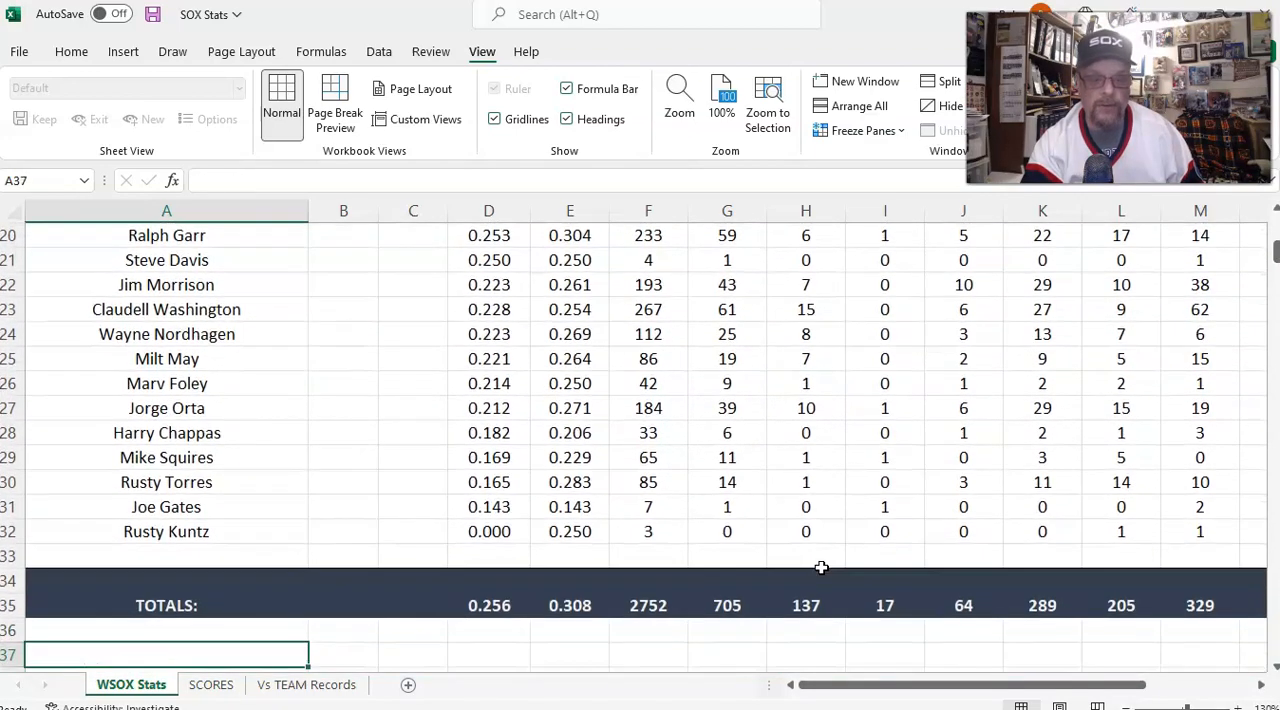
{"action": "scroll", "scroll_direction": "down", "scroll_amount": 3}
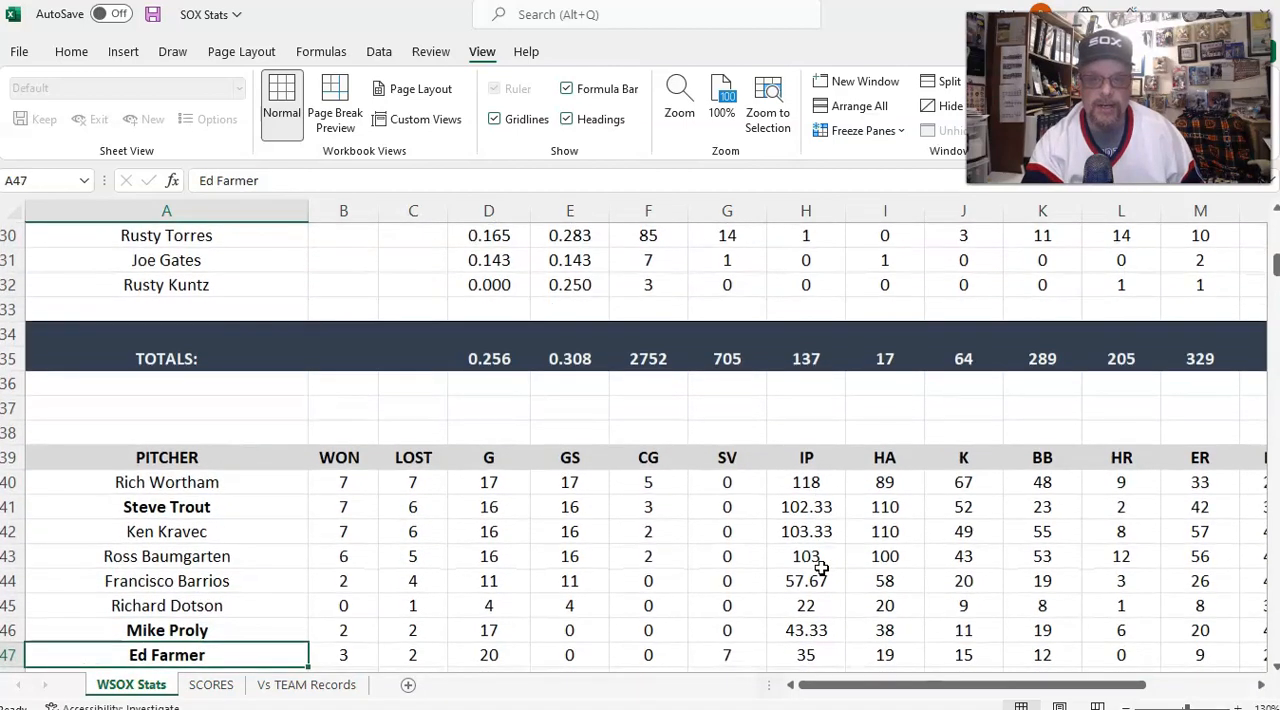
{"action": "scroll", "scroll_direction": "down", "scroll_amount": 3}
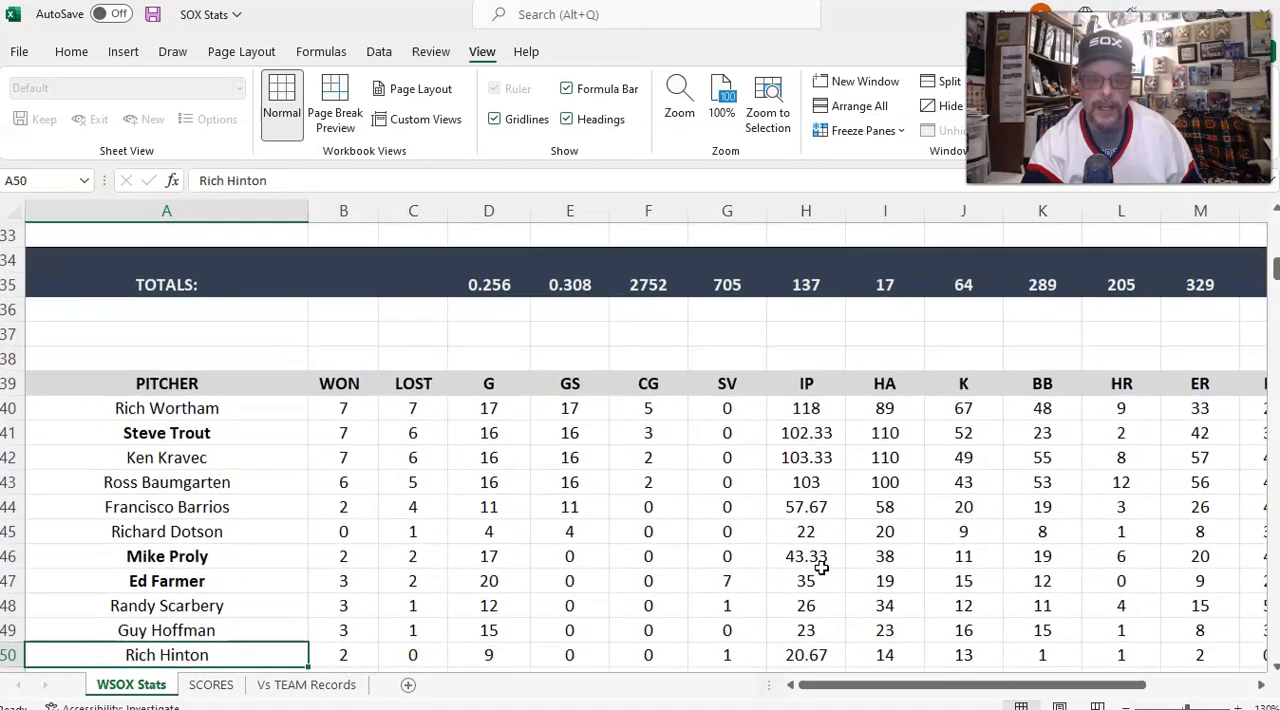
{"action": "left_click", "coordinate": [343, 408]}
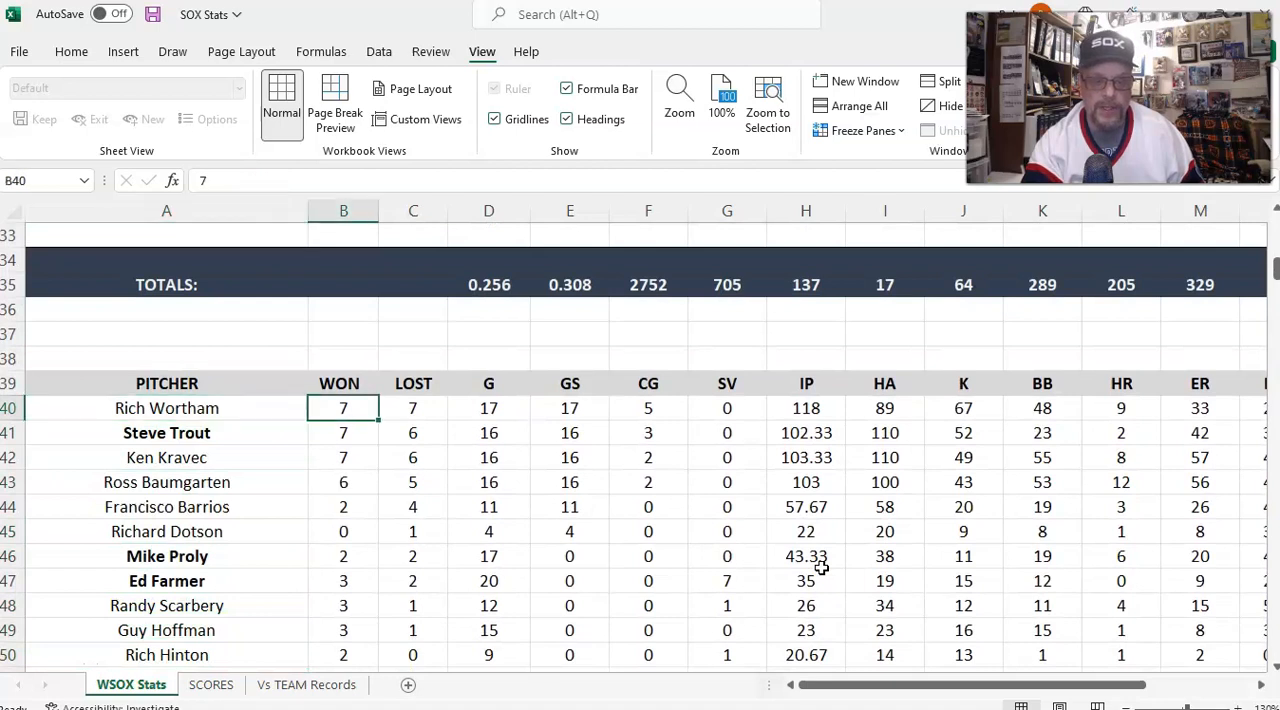
{"action": "left_click", "coordinate": [570, 408]}
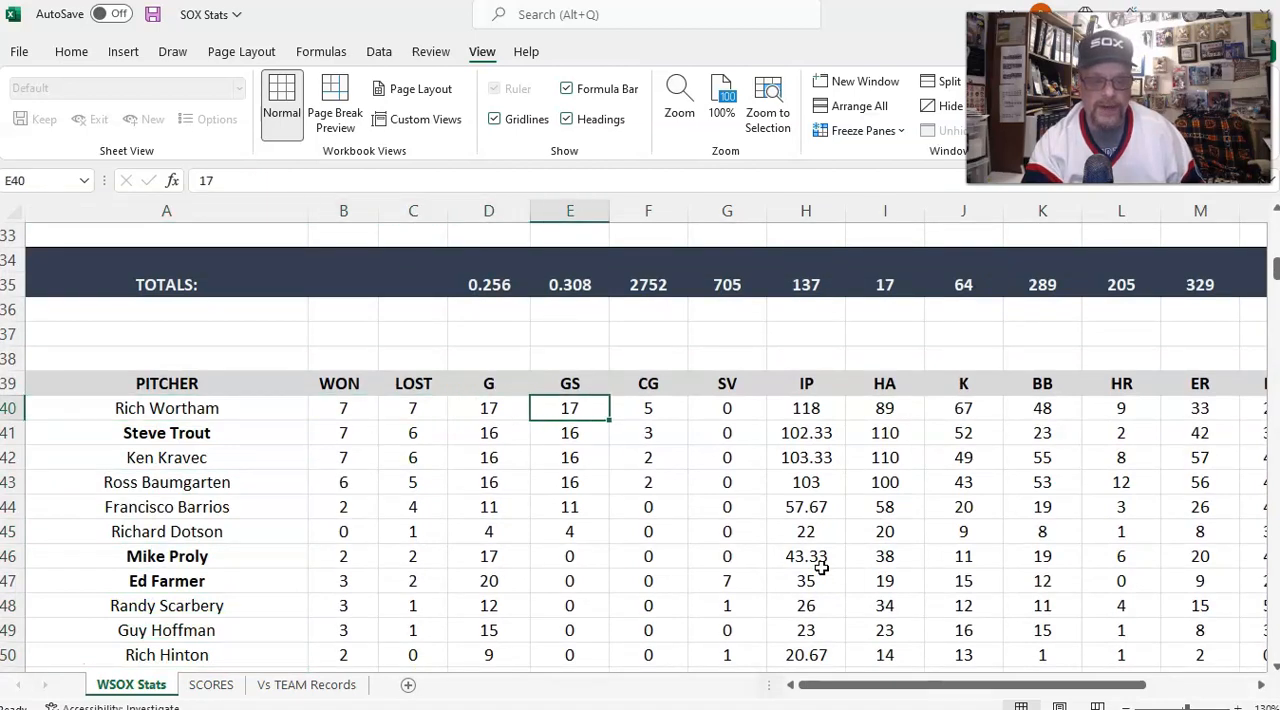
{"action": "left_click", "coordinate": [648, 408]}
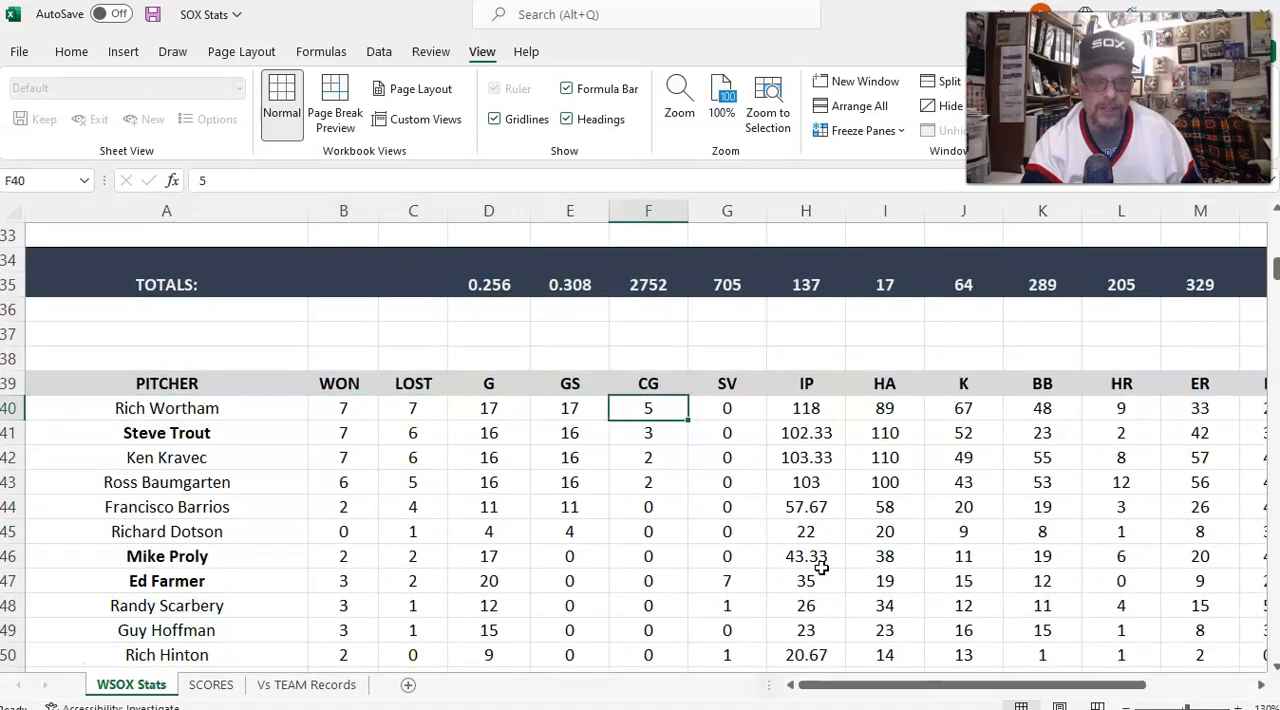
{"action": "left_click", "coordinate": [167, 408]}
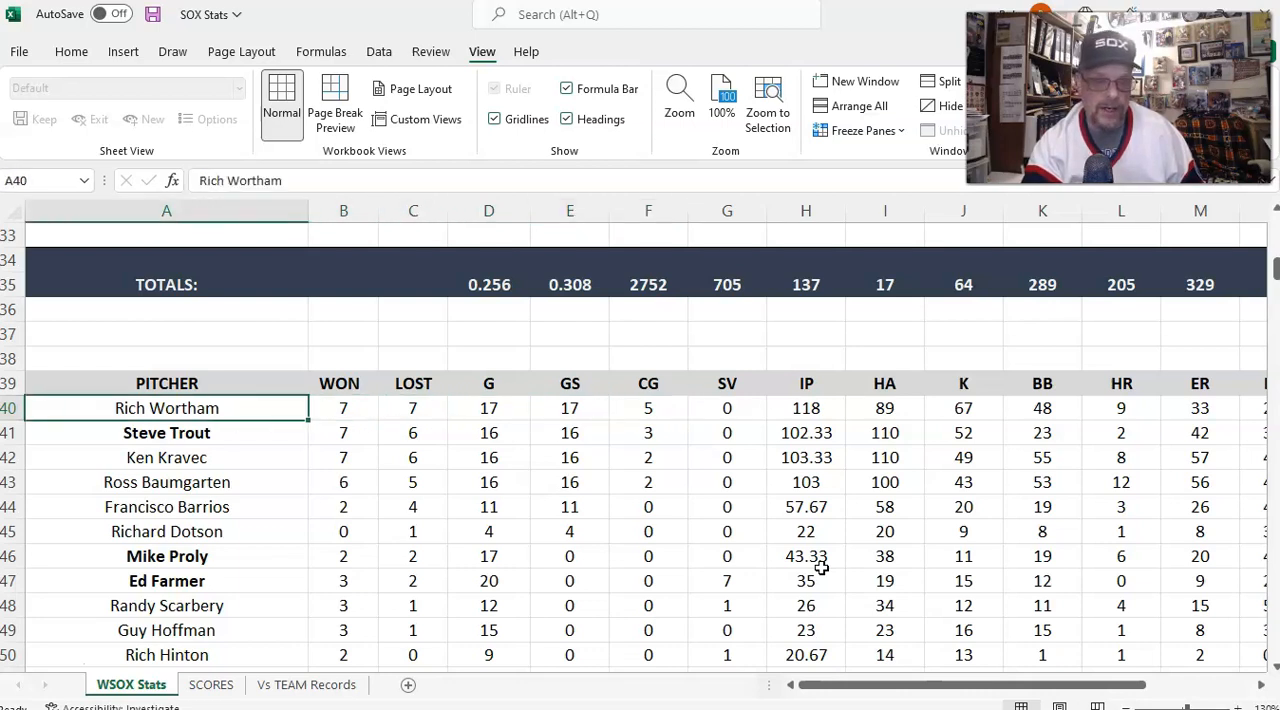
{"action": "left_click", "coordinate": [166, 457]}
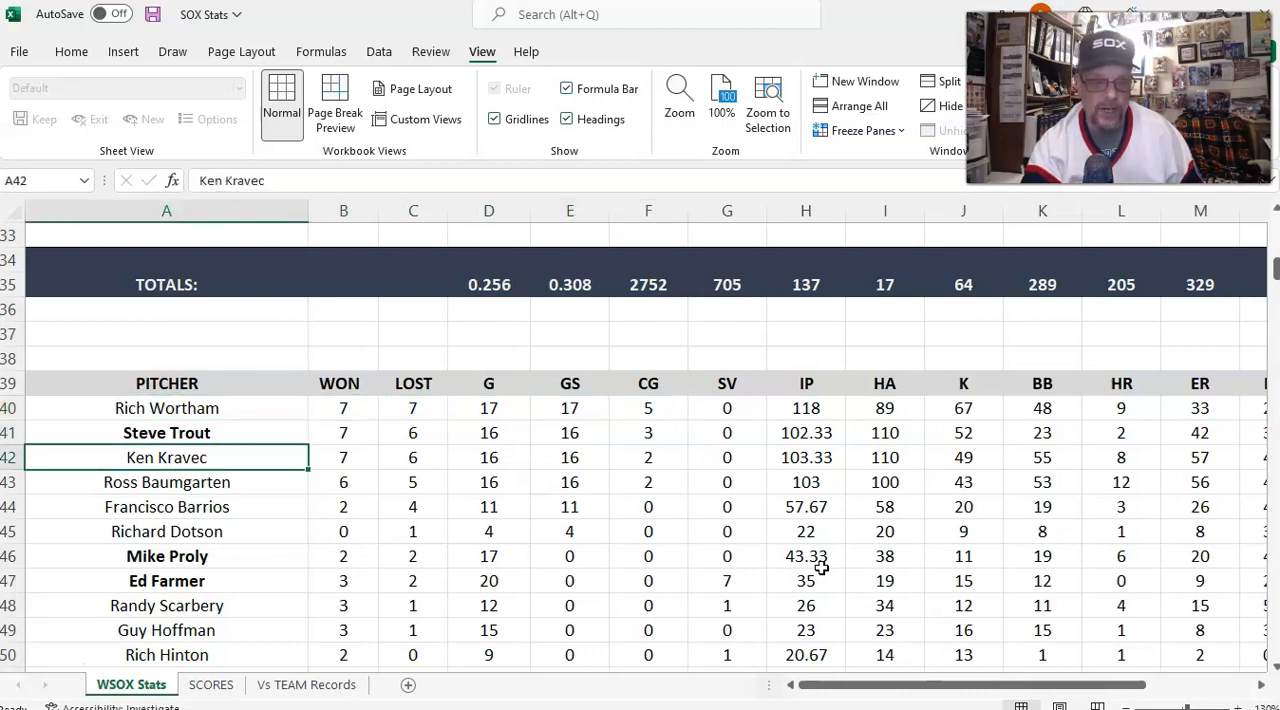
{"action": "left_click", "coordinate": [166, 506]}
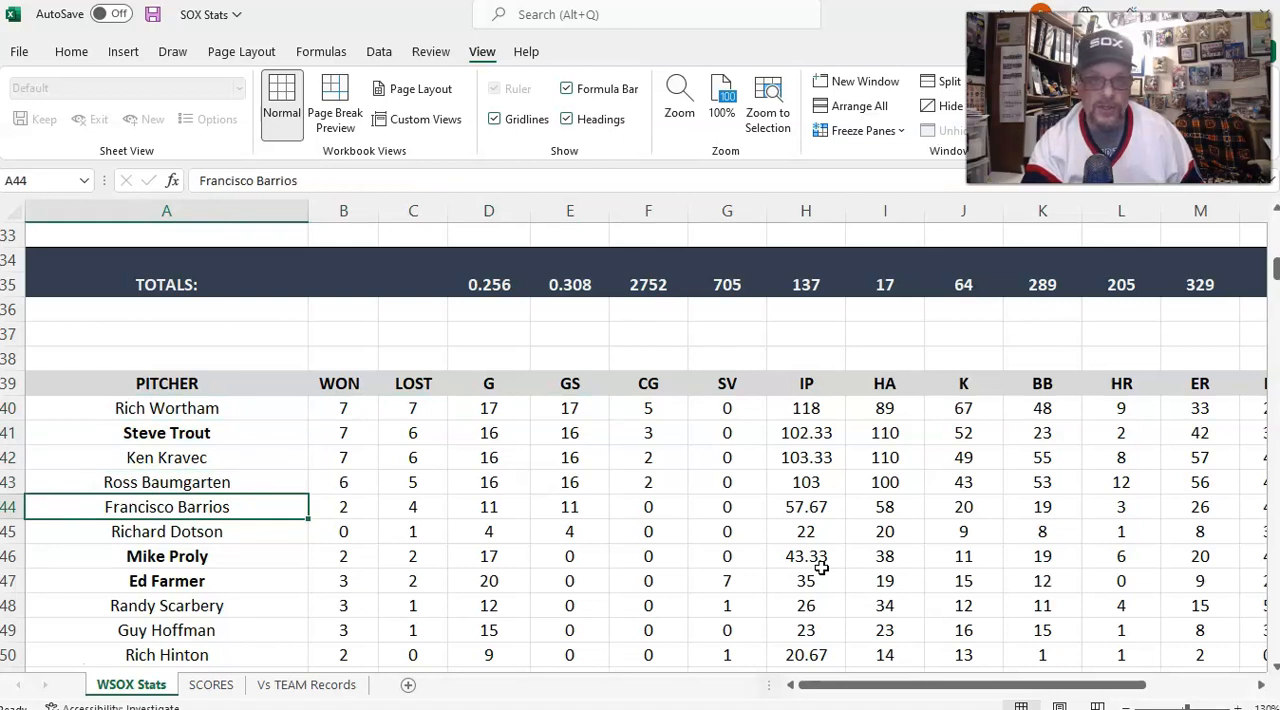
{"action": "left_click", "coordinate": [963, 506]}
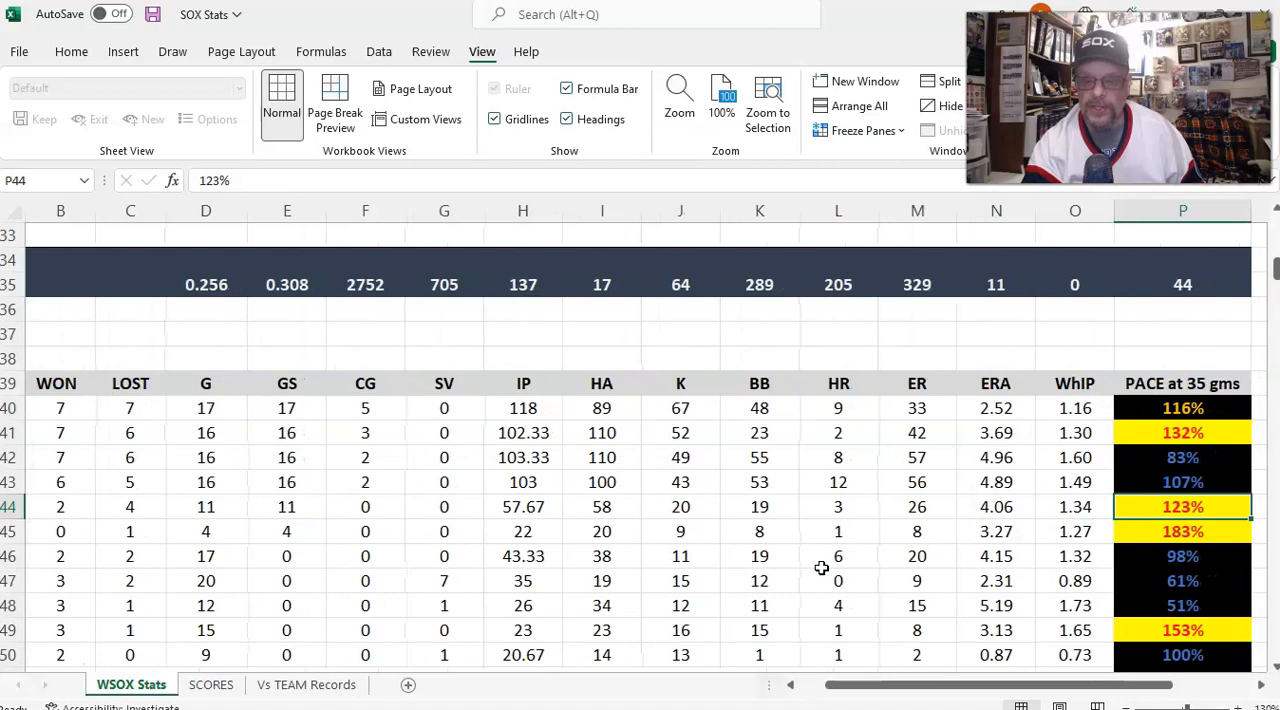
{"action": "left_click", "coordinate": [1183, 432]}
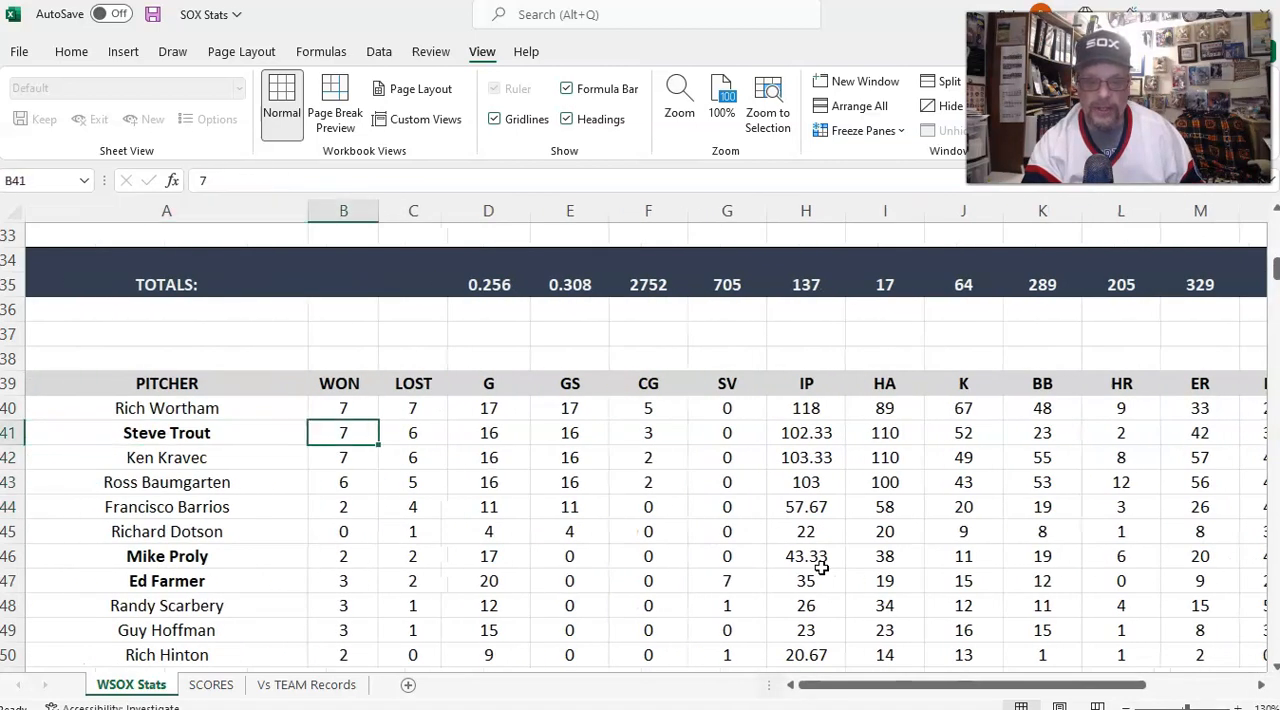
{"action": "scroll", "scroll_direction": "right", "scroll_amount": 3}
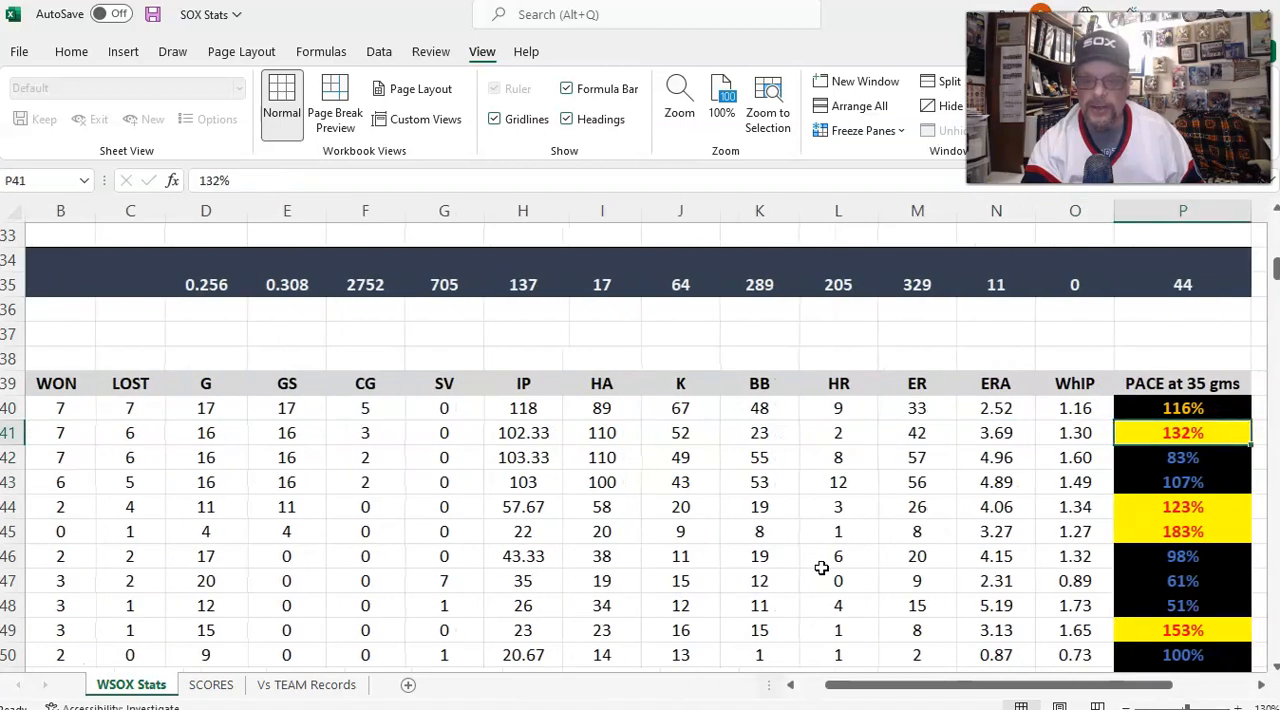
{"action": "left_click", "coordinate": [1183, 408]}
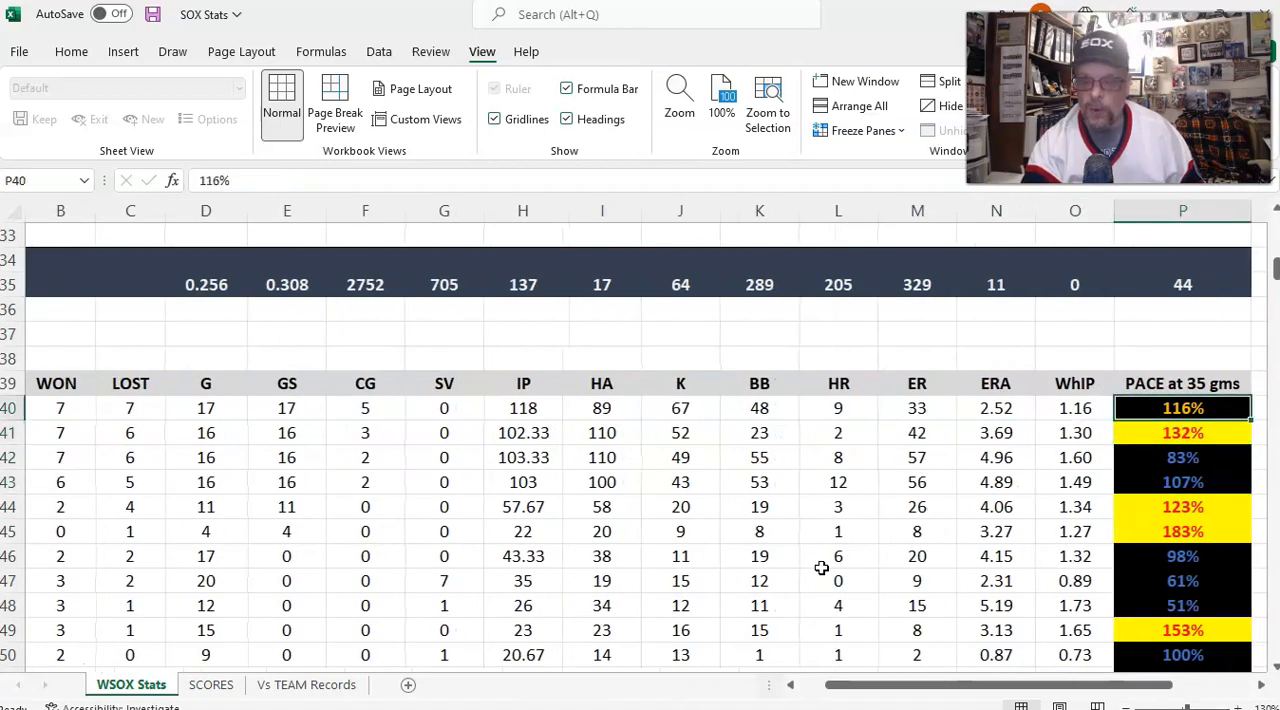
{"action": "left_click", "coordinate": [1183, 457]}
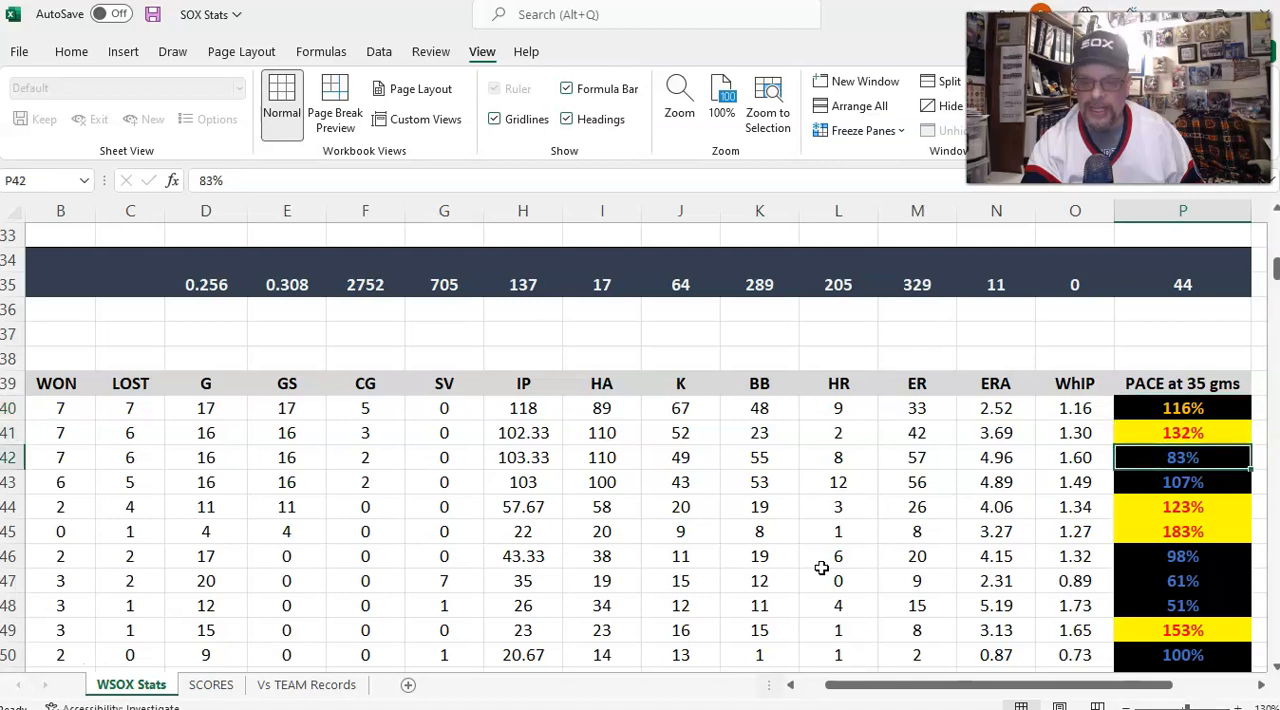
{"action": "left_click", "coordinate": [1183, 531]}
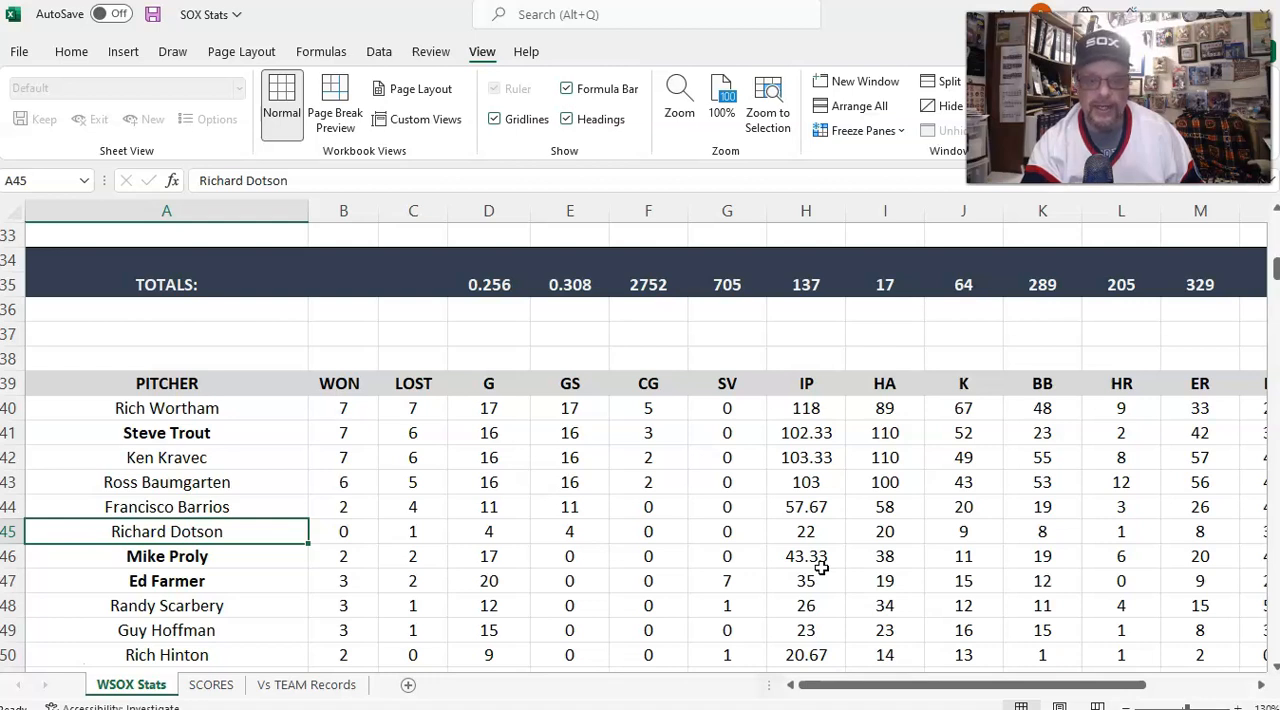
- Check pitchers' games and innings, then reveal the pitching totals (702.33 IP) and actual 34–47 record
{"action": "left_click", "coordinate": [413, 531]}
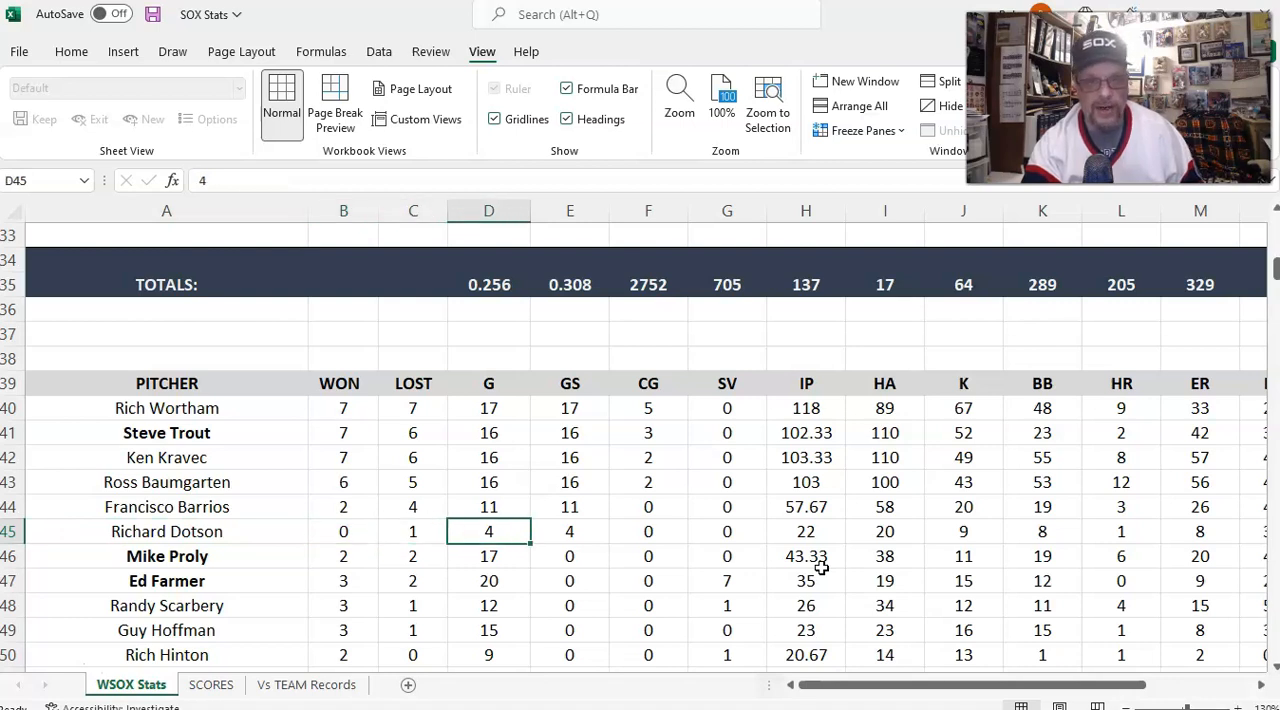
{"action": "left_click", "coordinate": [806, 531]}
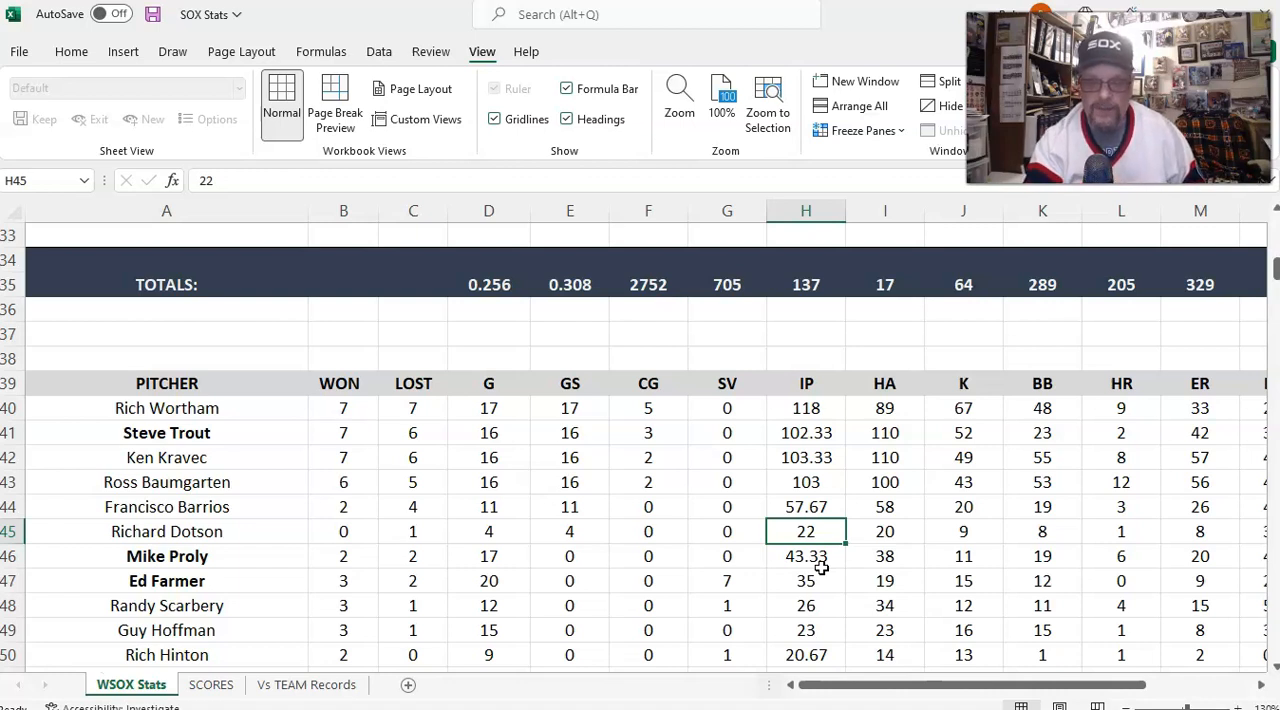
{"action": "left_click", "coordinate": [806, 605]}
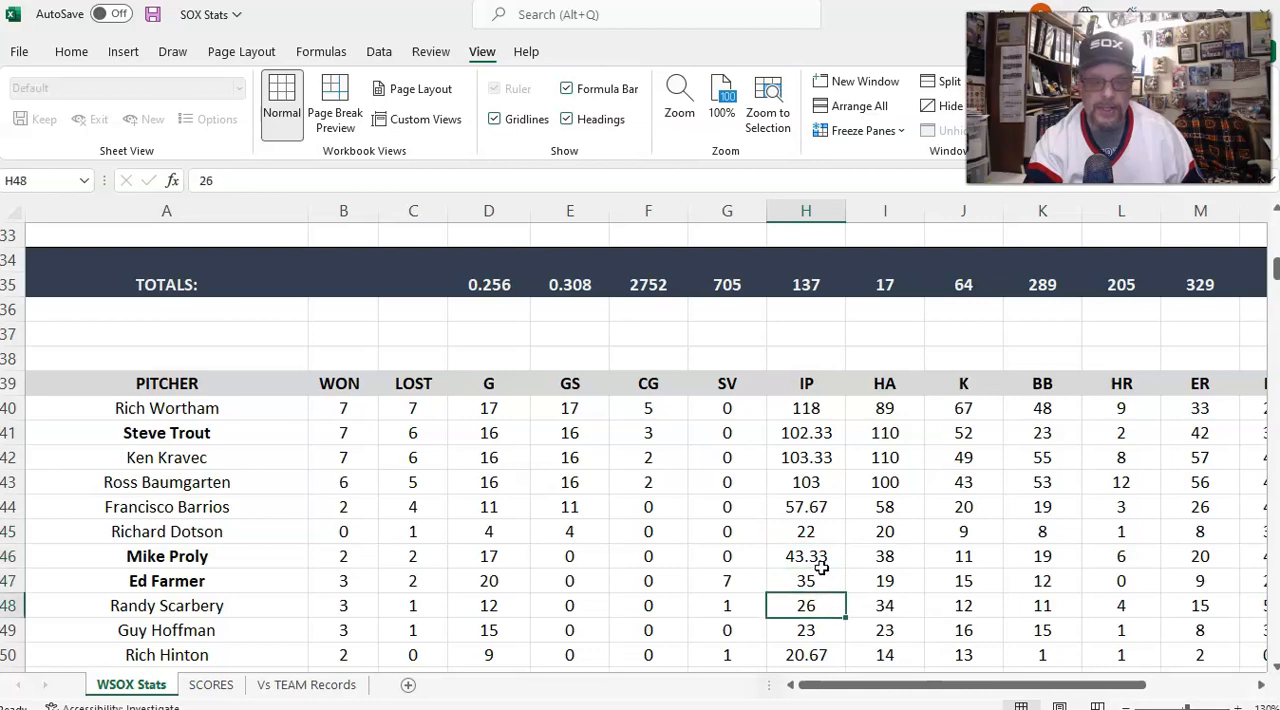
{"action": "scroll", "scroll_direction": "down", "scroll_amount": 3}
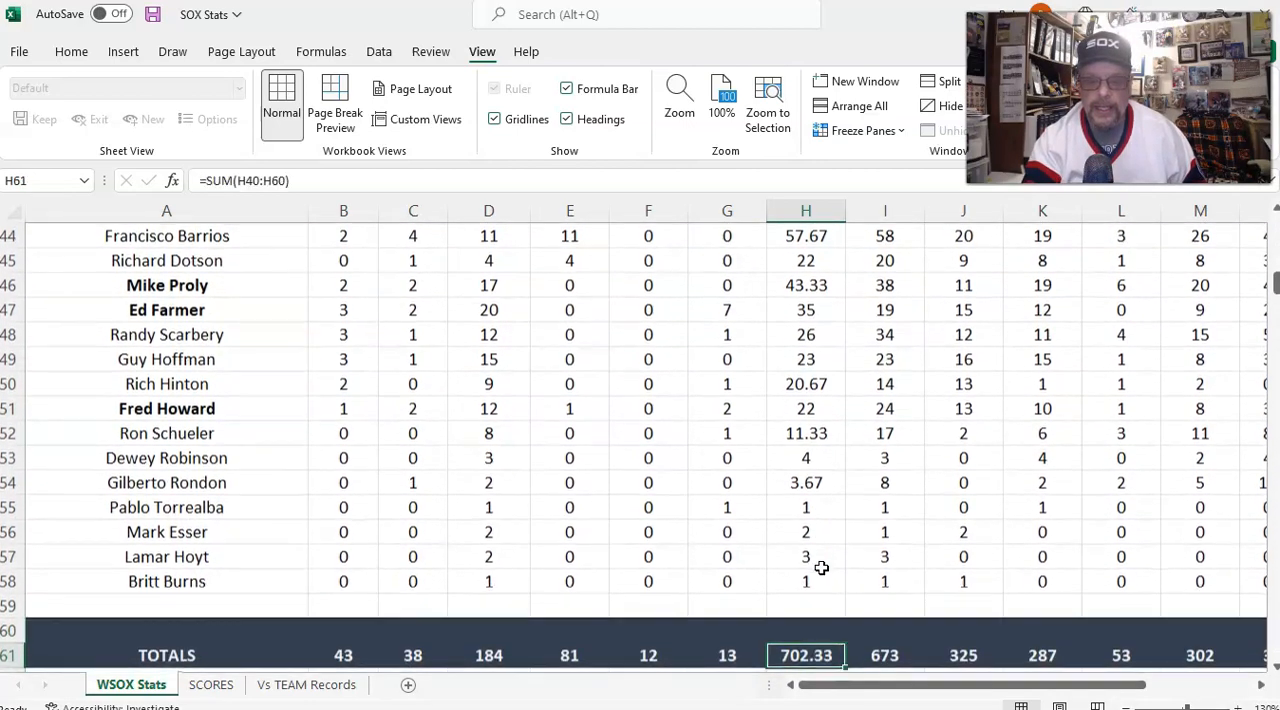
{"action": "scroll", "scroll_direction": "down", "scroll_amount": 3}
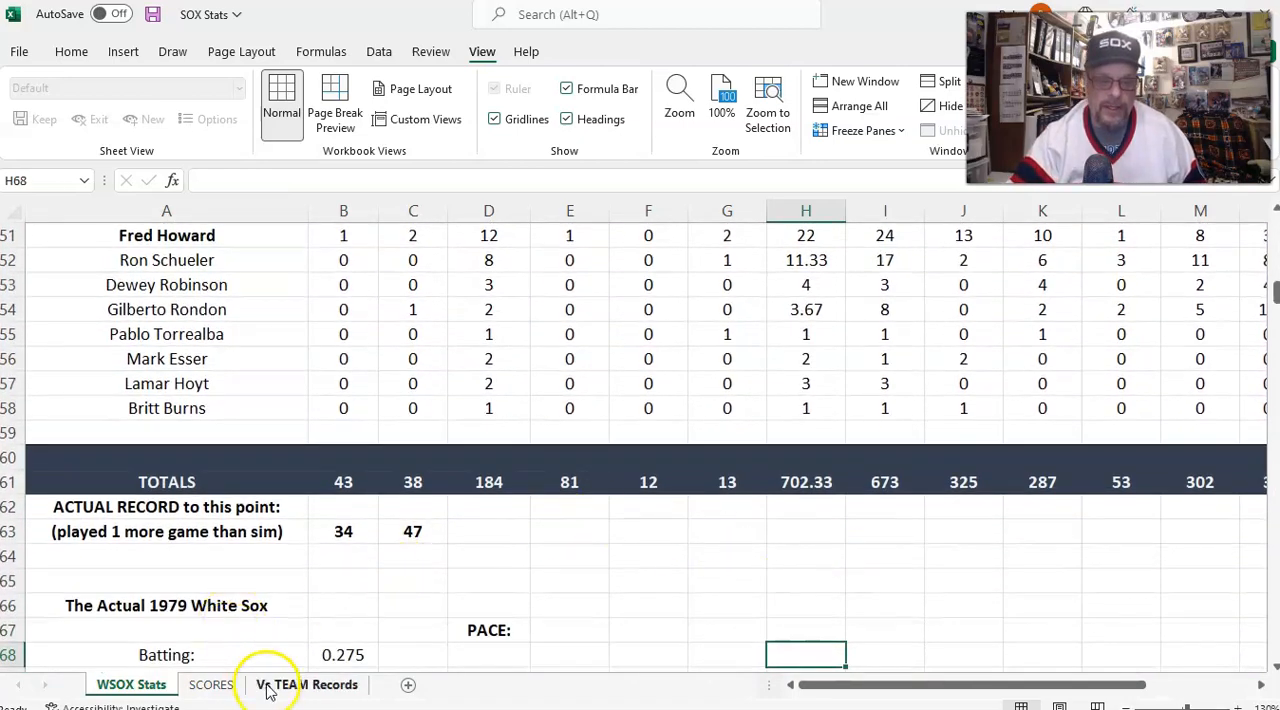
- Switch to the Vs TEAM Records sheet, check Kansas City's wins, and re-enter Texas's 4 wins
{"action": "left_click", "coordinate": [307, 684]}
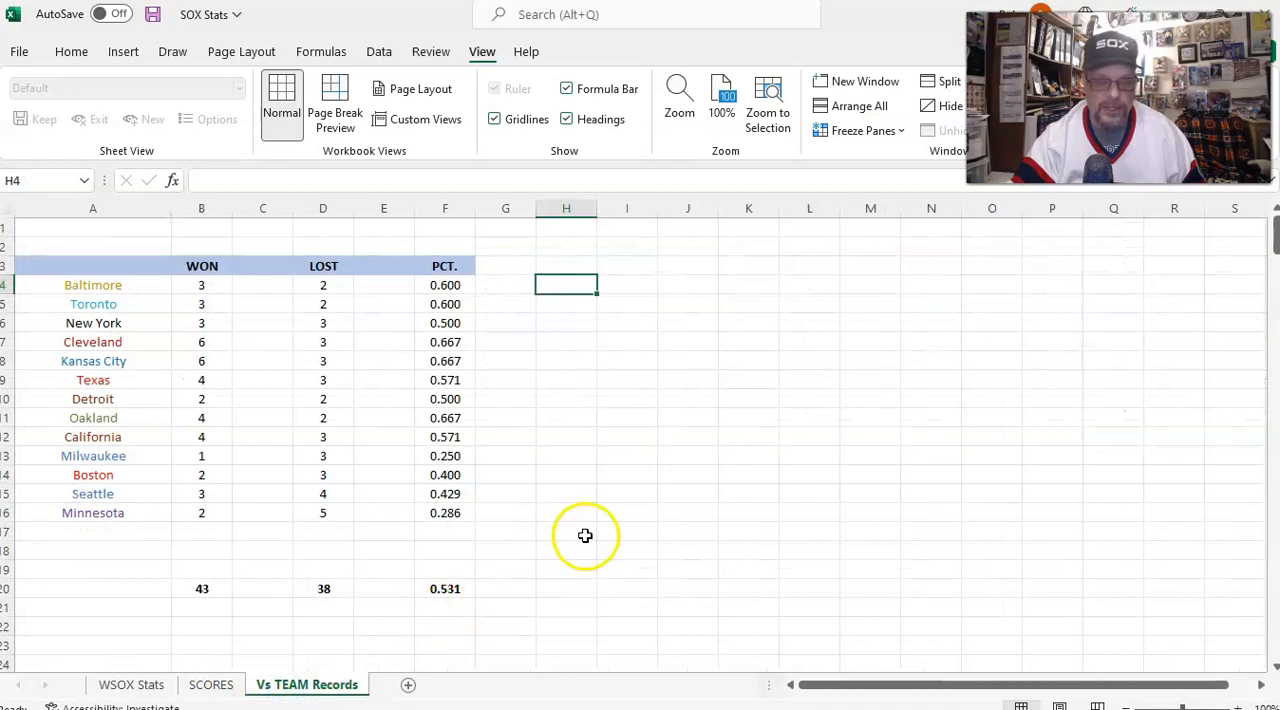
{"action": "mouse_move", "coordinate": [639, 497]}
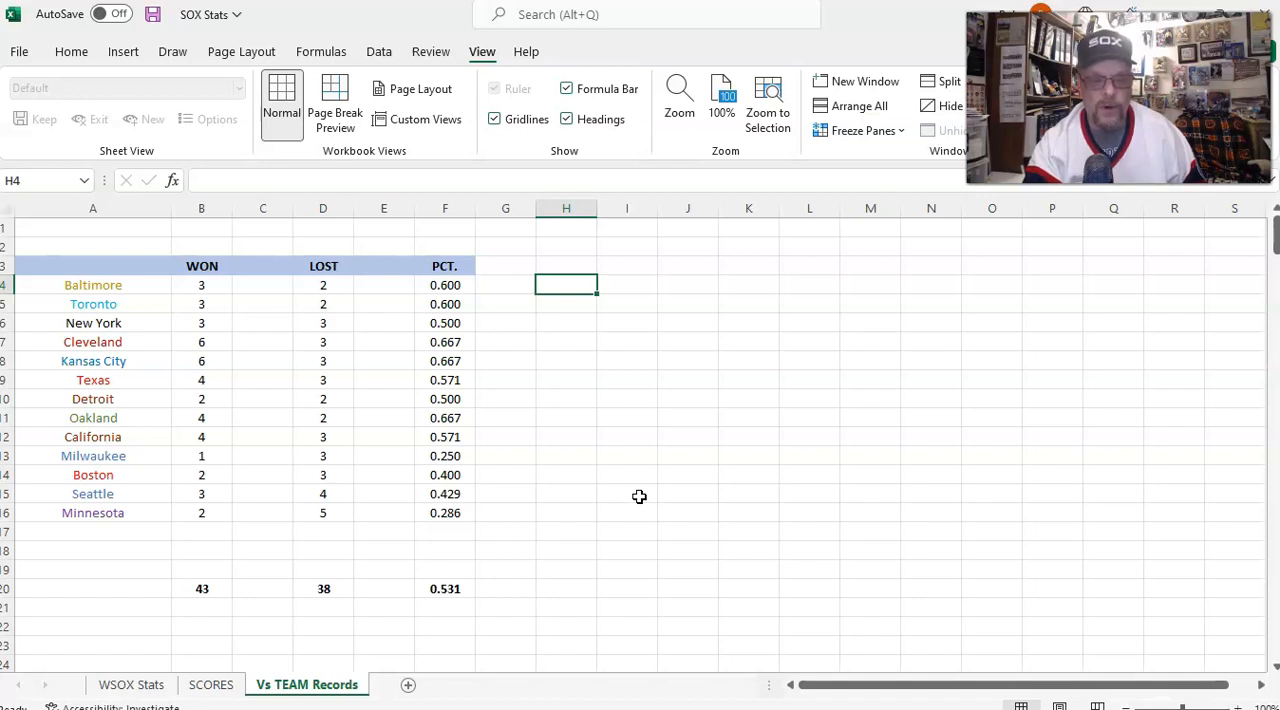
{"action": "left_click", "coordinate": [201, 361]}
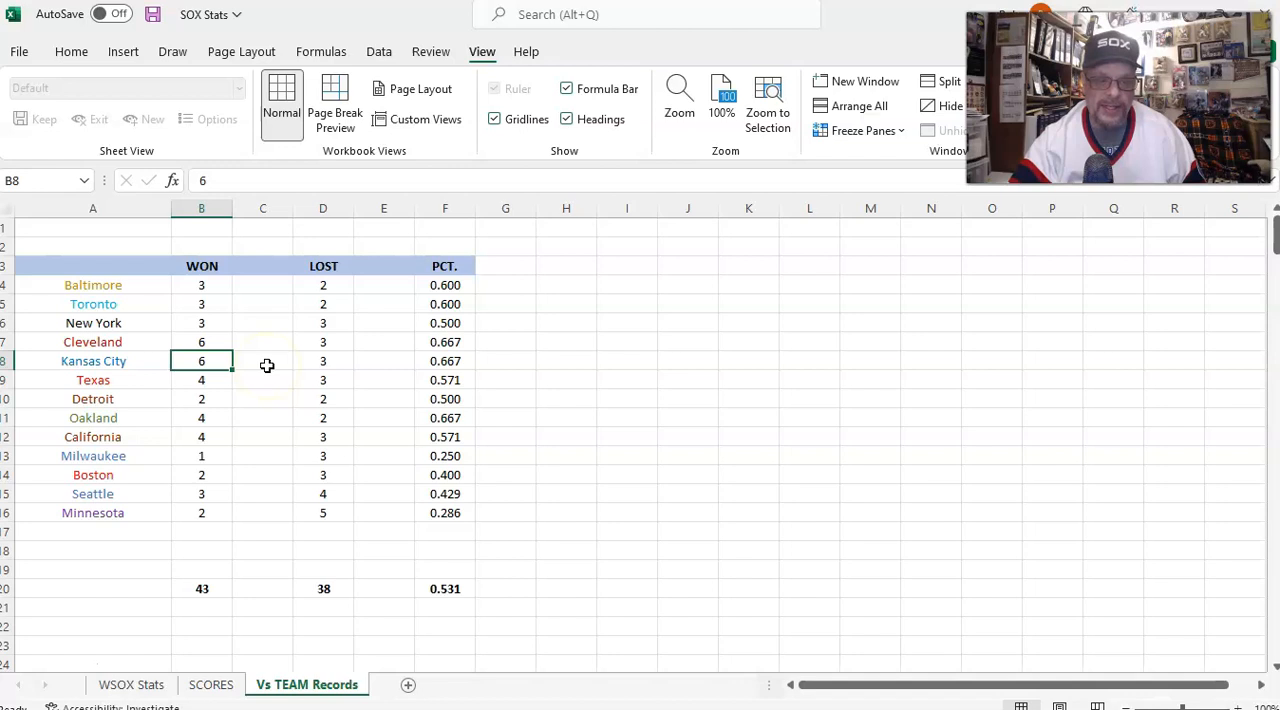
{"action": "left_click", "coordinate": [201, 380]}
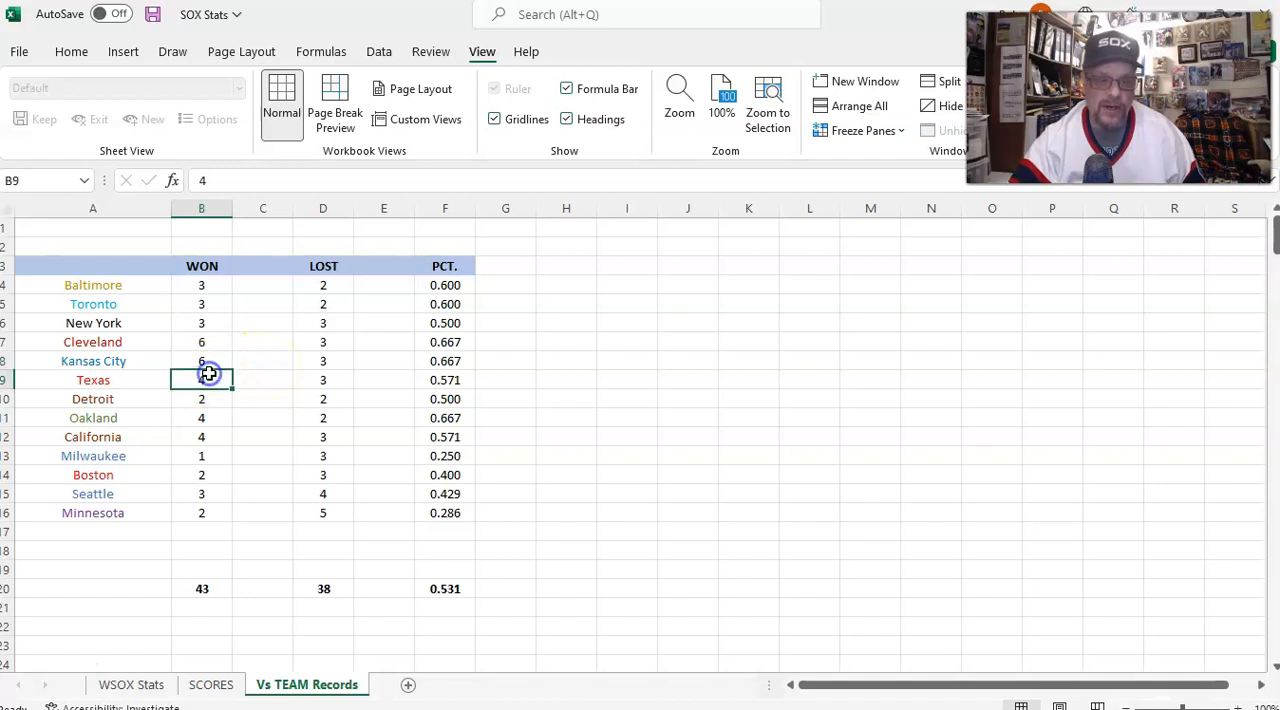
{"action": "type", "text": "4"}
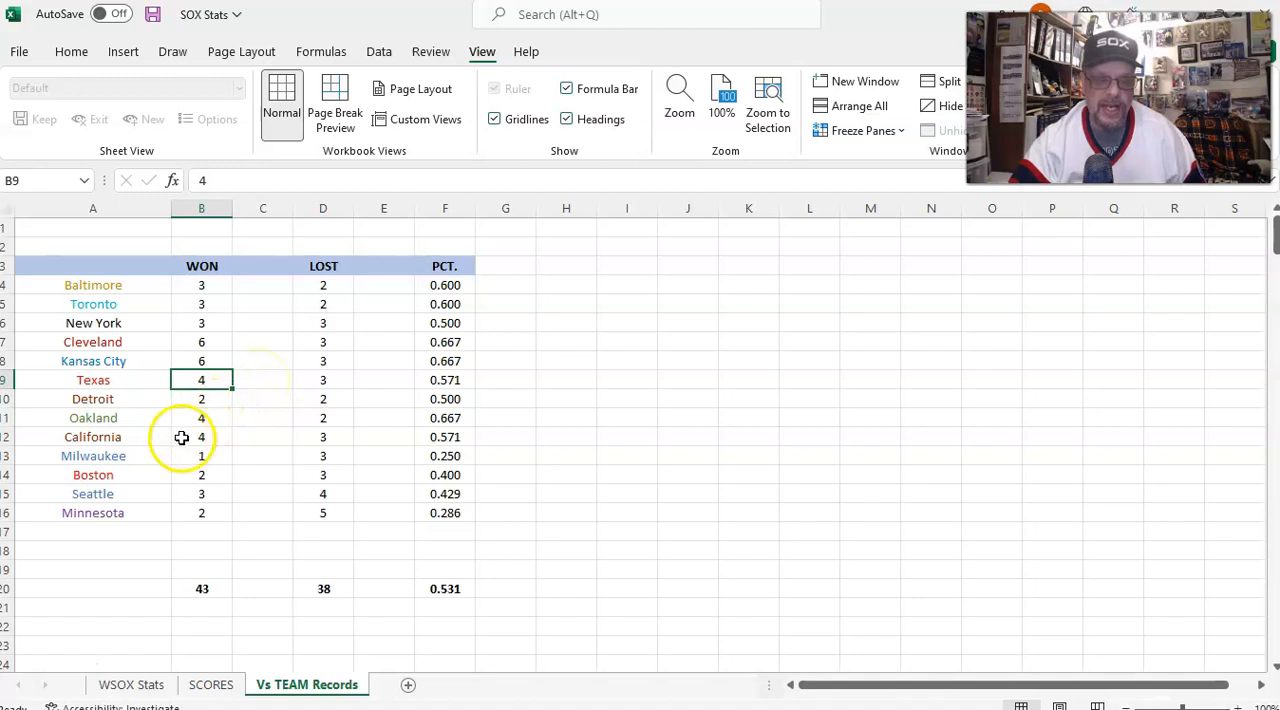
- Review California and Seattle's win counts and re-enter Minnesota's 2 wins
{"action": "left_click", "coordinate": [201, 437]}
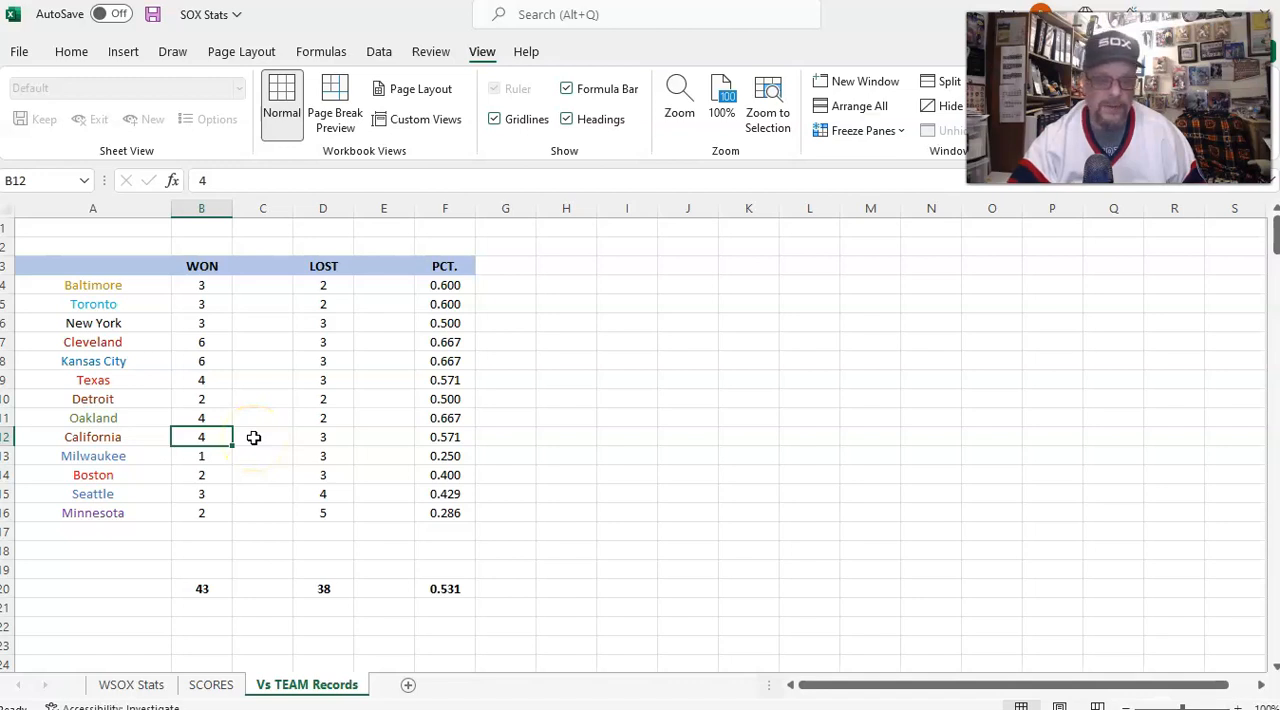
{"action": "mouse_move", "coordinate": [247, 453]}
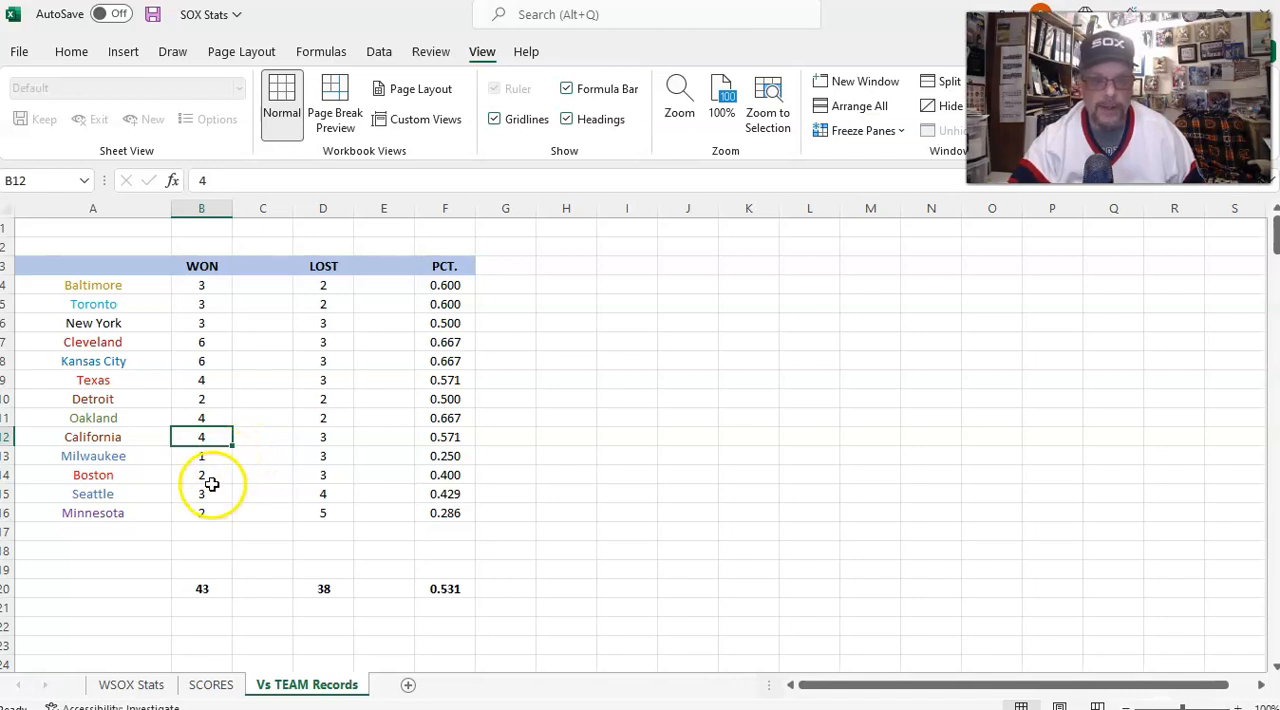
{"action": "left_click", "coordinate": [201, 493]}
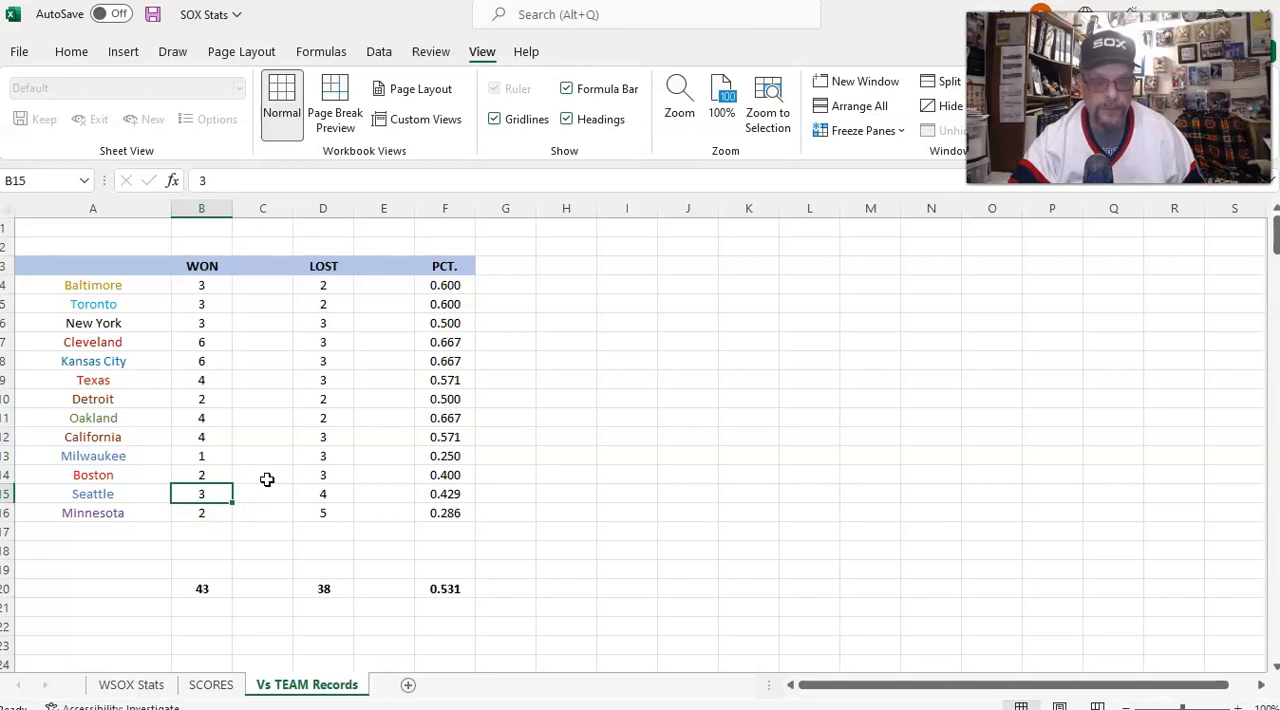
{"action": "left_click", "coordinate": [201, 512]}
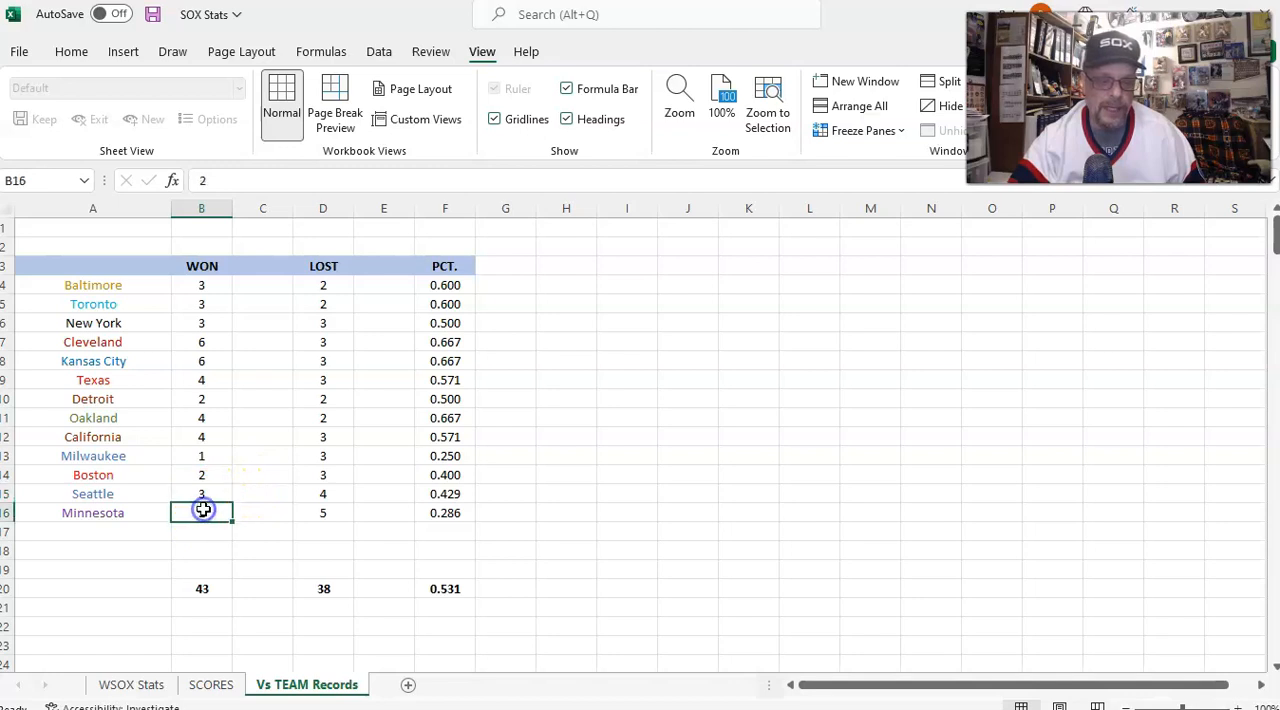
{"action": "type", "text": "2"}
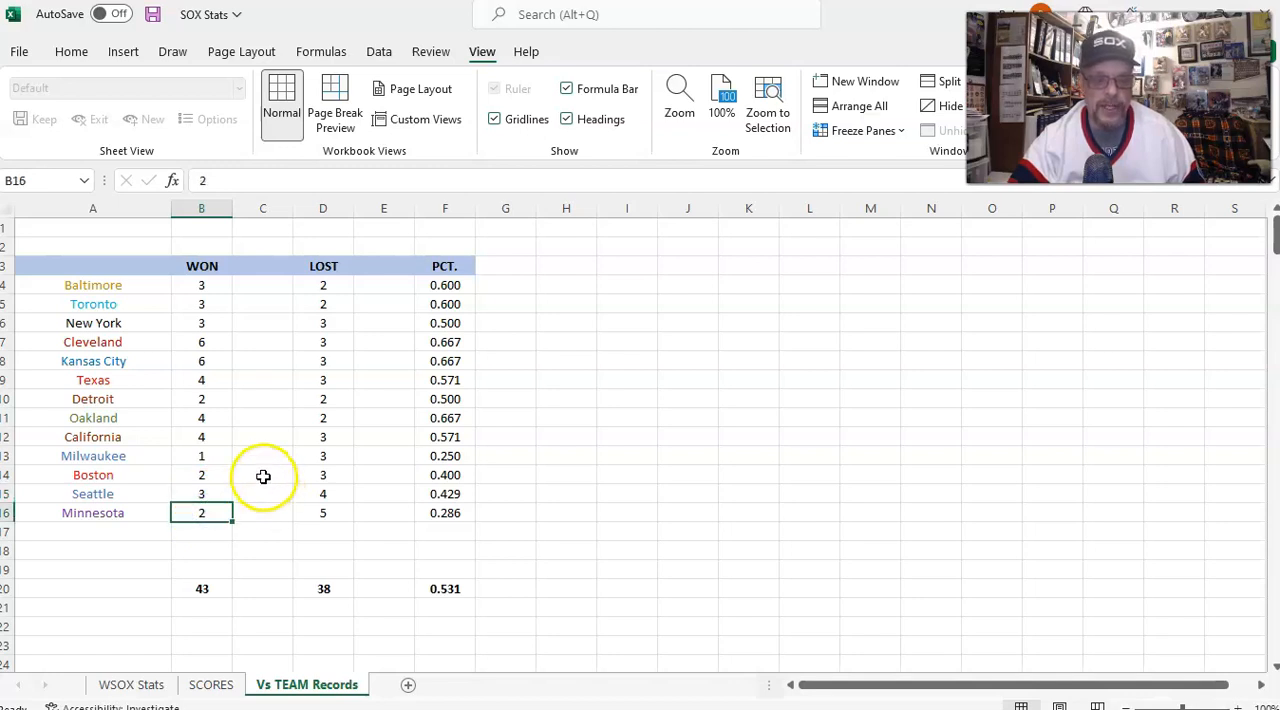
{"action": "left_click", "coordinate": [201, 493]}
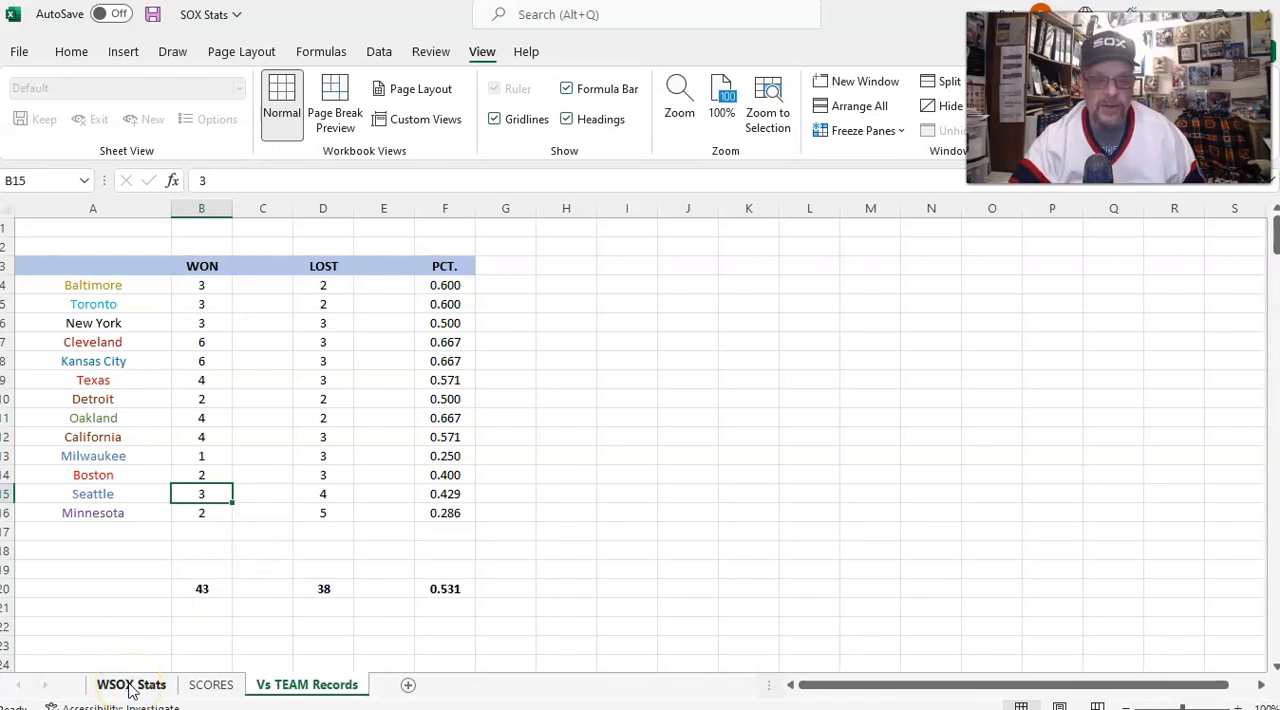
- Scroll down the WSOX Stats sheet past the batting totals to the pitcher table
{"action": "scroll", "scroll_direction": "down", "scroll_amount": 3}
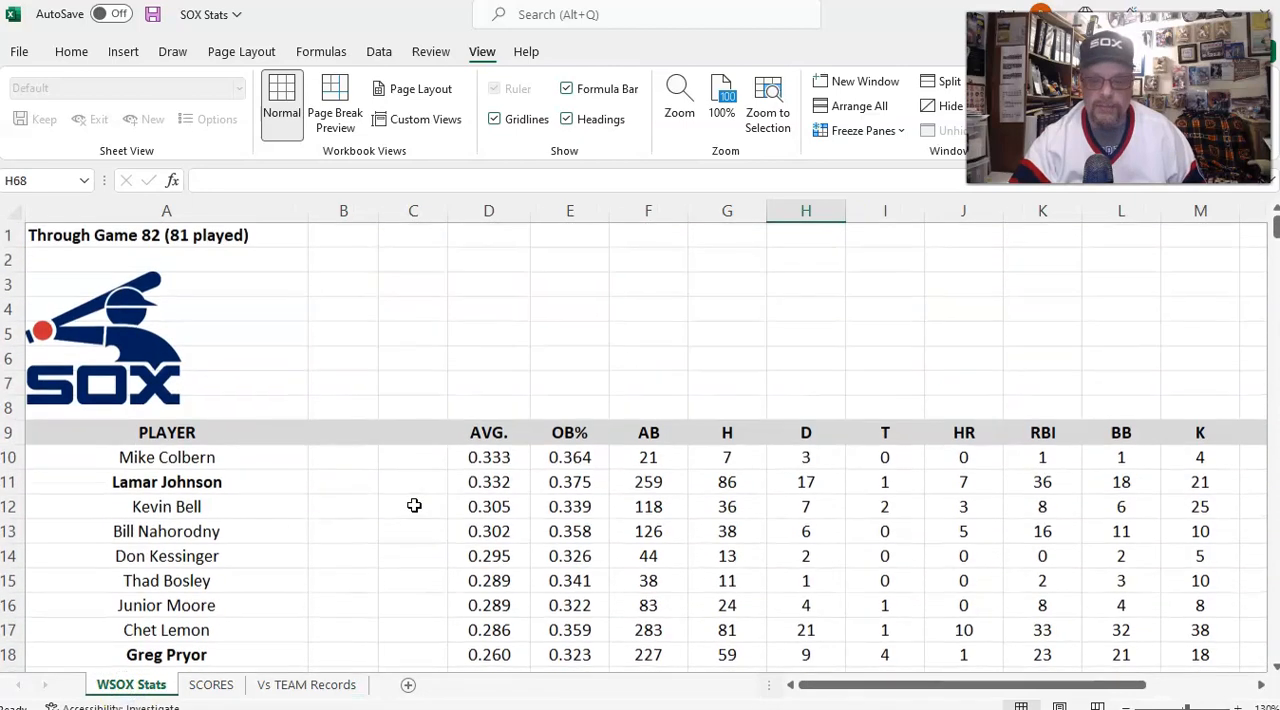
{"action": "scroll", "scroll_direction": "down", "scroll_amount": 3}
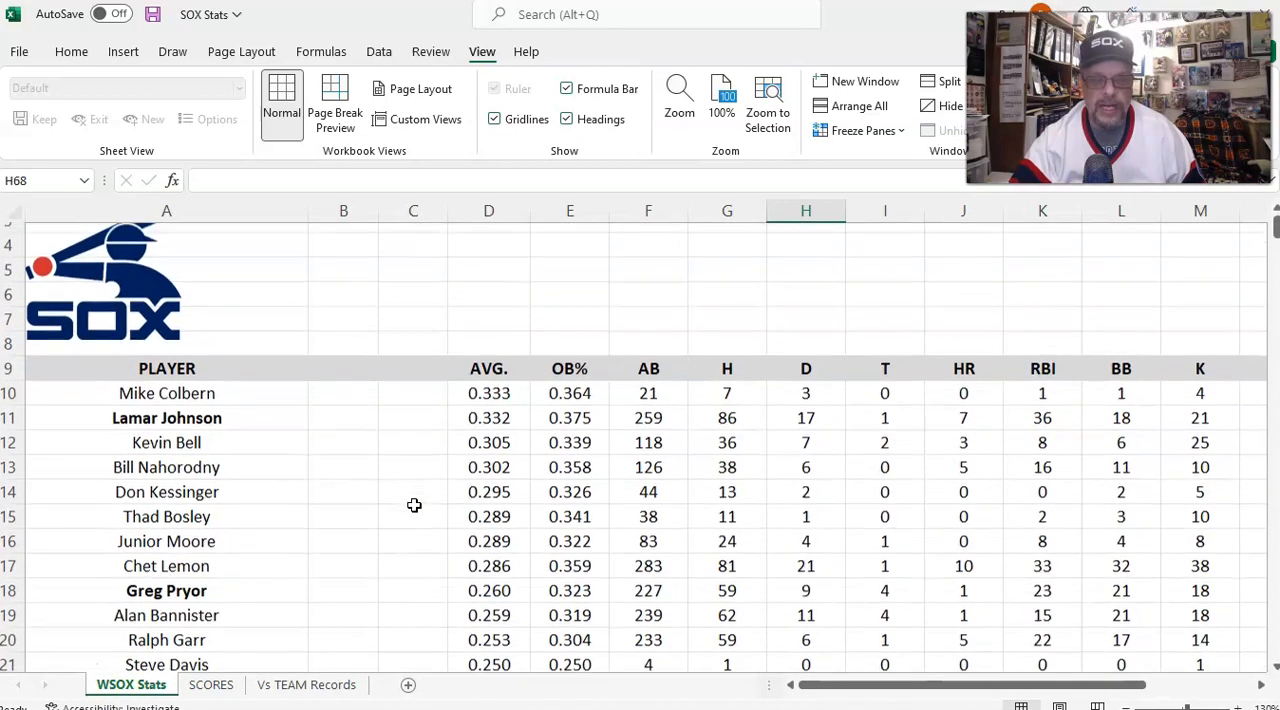
{"action": "scroll", "scroll_direction": "down", "scroll_amount": 3}
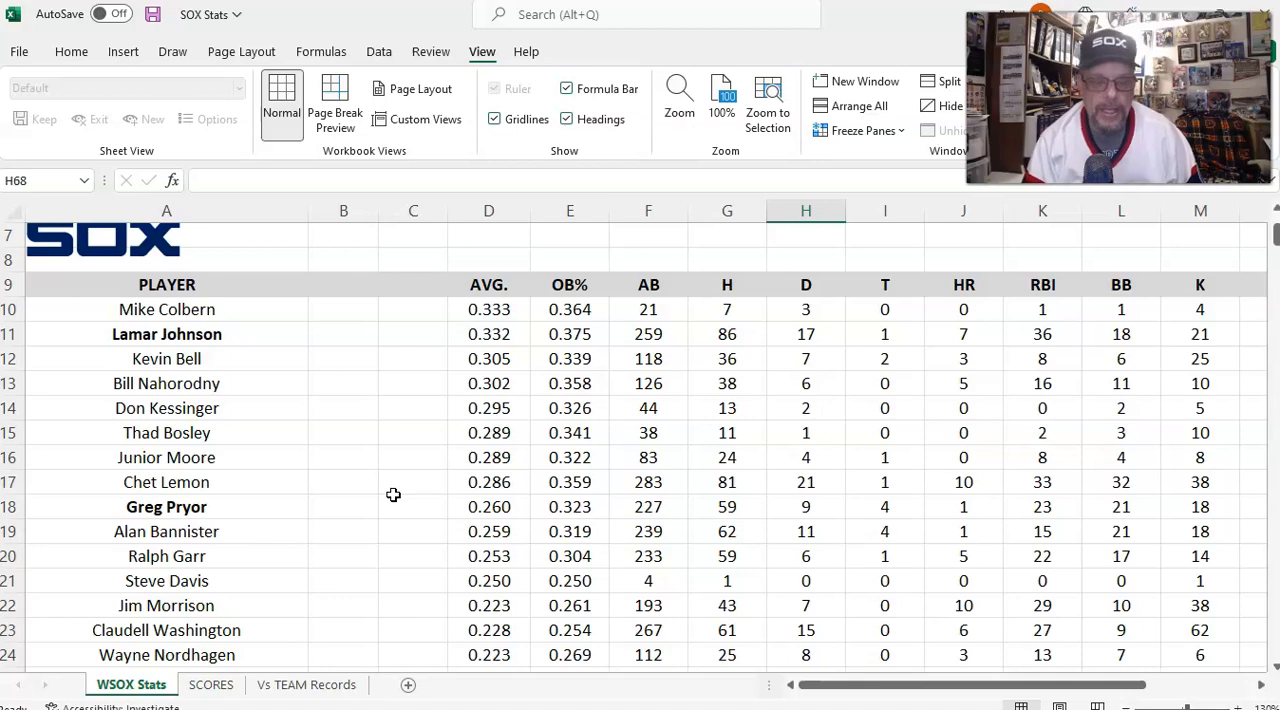
{"action": "scroll", "scroll_direction": "down", "scroll_amount": 3}
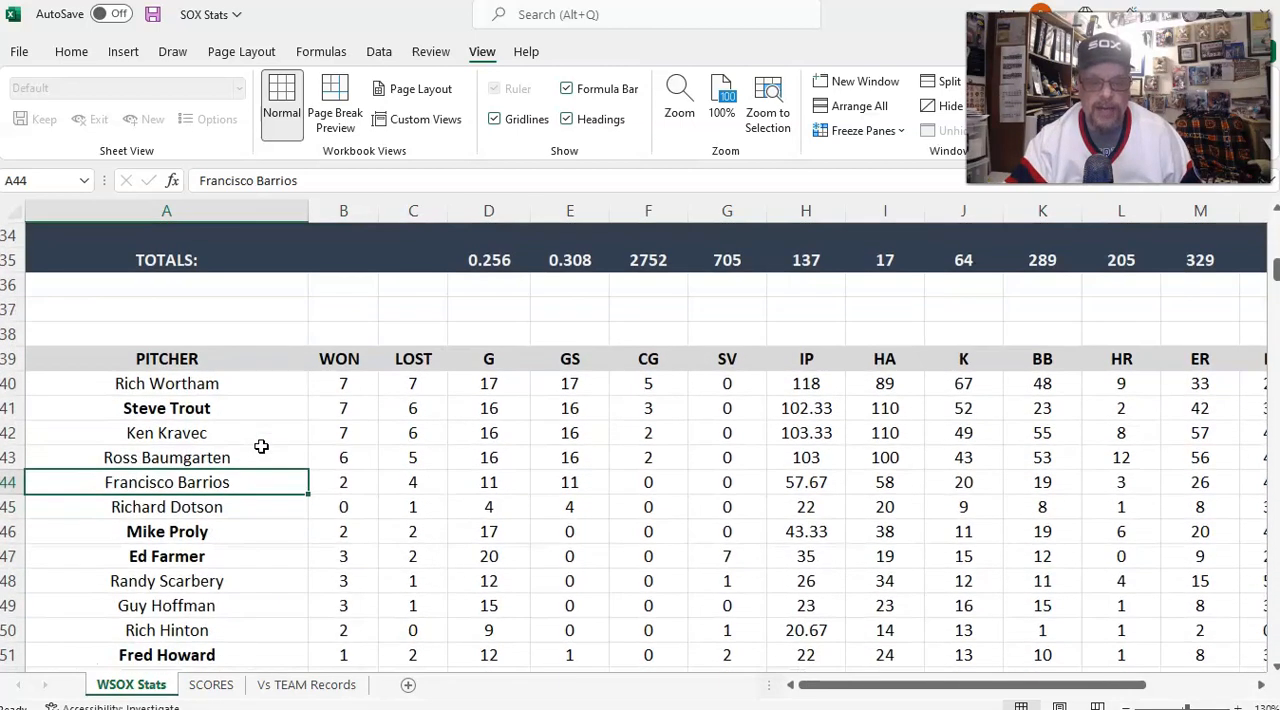
{"action": "left_click", "coordinate": [343, 432]}
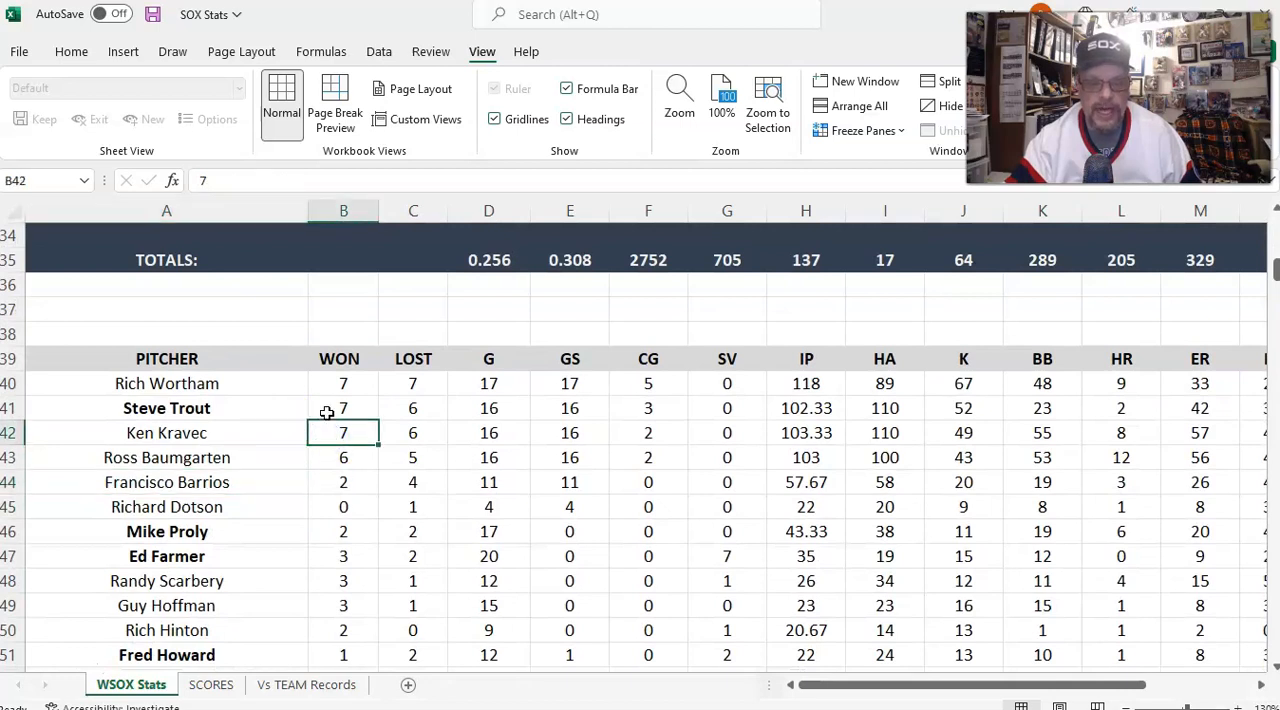
{"action": "left_click", "coordinate": [343, 408]}
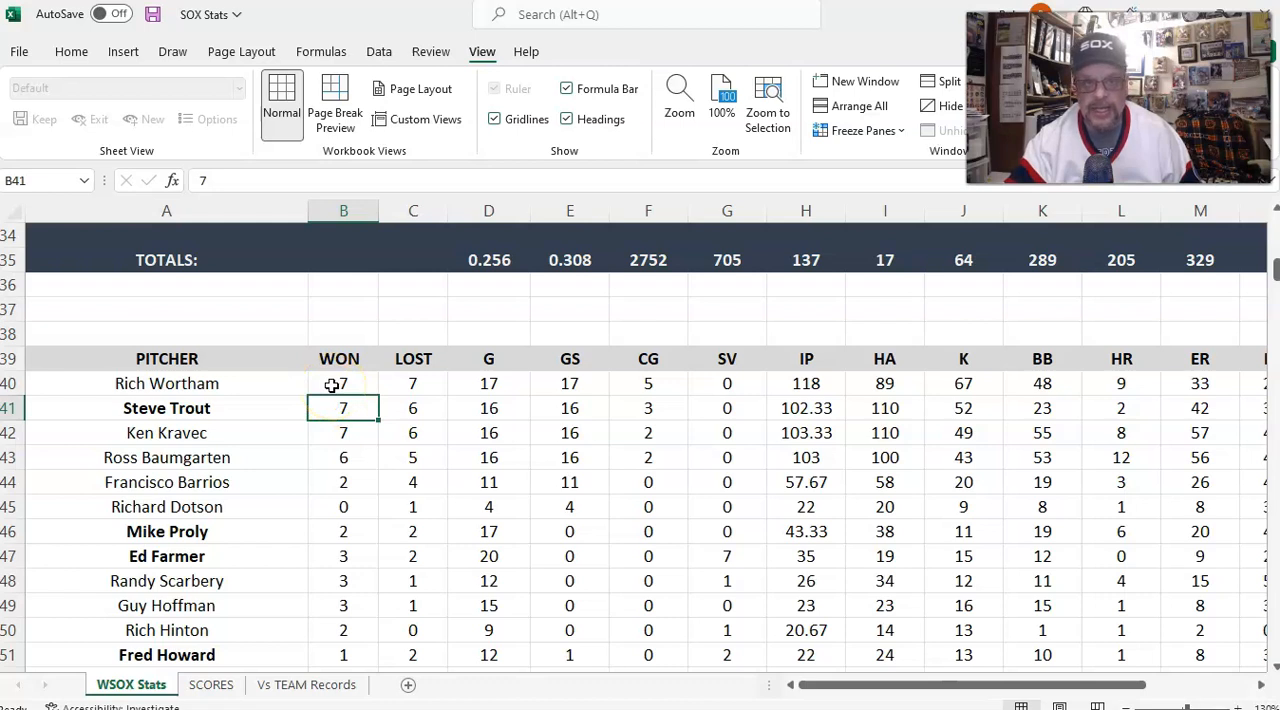
{"action": "left_click", "coordinate": [343, 383]}
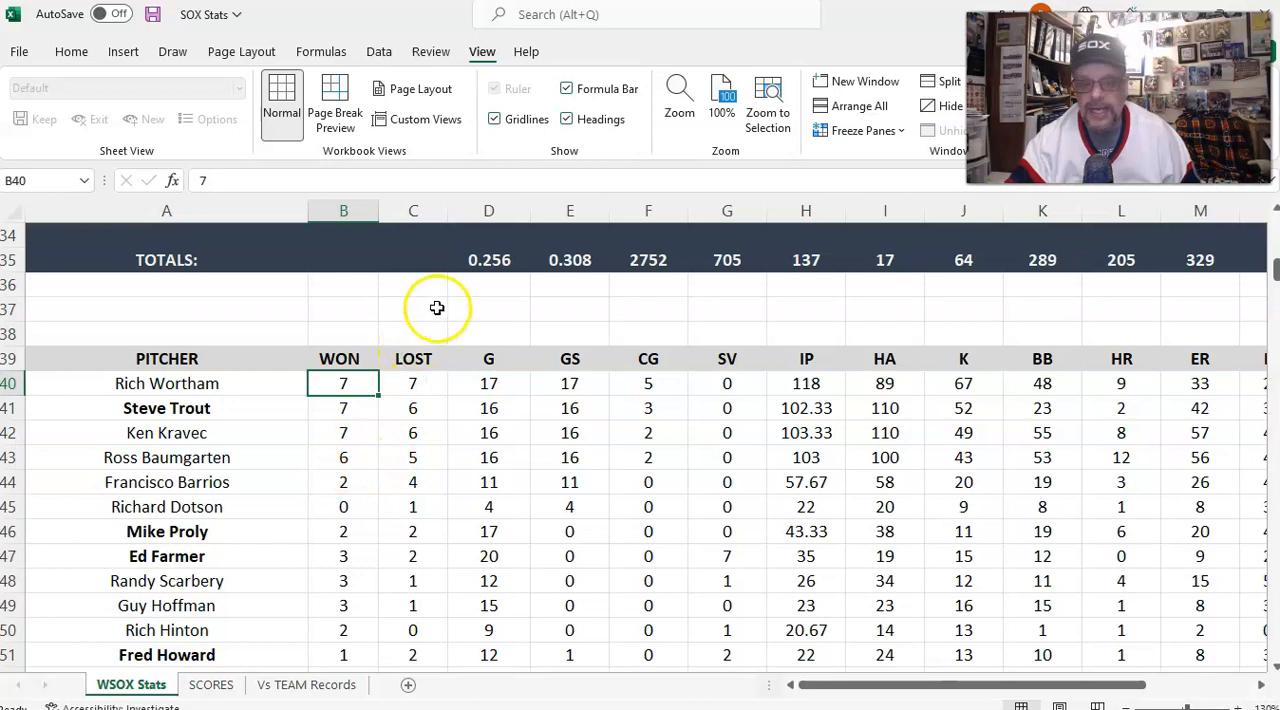
{"action": "mouse_move", "coordinate": [411, 313]}
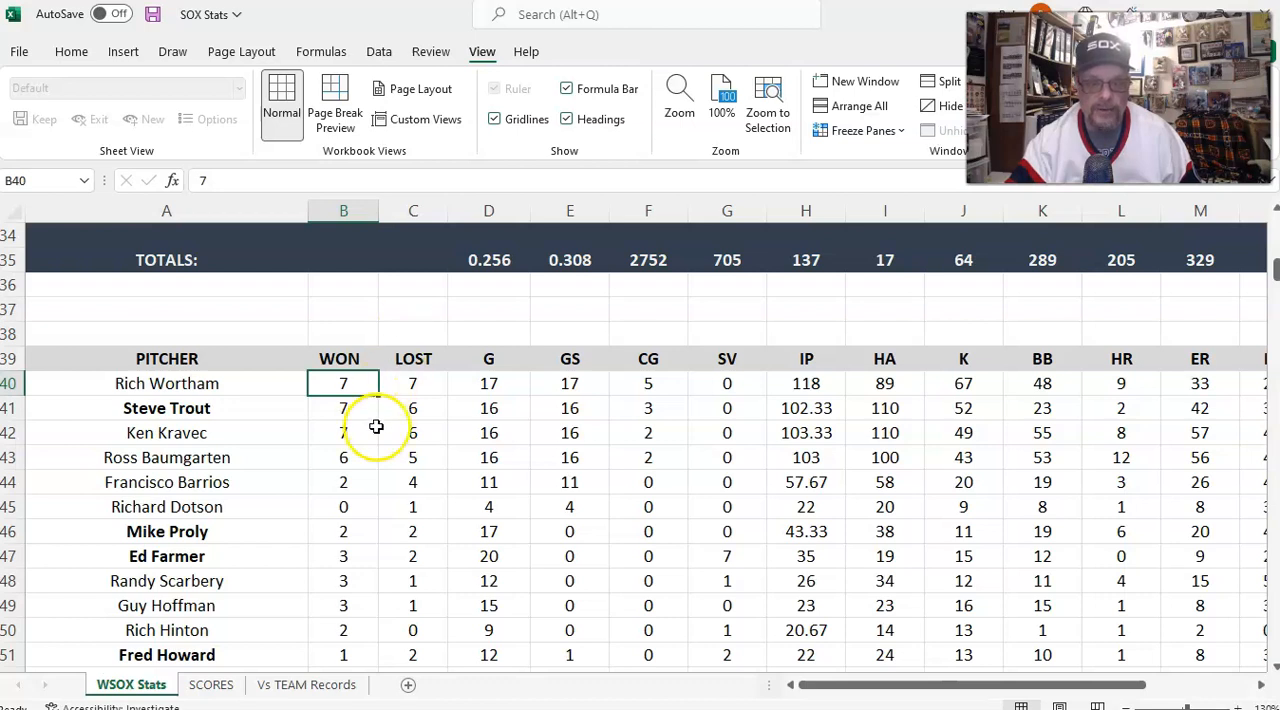
{"action": "scroll", "scroll_direction": "down", "scroll_amount": 3}
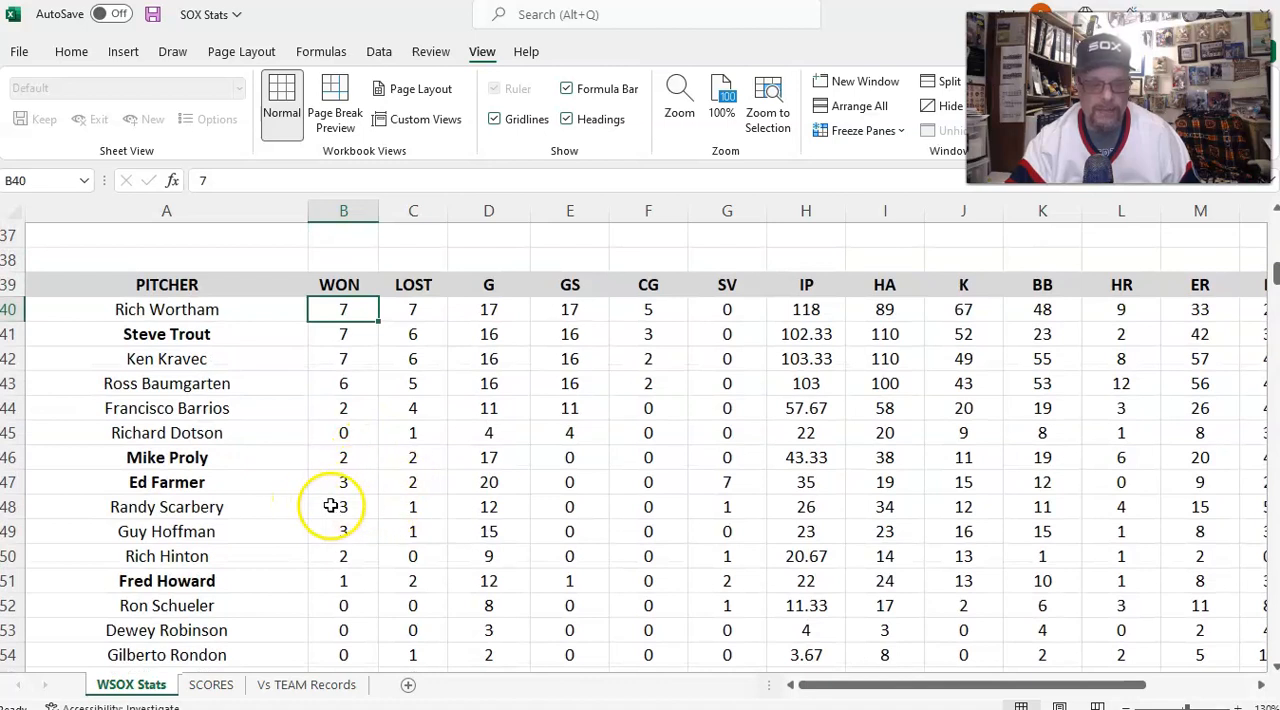
{"action": "mouse_move", "coordinate": [333, 506]}
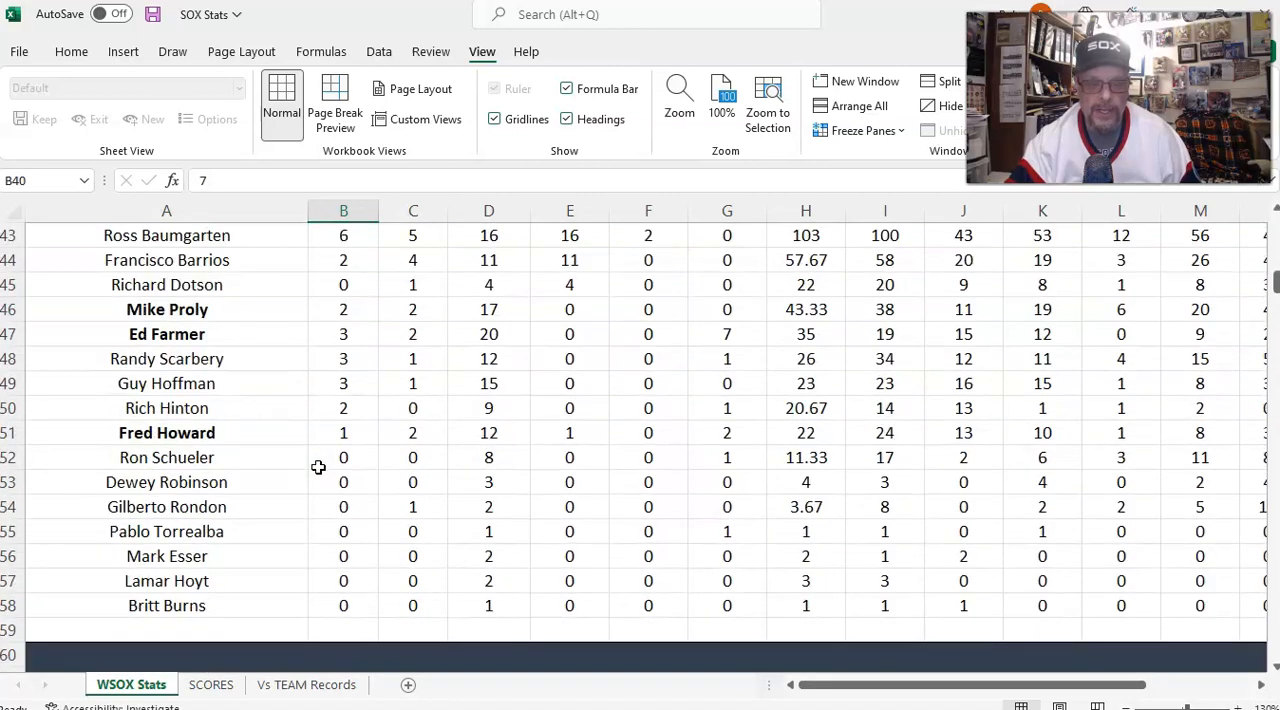
{"action": "scroll", "scroll_direction": "down", "scroll_amount": 3}
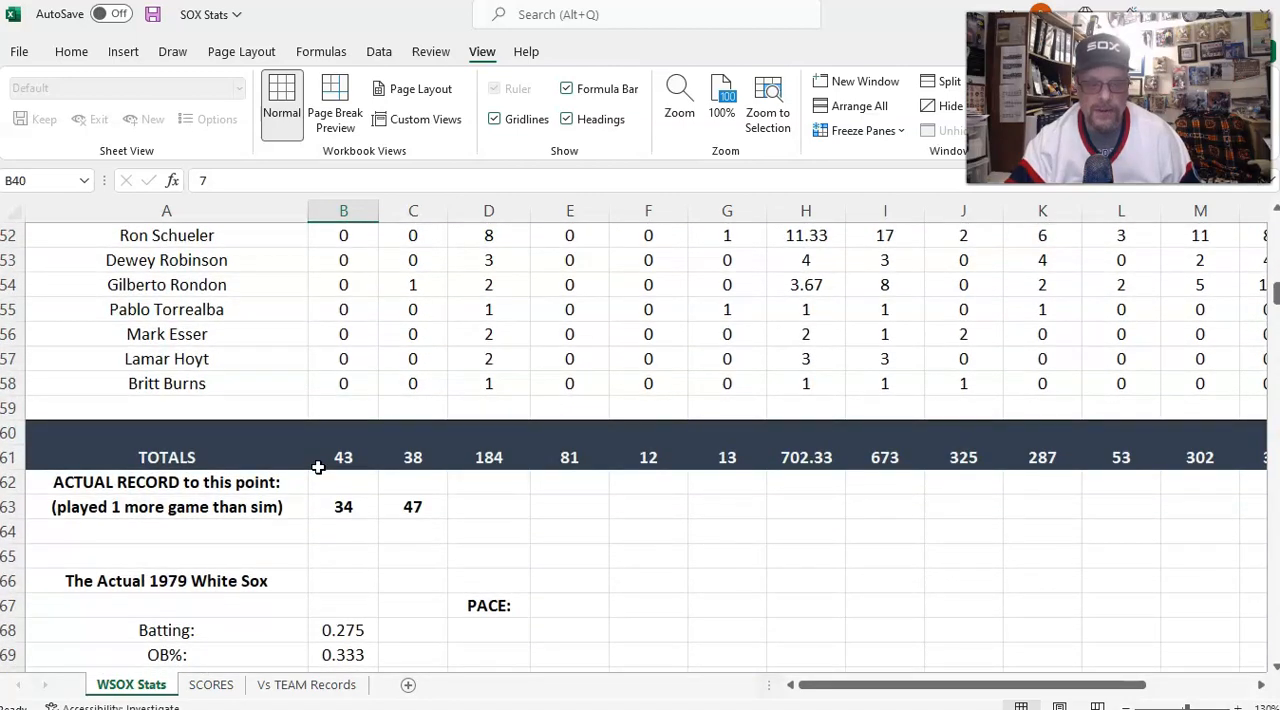
{"action": "scroll", "scroll_direction": "up", "scroll_amount": 3}
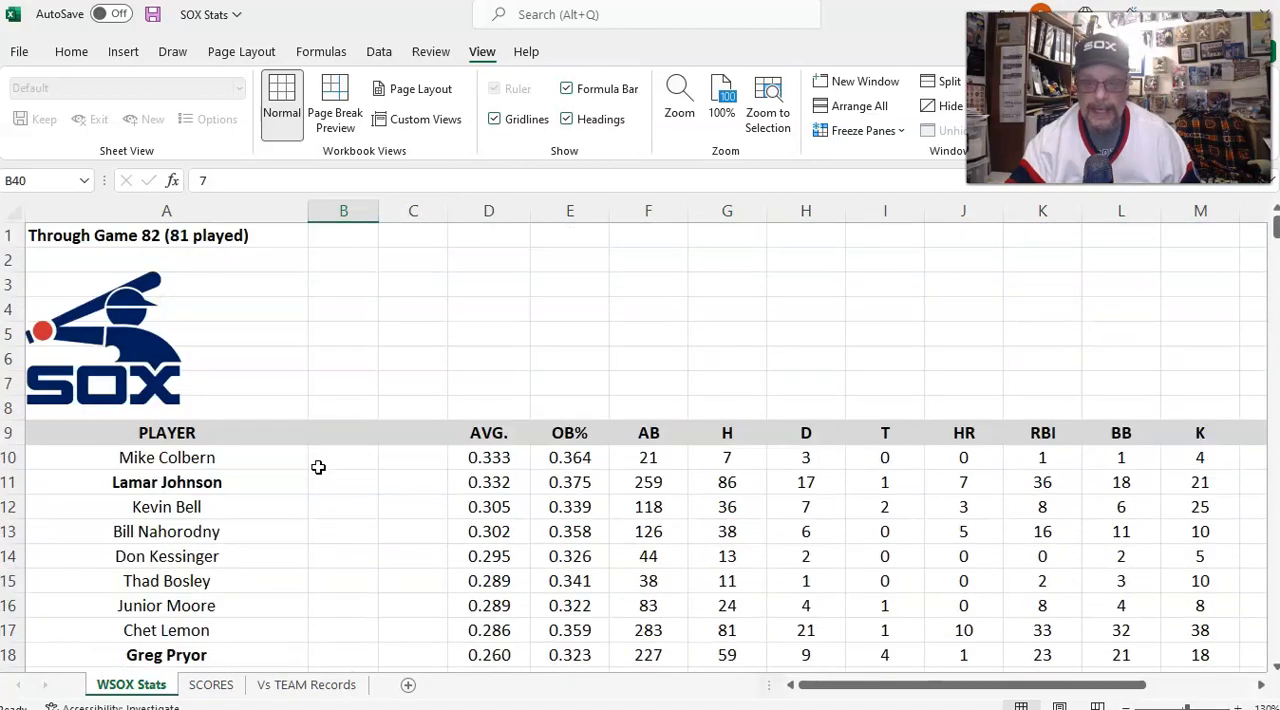
{"action": "left_click", "coordinate": [413, 333]}
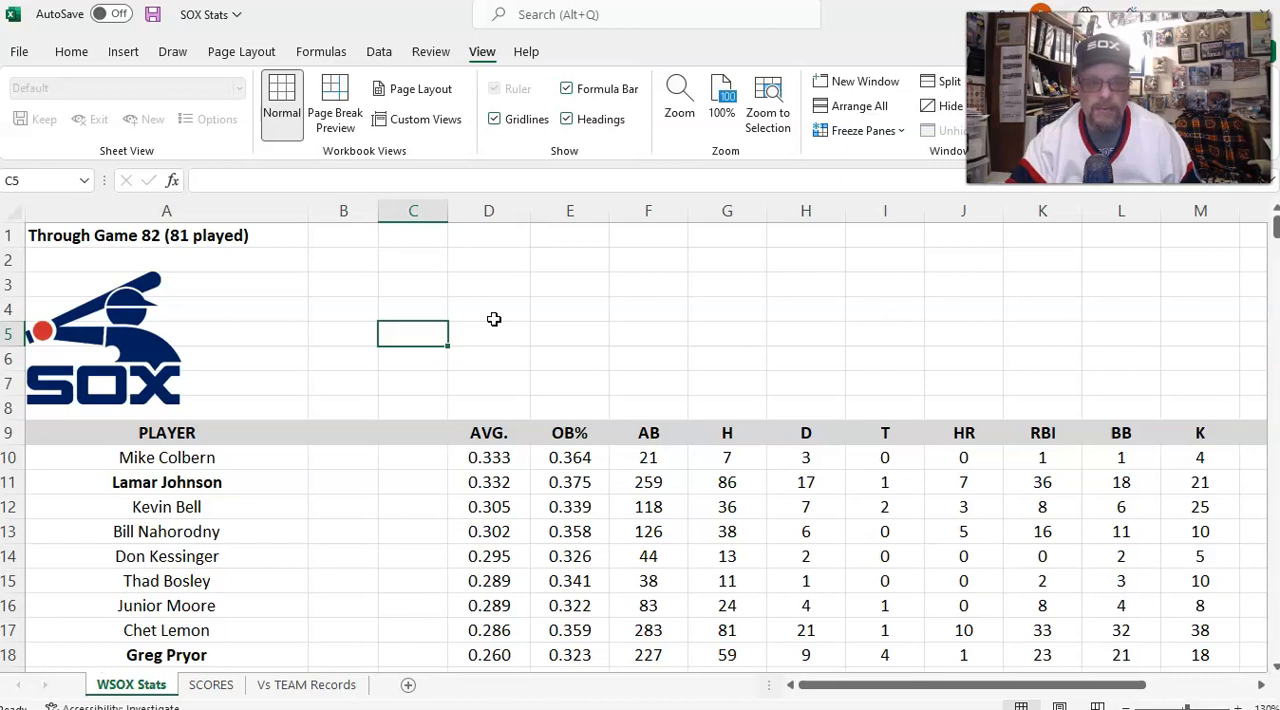
{"action": "mouse_move", "coordinate": [42, 678]}
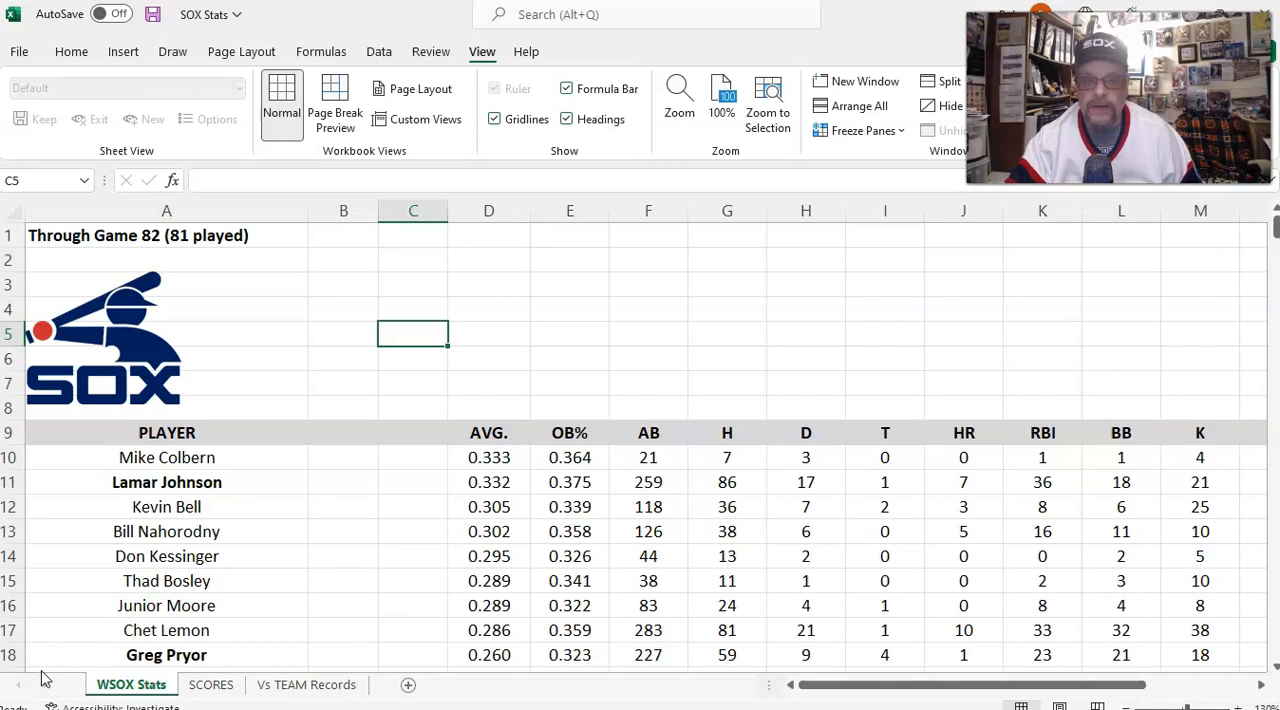
{"action": "scroll", "scroll_direction": "down", "scroll_amount": 3}
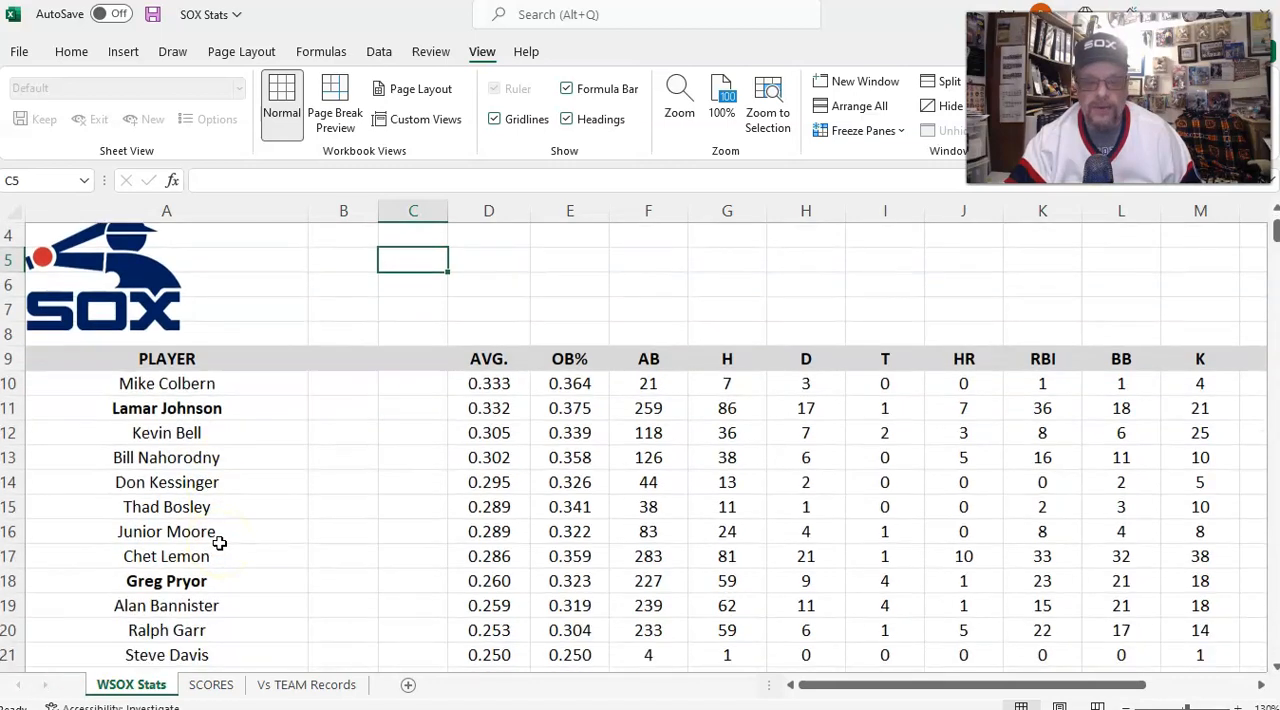
{"action": "scroll", "scroll_direction": "down", "scroll_amount": 3}
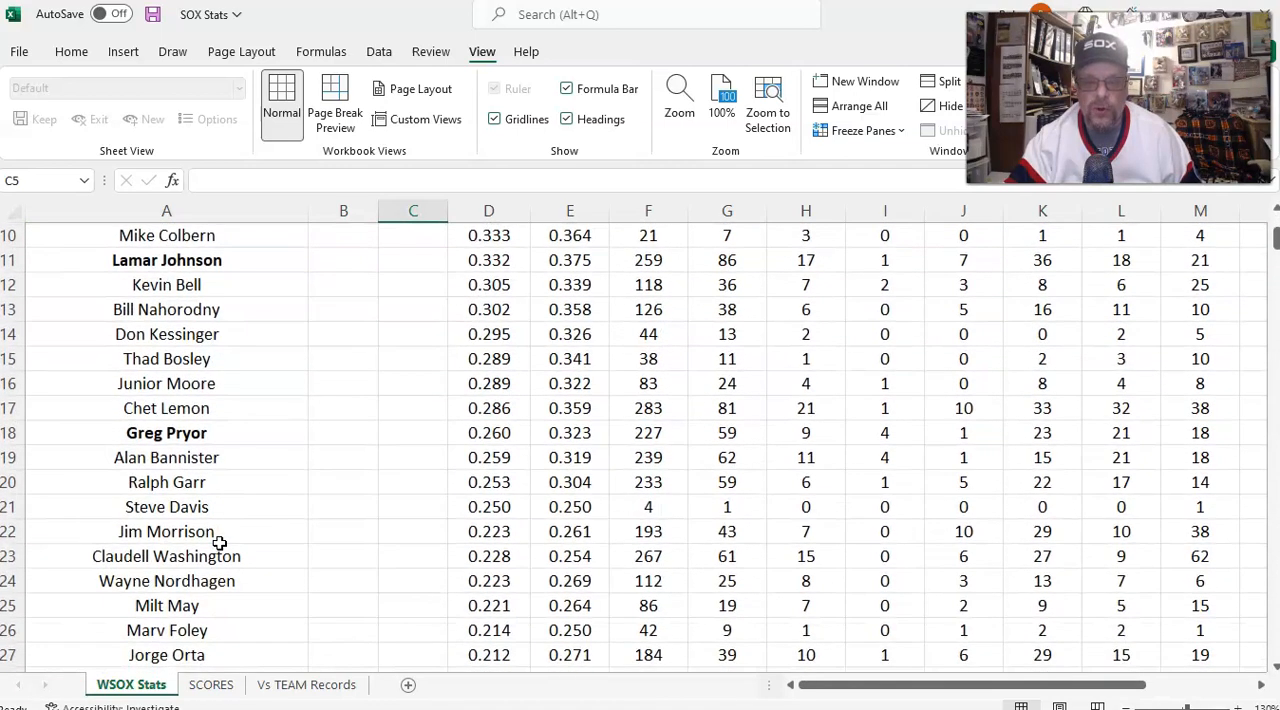
{"action": "scroll", "scroll_direction": "down", "scroll_amount": 3}
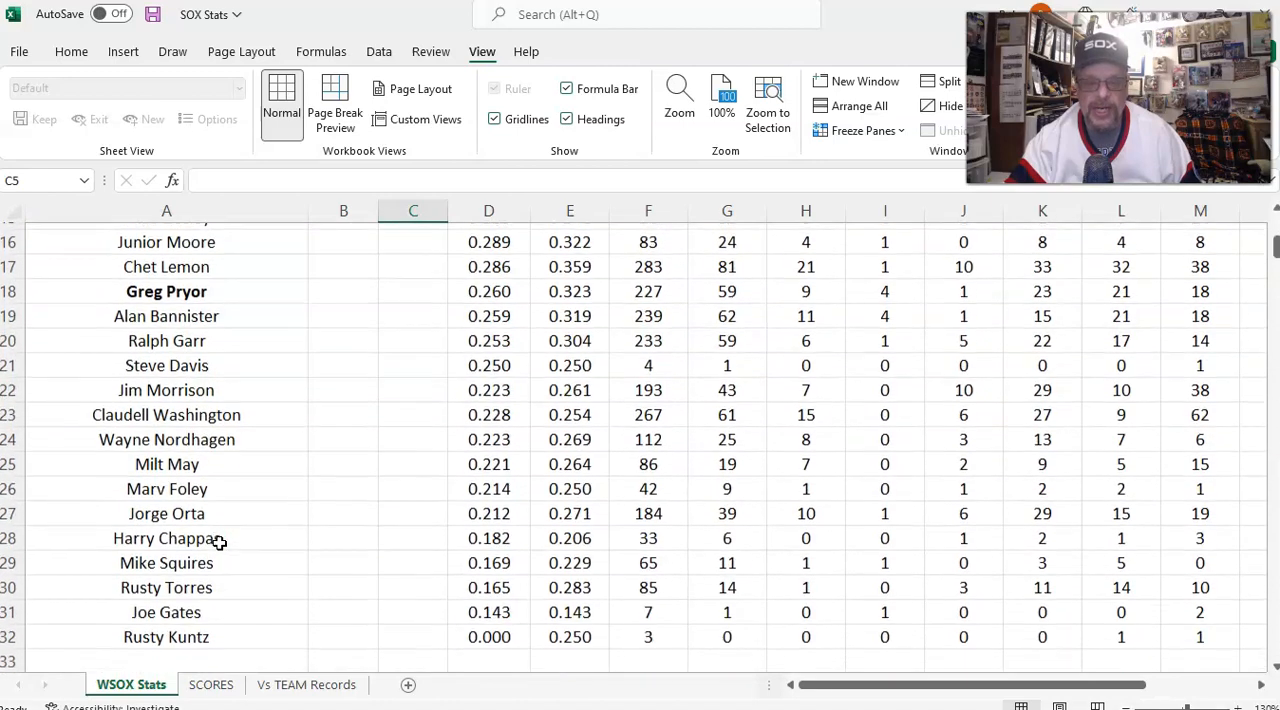
{"action": "scroll", "scroll_direction": "down", "scroll_amount": 3}
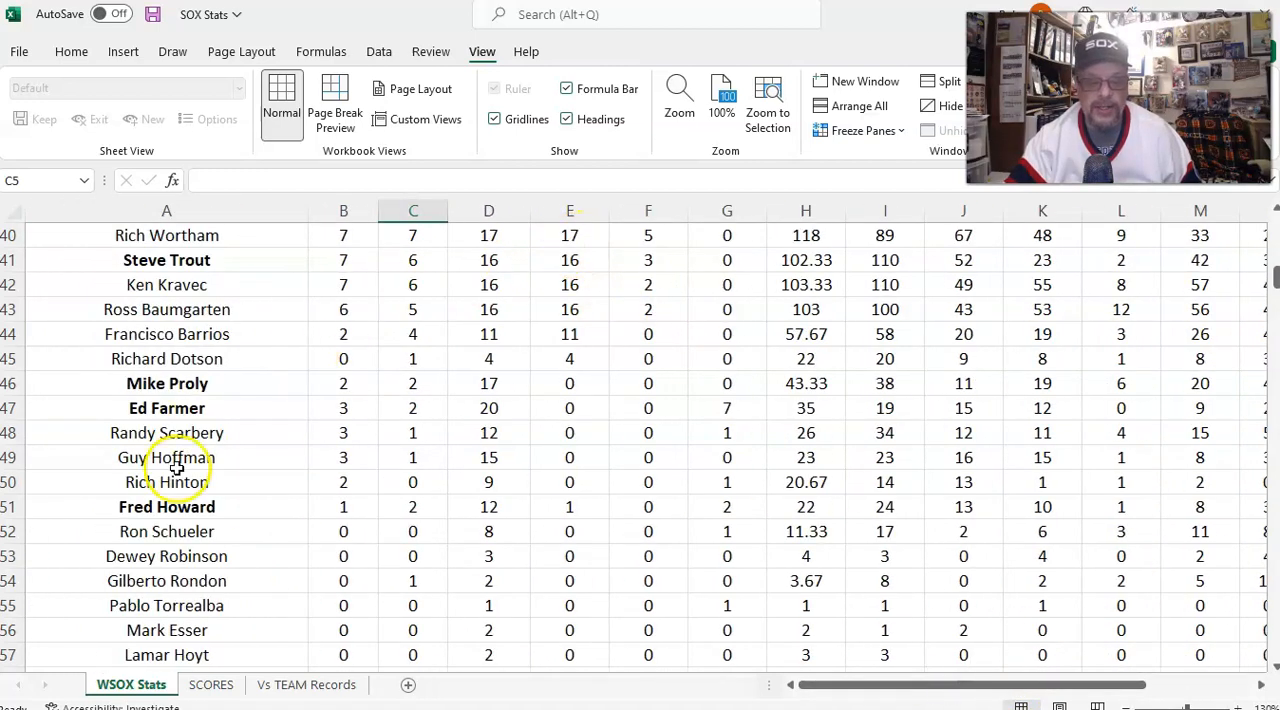
{"action": "mouse_move", "coordinate": [48, 675]}
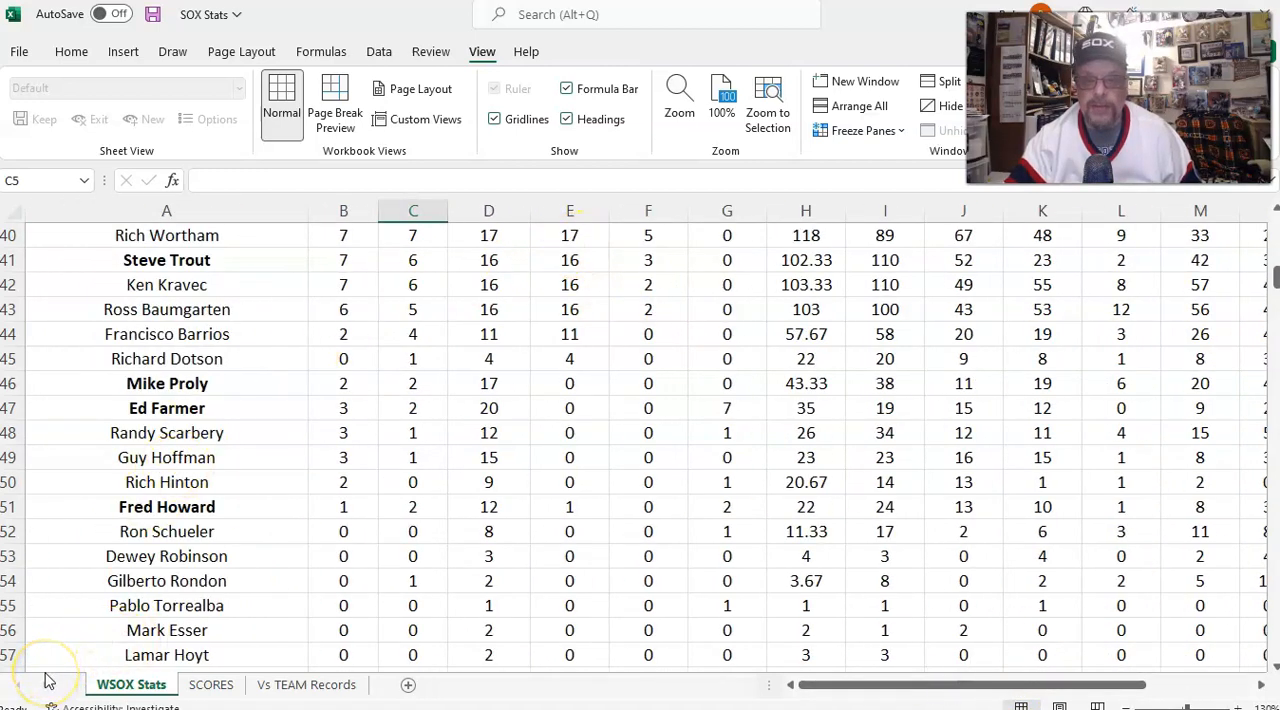